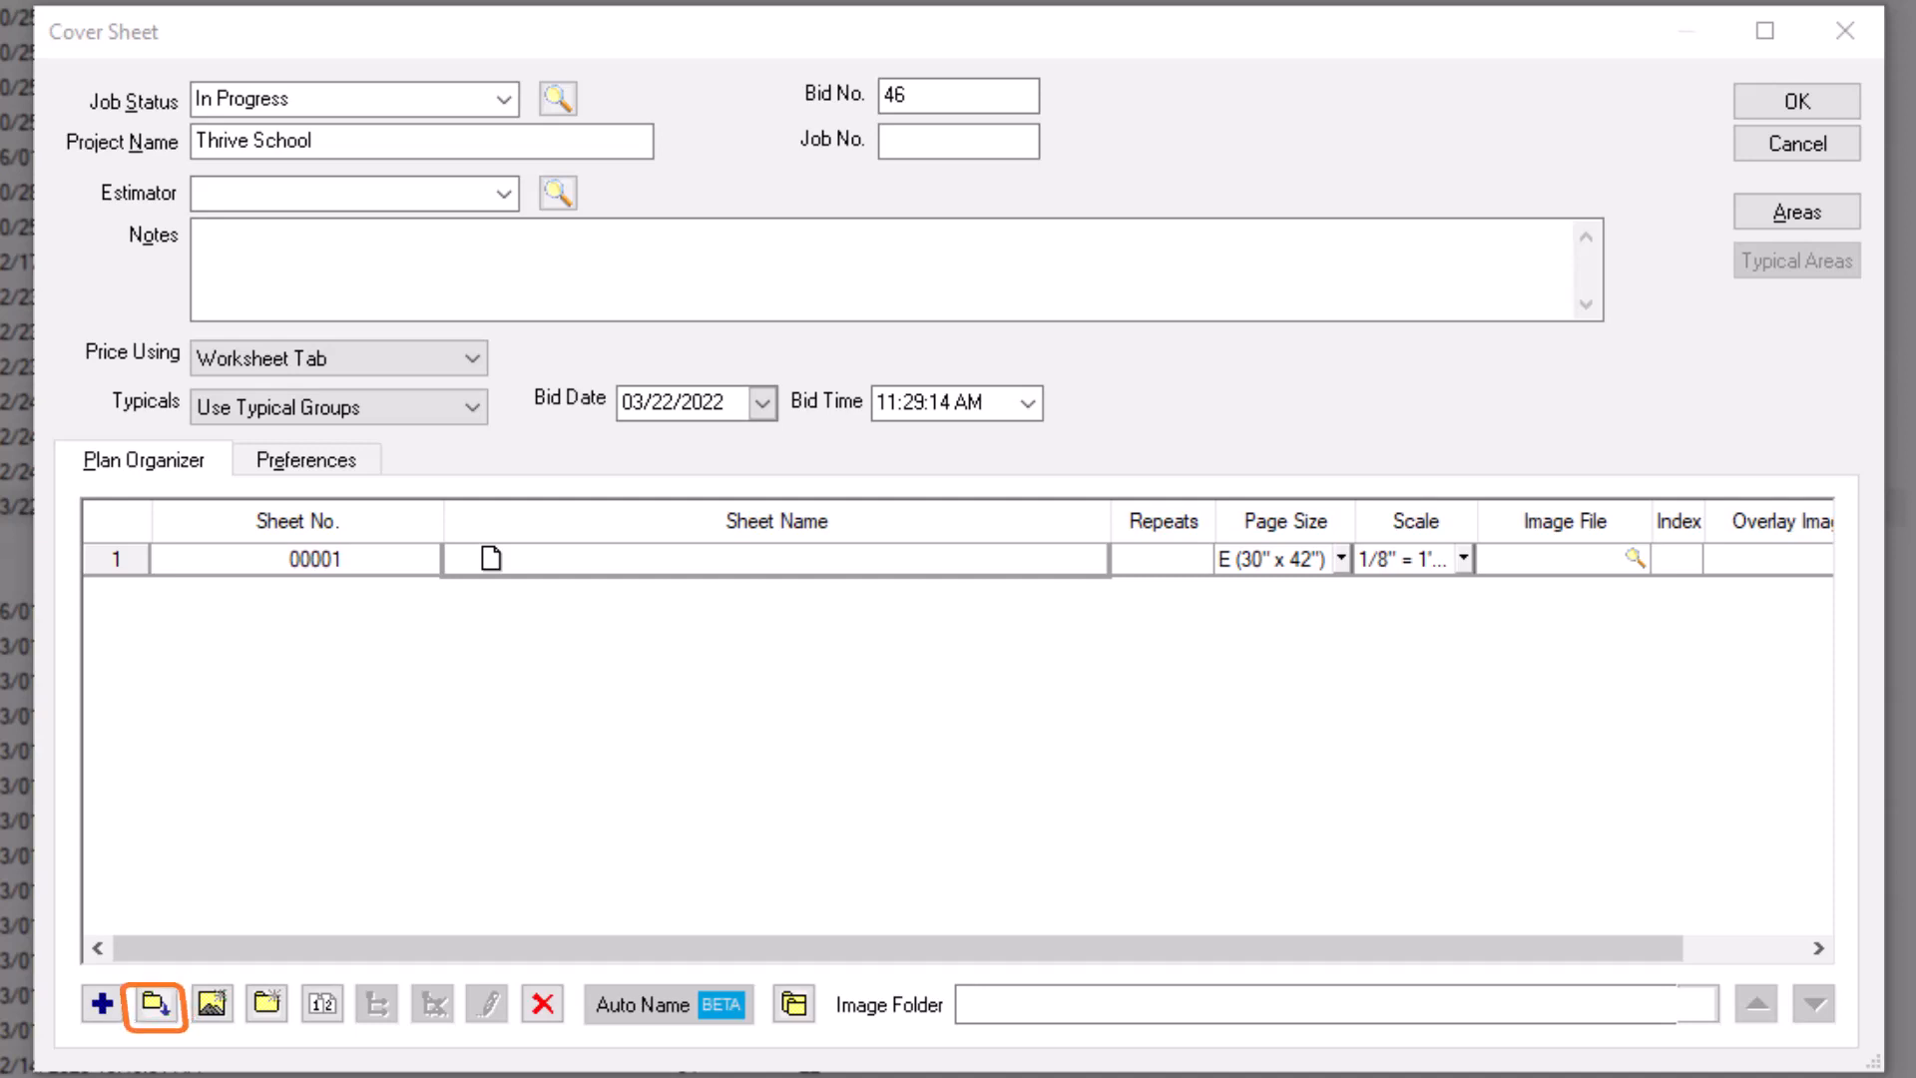
- Add 0003 CS Cover Sheet.pdf as a page, setting the image folder to the Thrive School drawings
left_click(154, 1003)
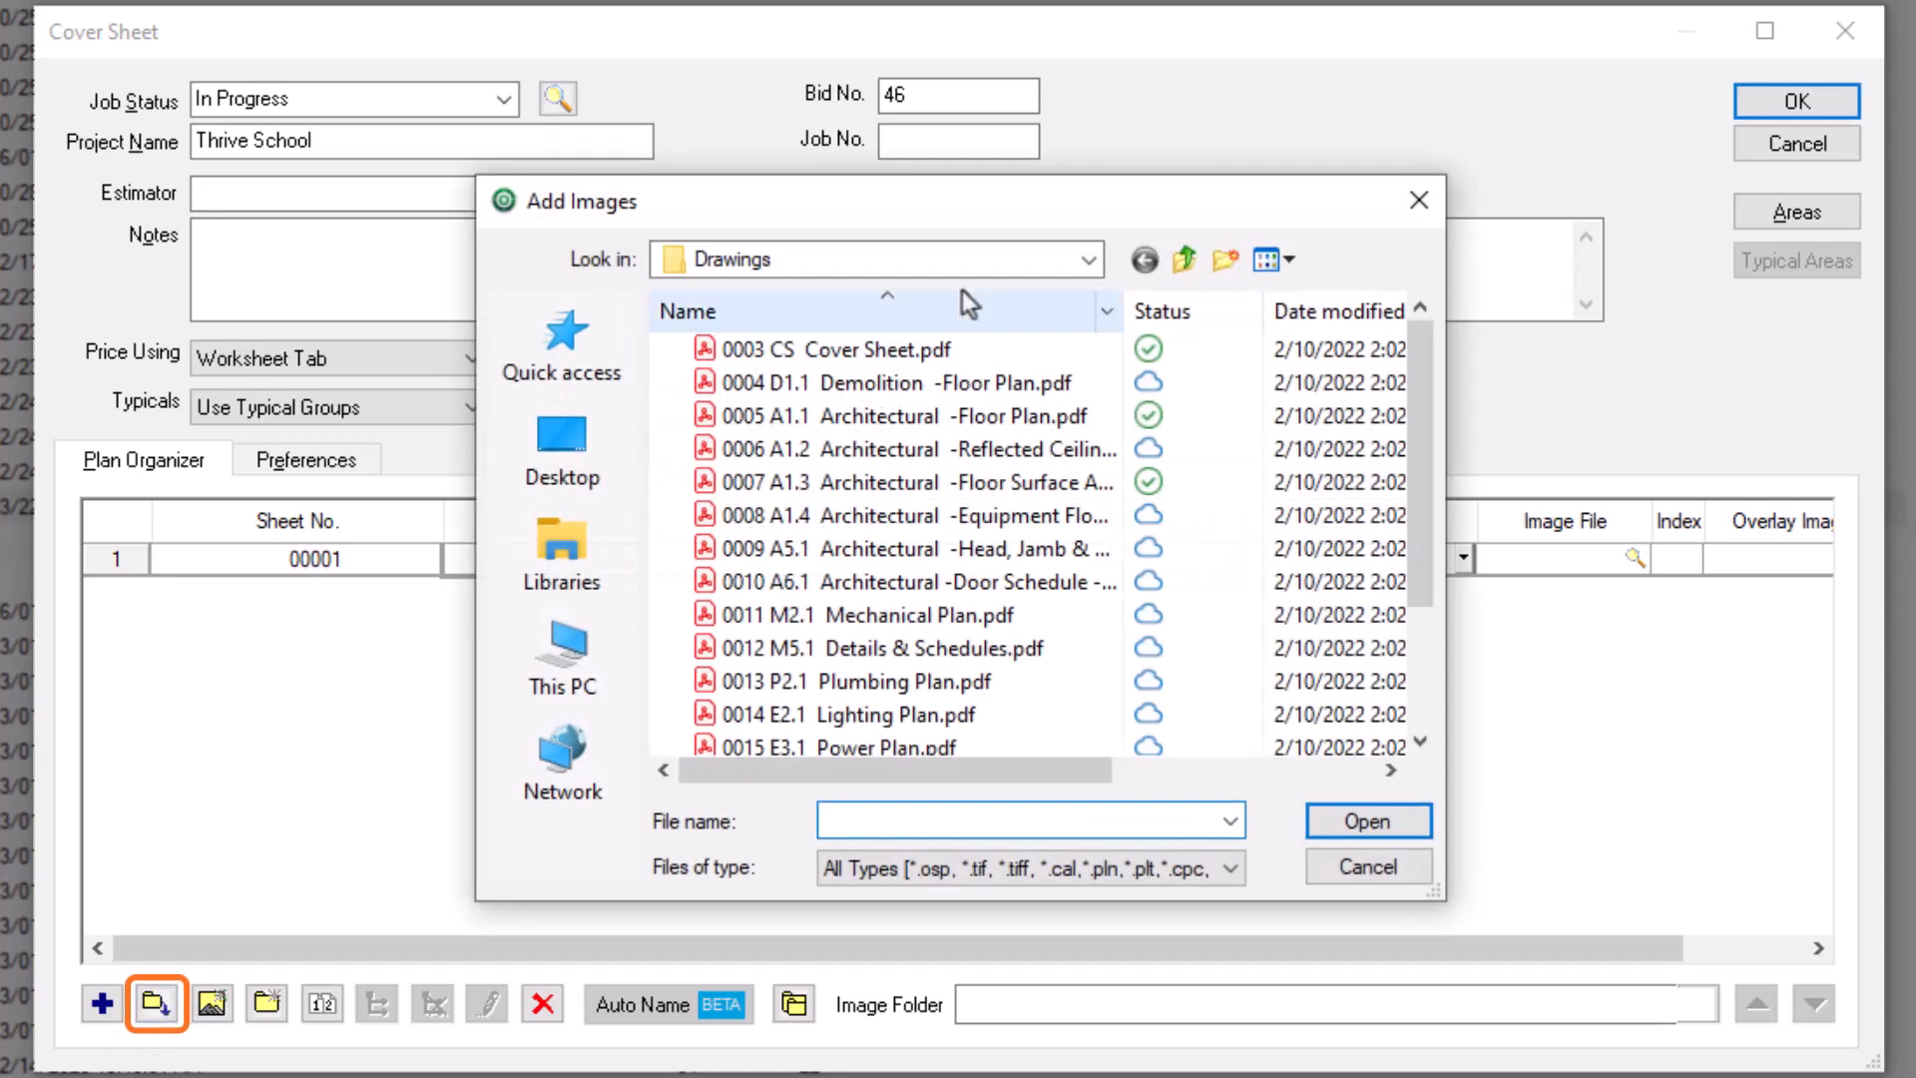
left_click(1183, 260)
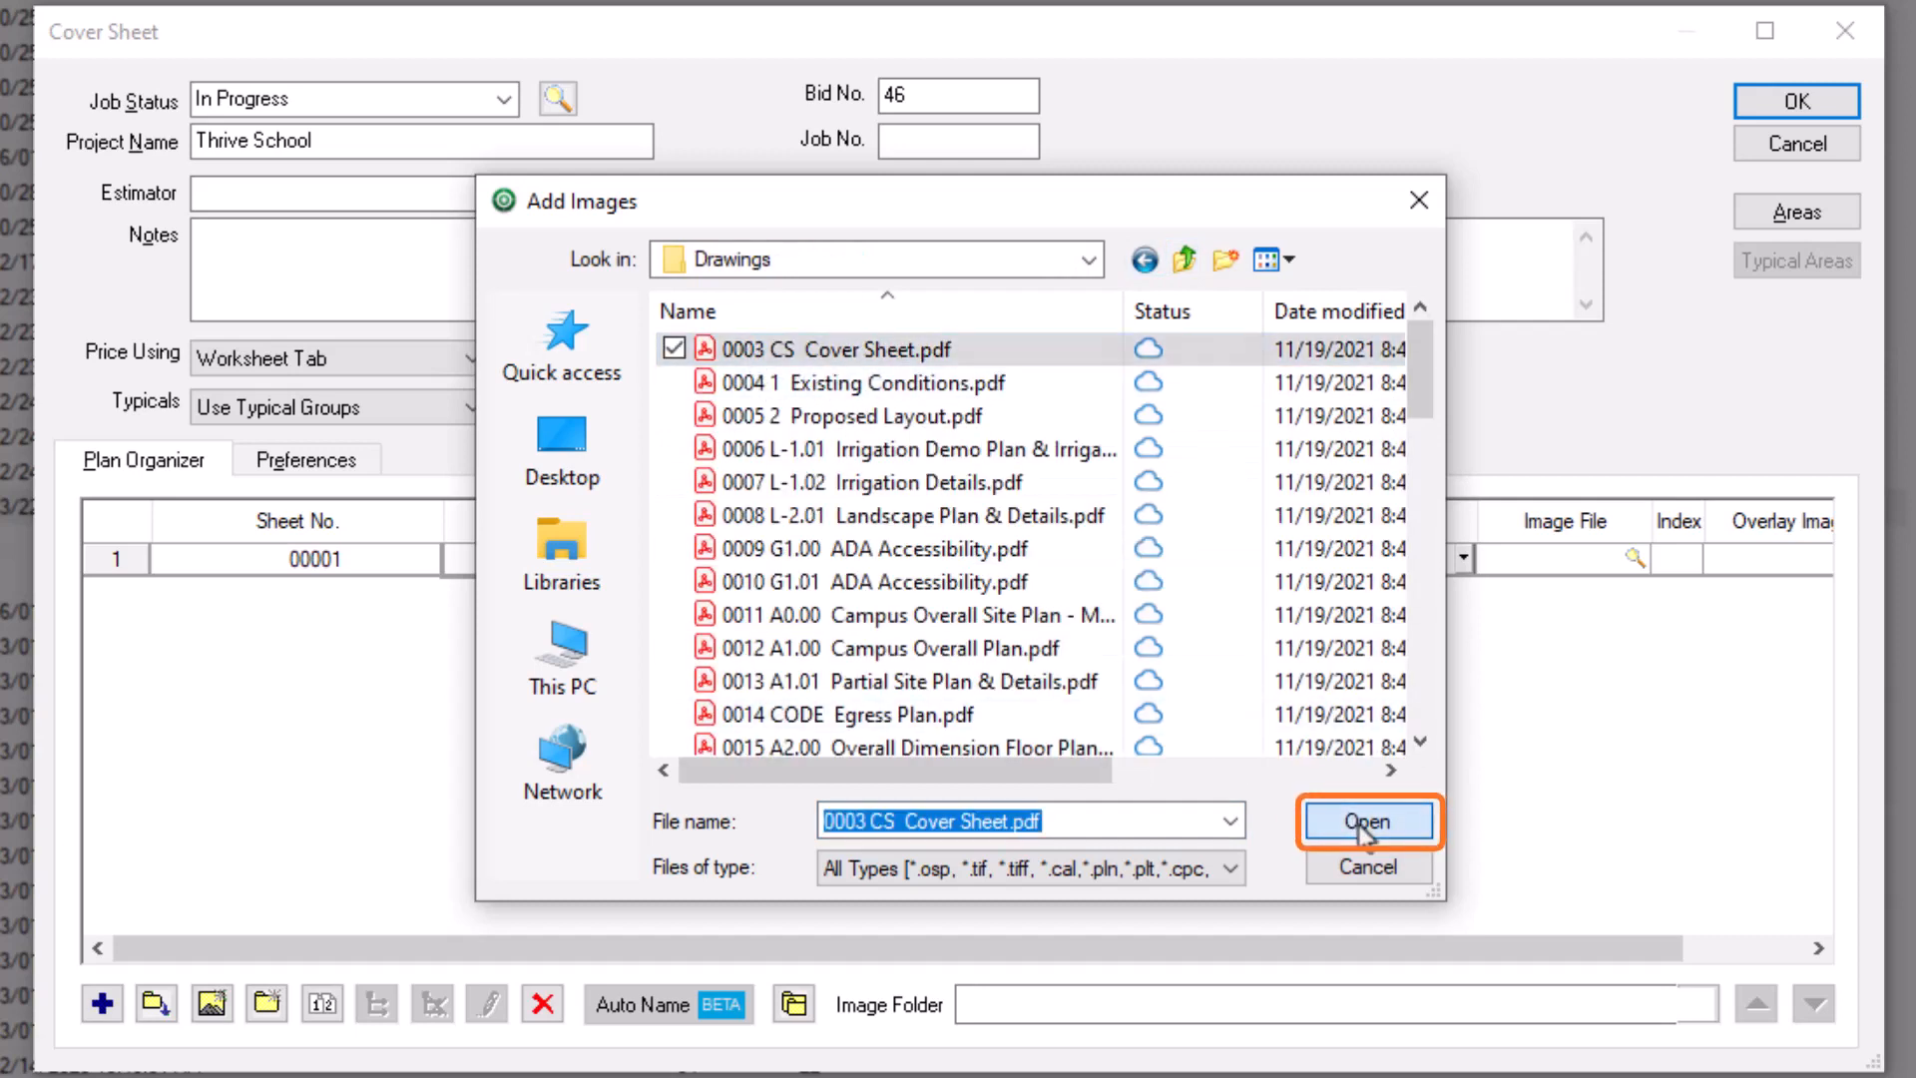
left_click(1367, 820)
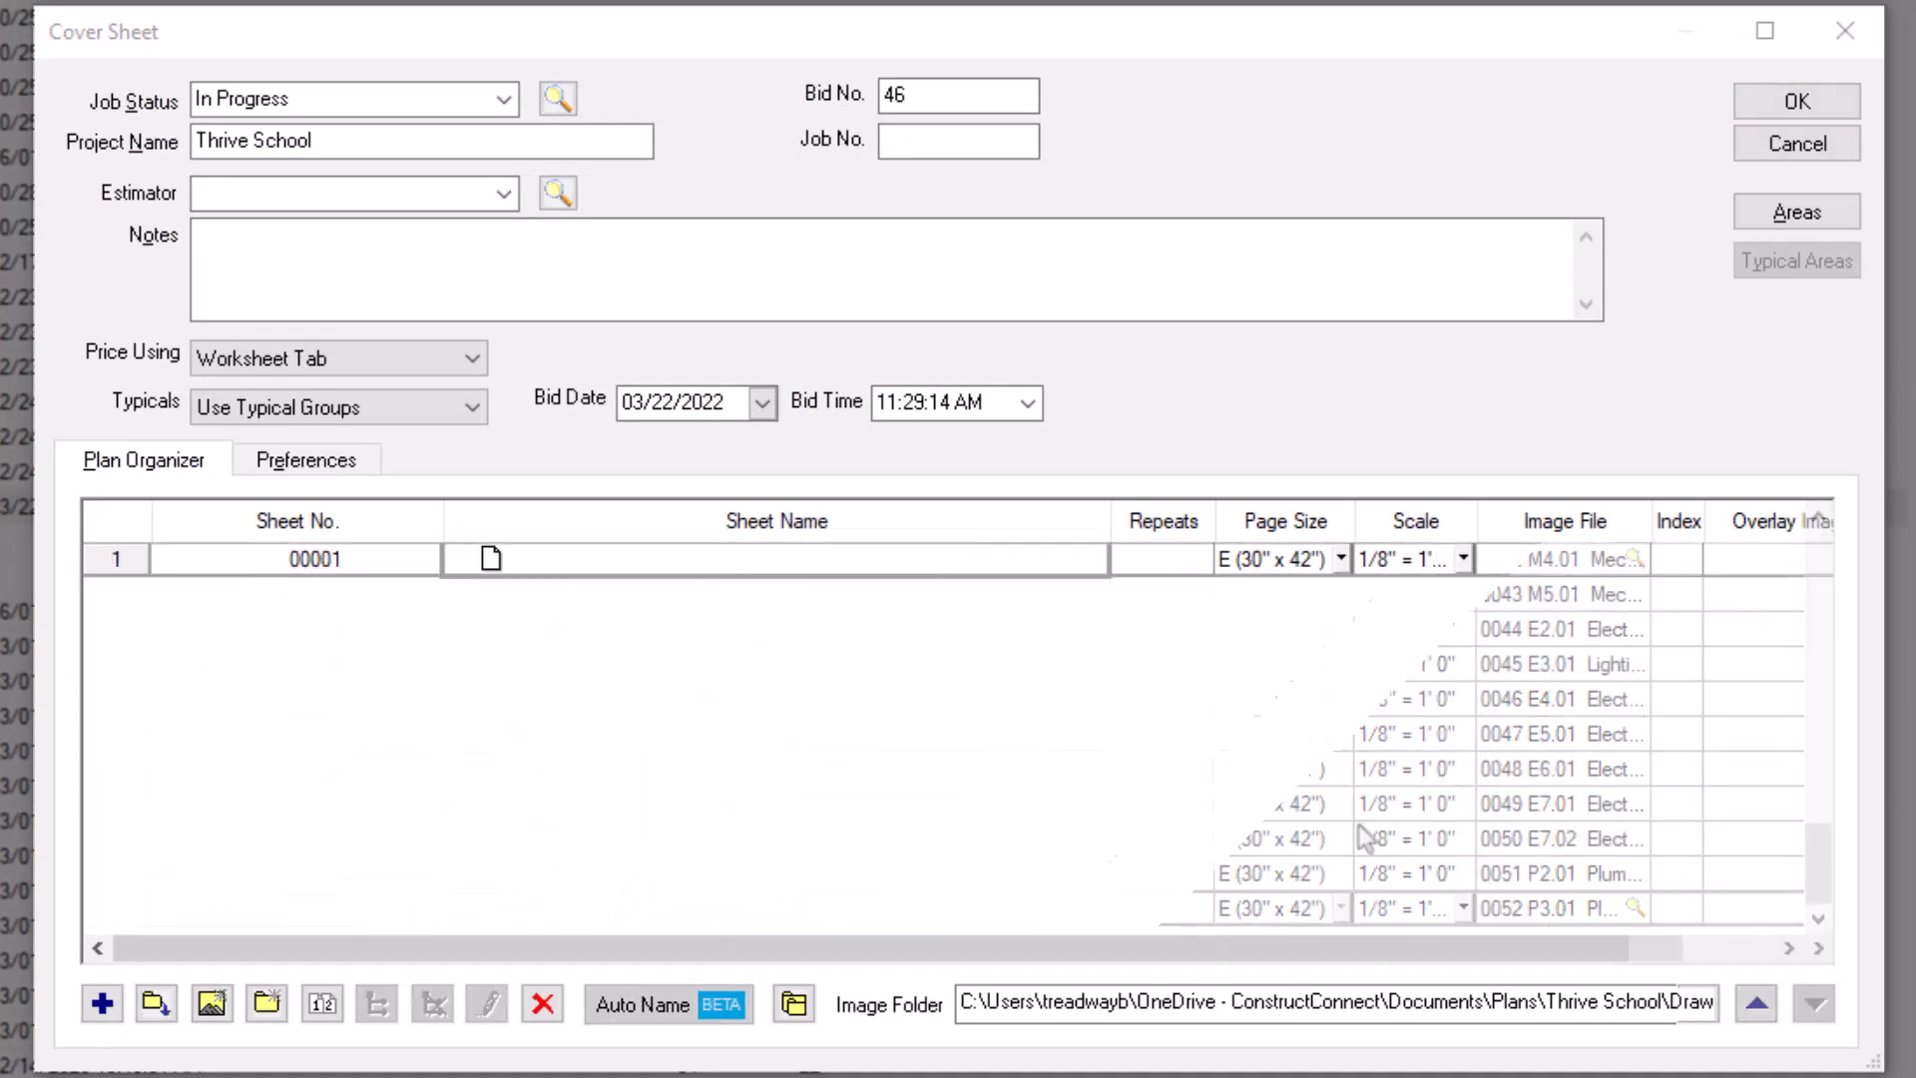
left_click(212, 1004)
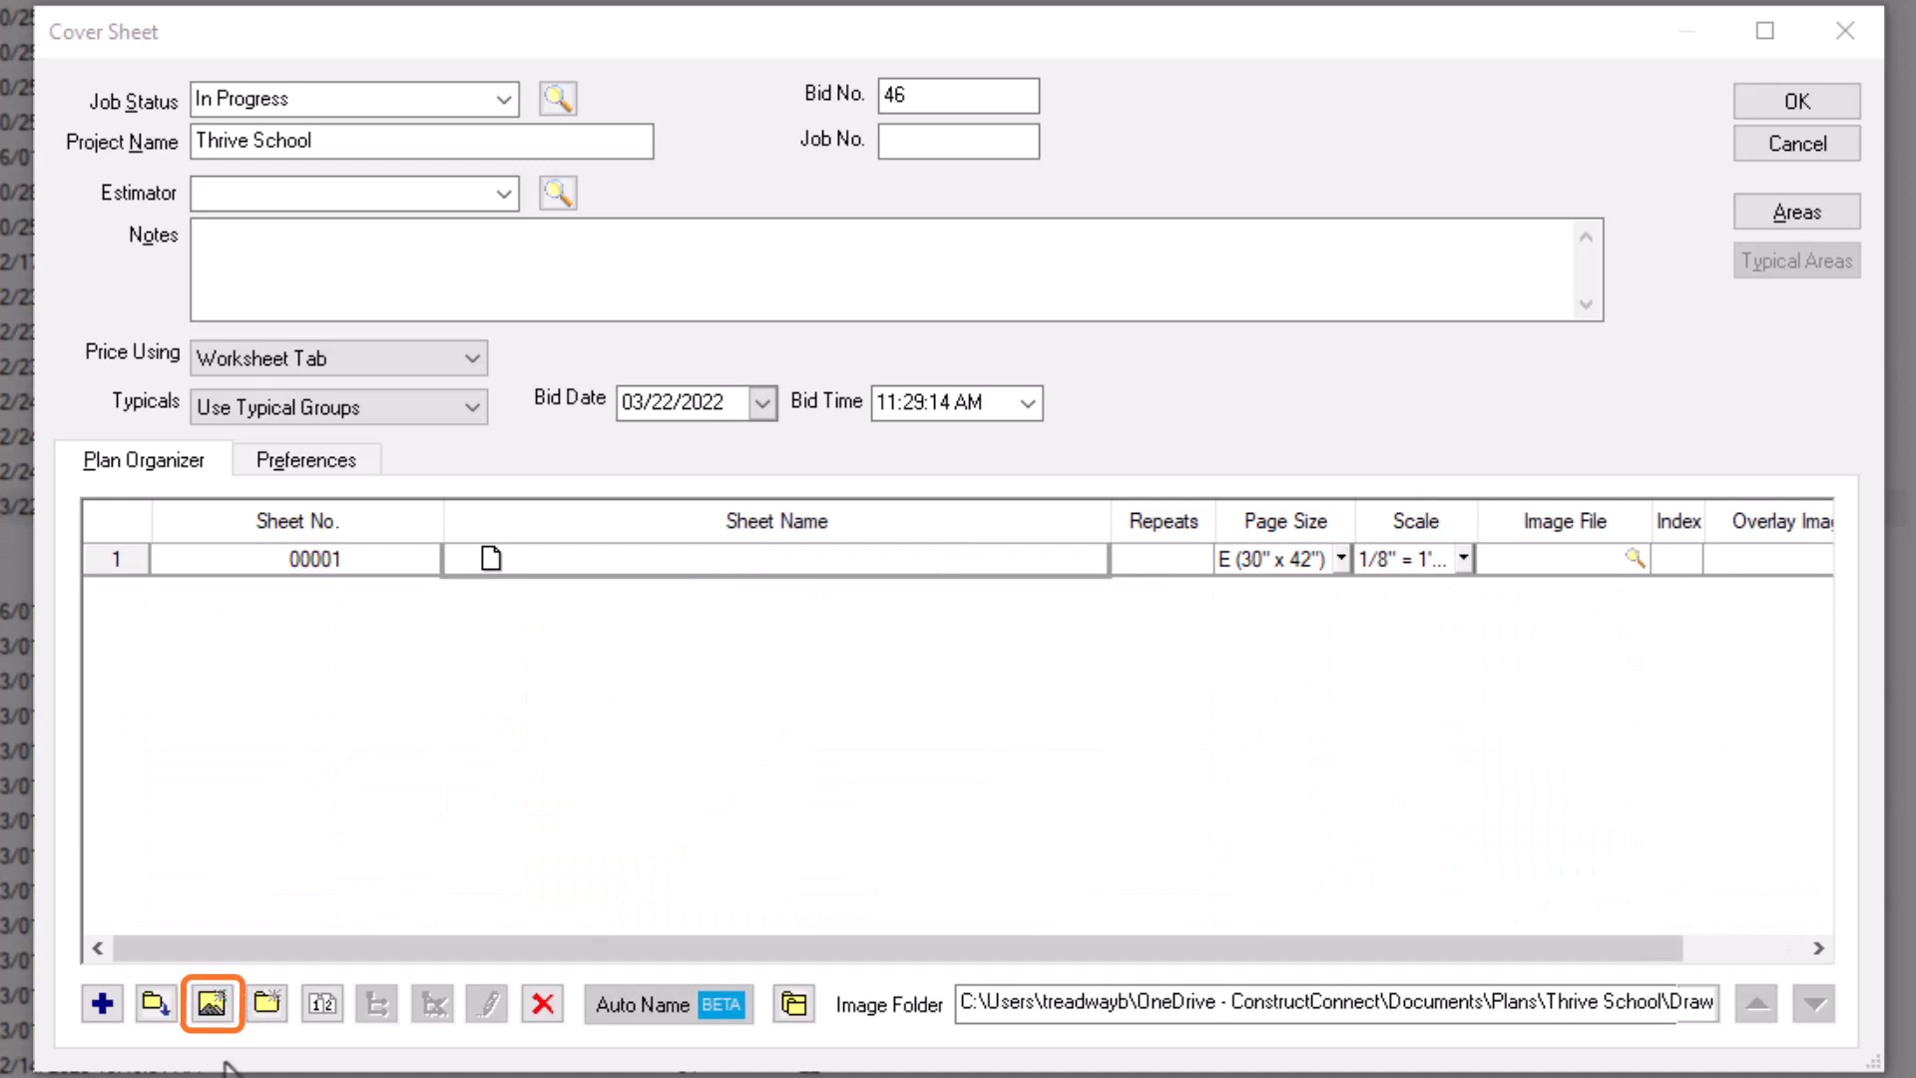
- Import the Cover Sheet and Campus Overall Site Plan PDFs as numbered sheets
left_click(210, 1004)
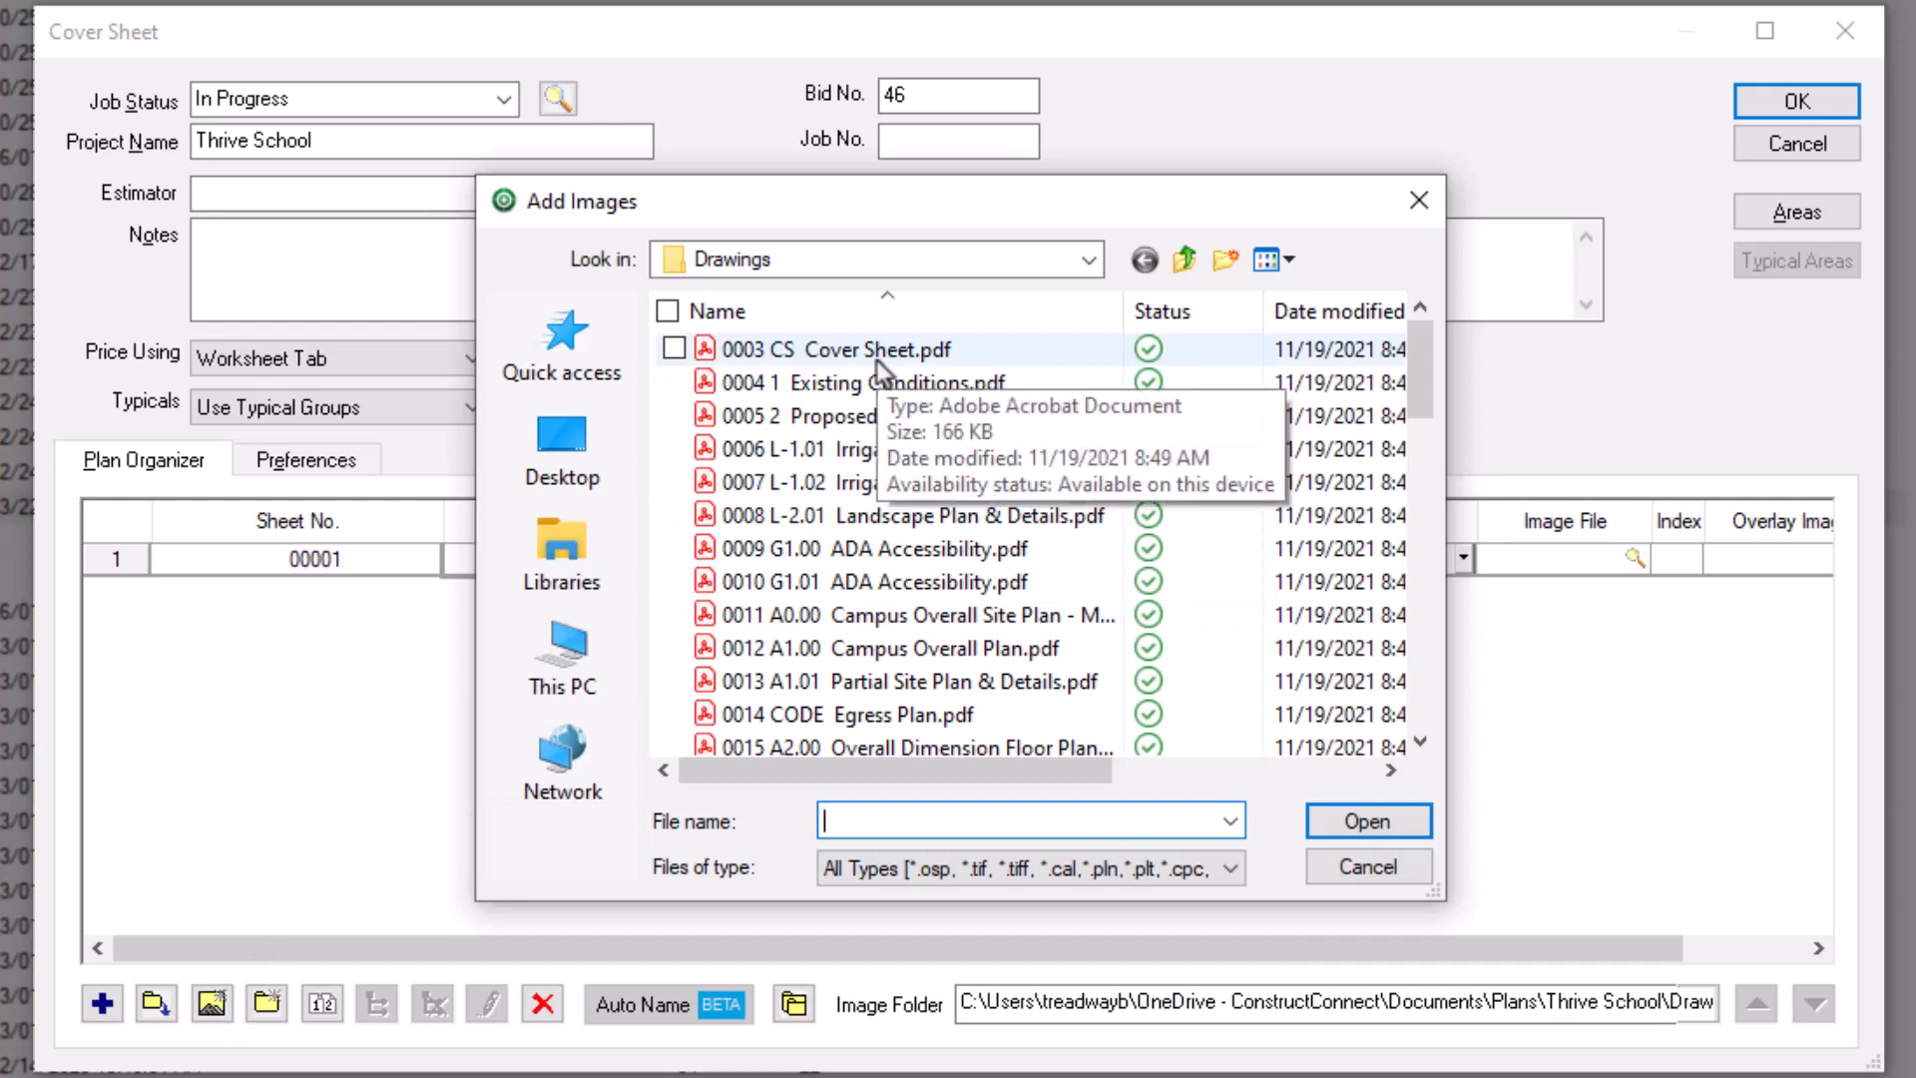
left_click(674, 614)
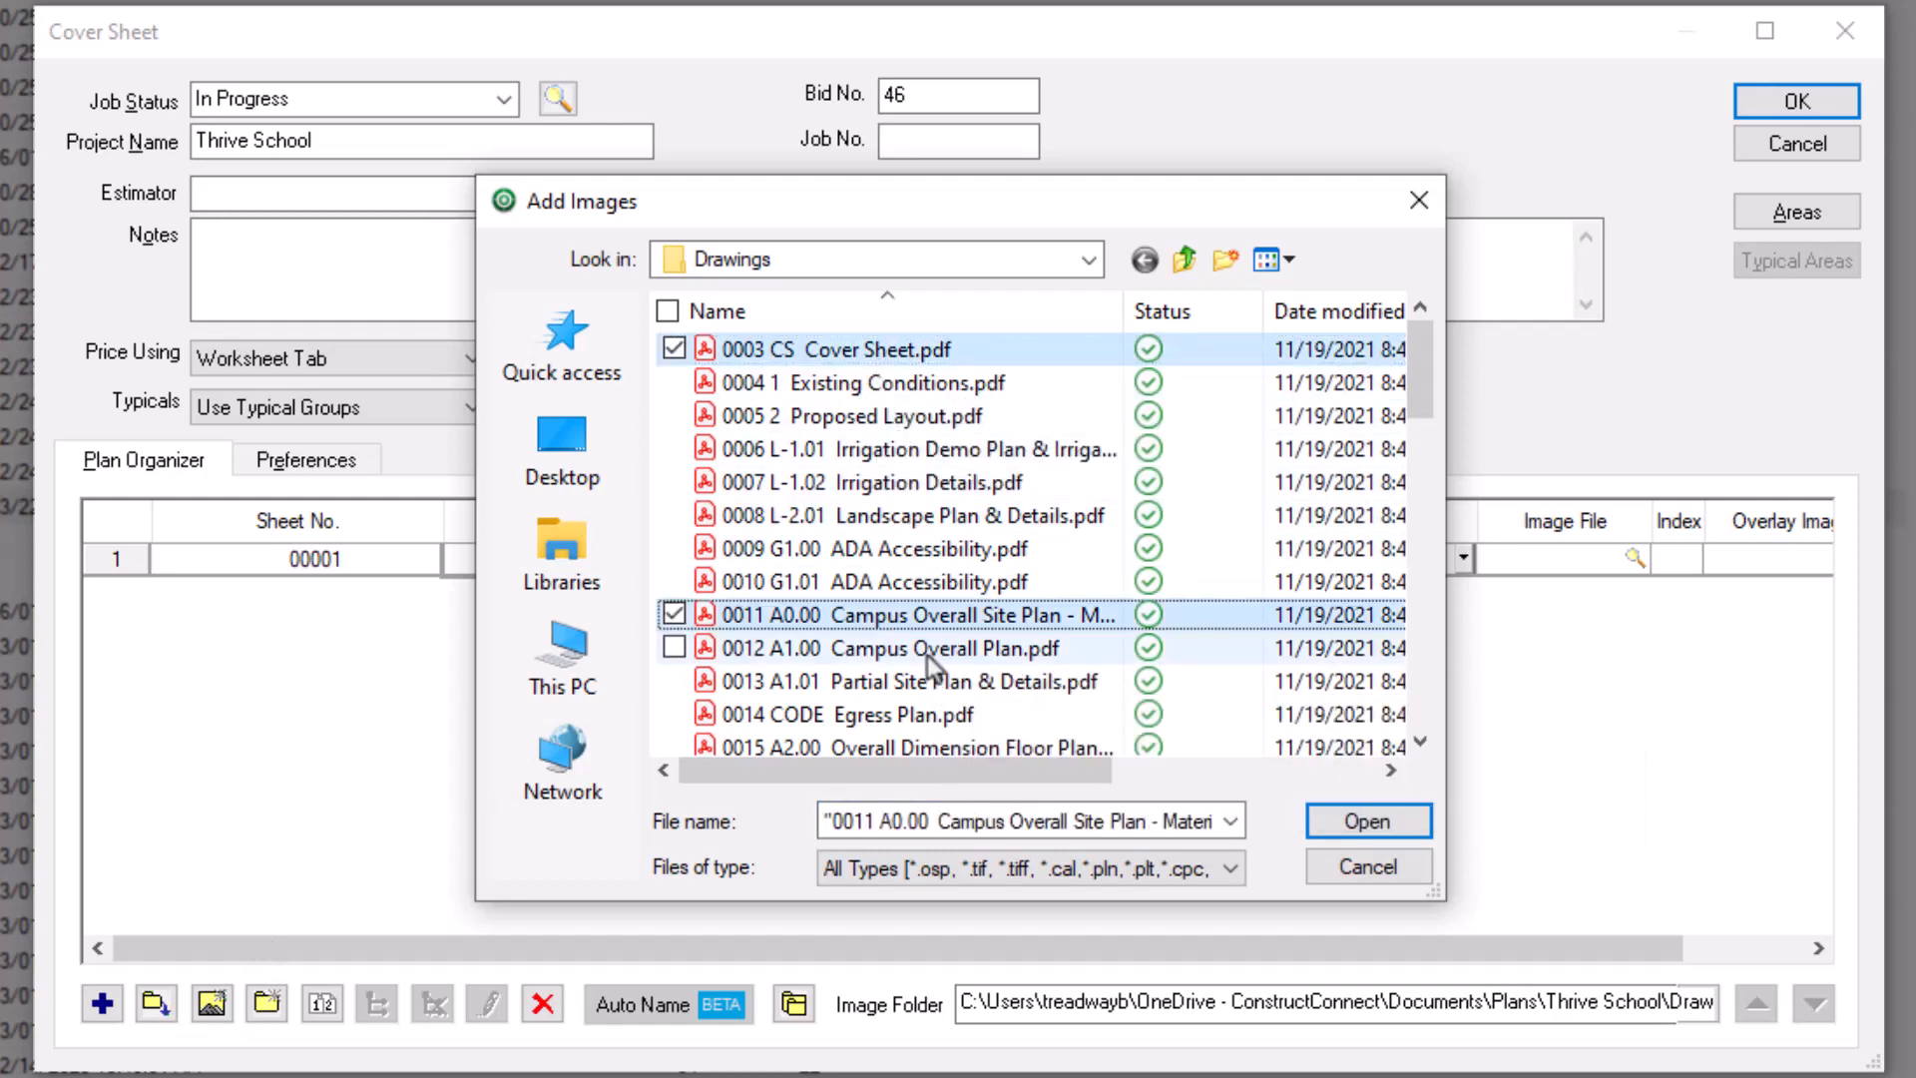
left_click(674, 648)
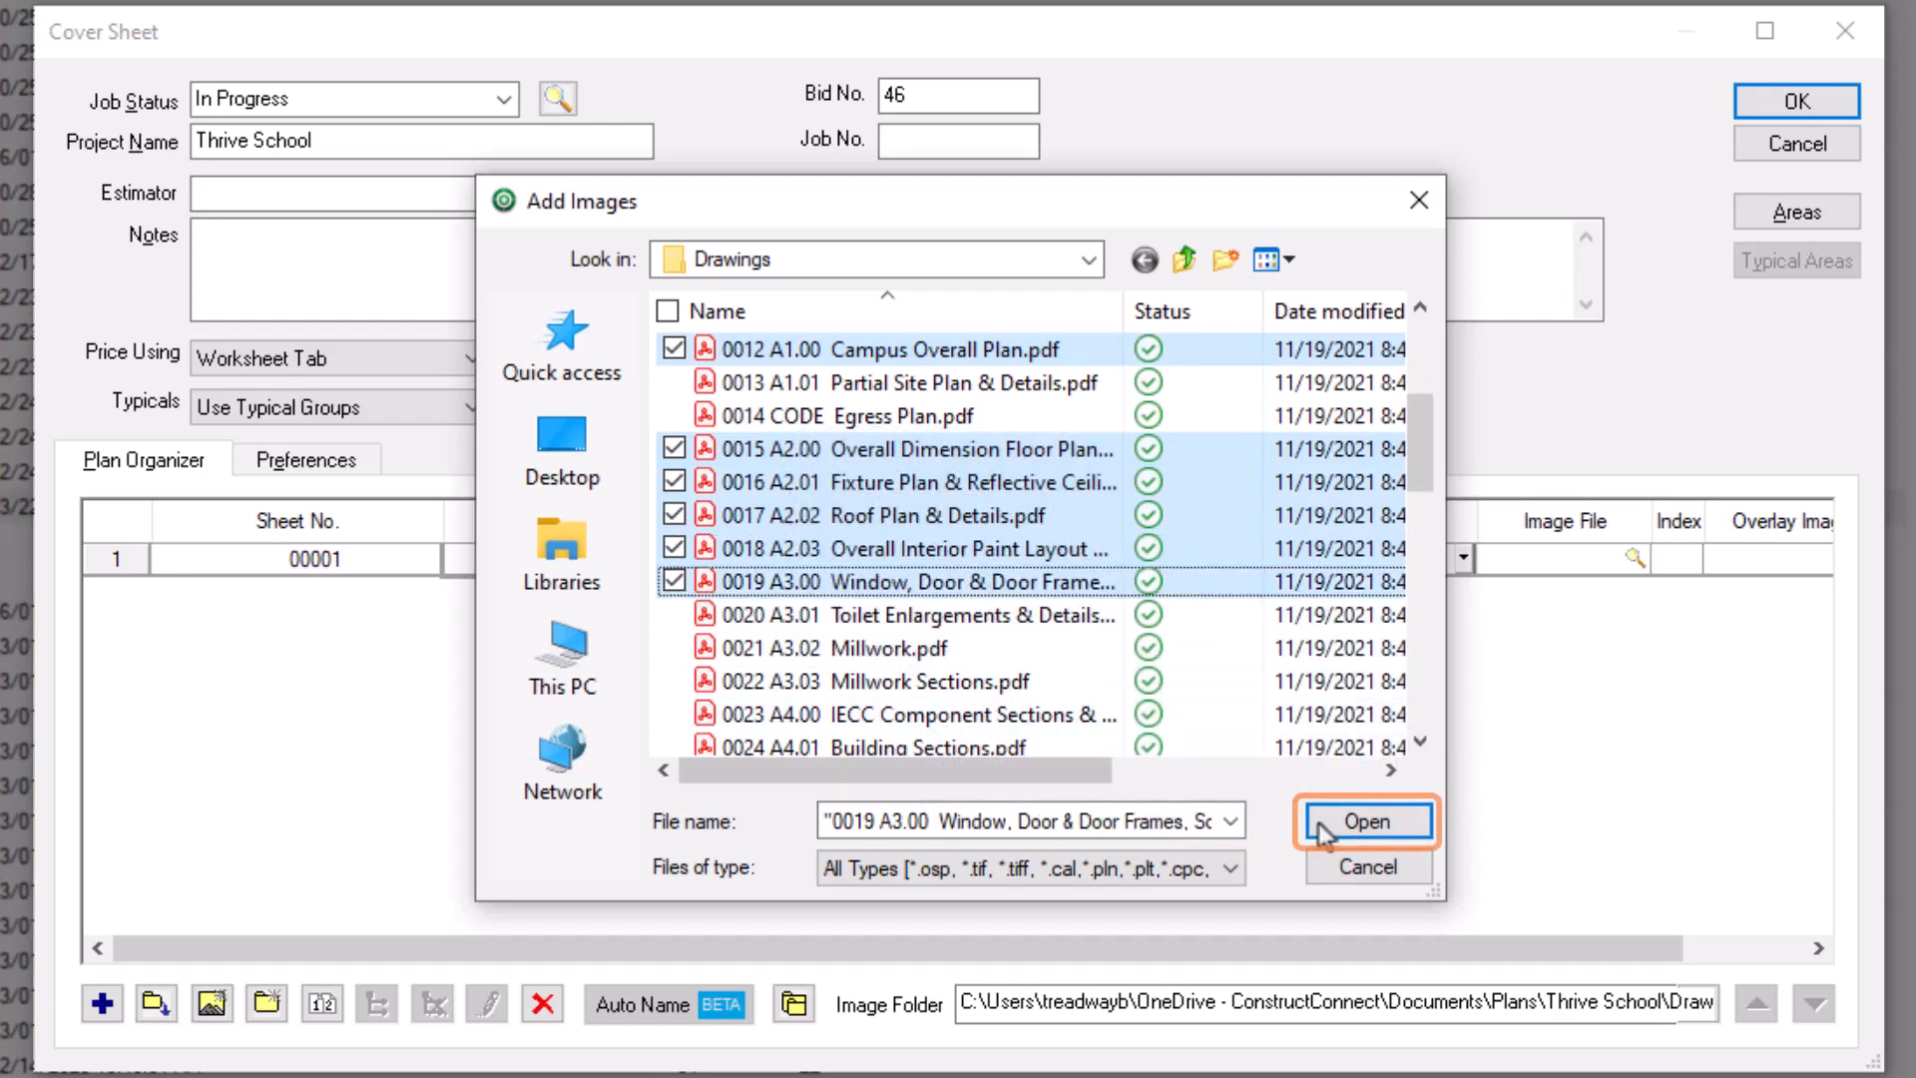
left_click(1364, 820)
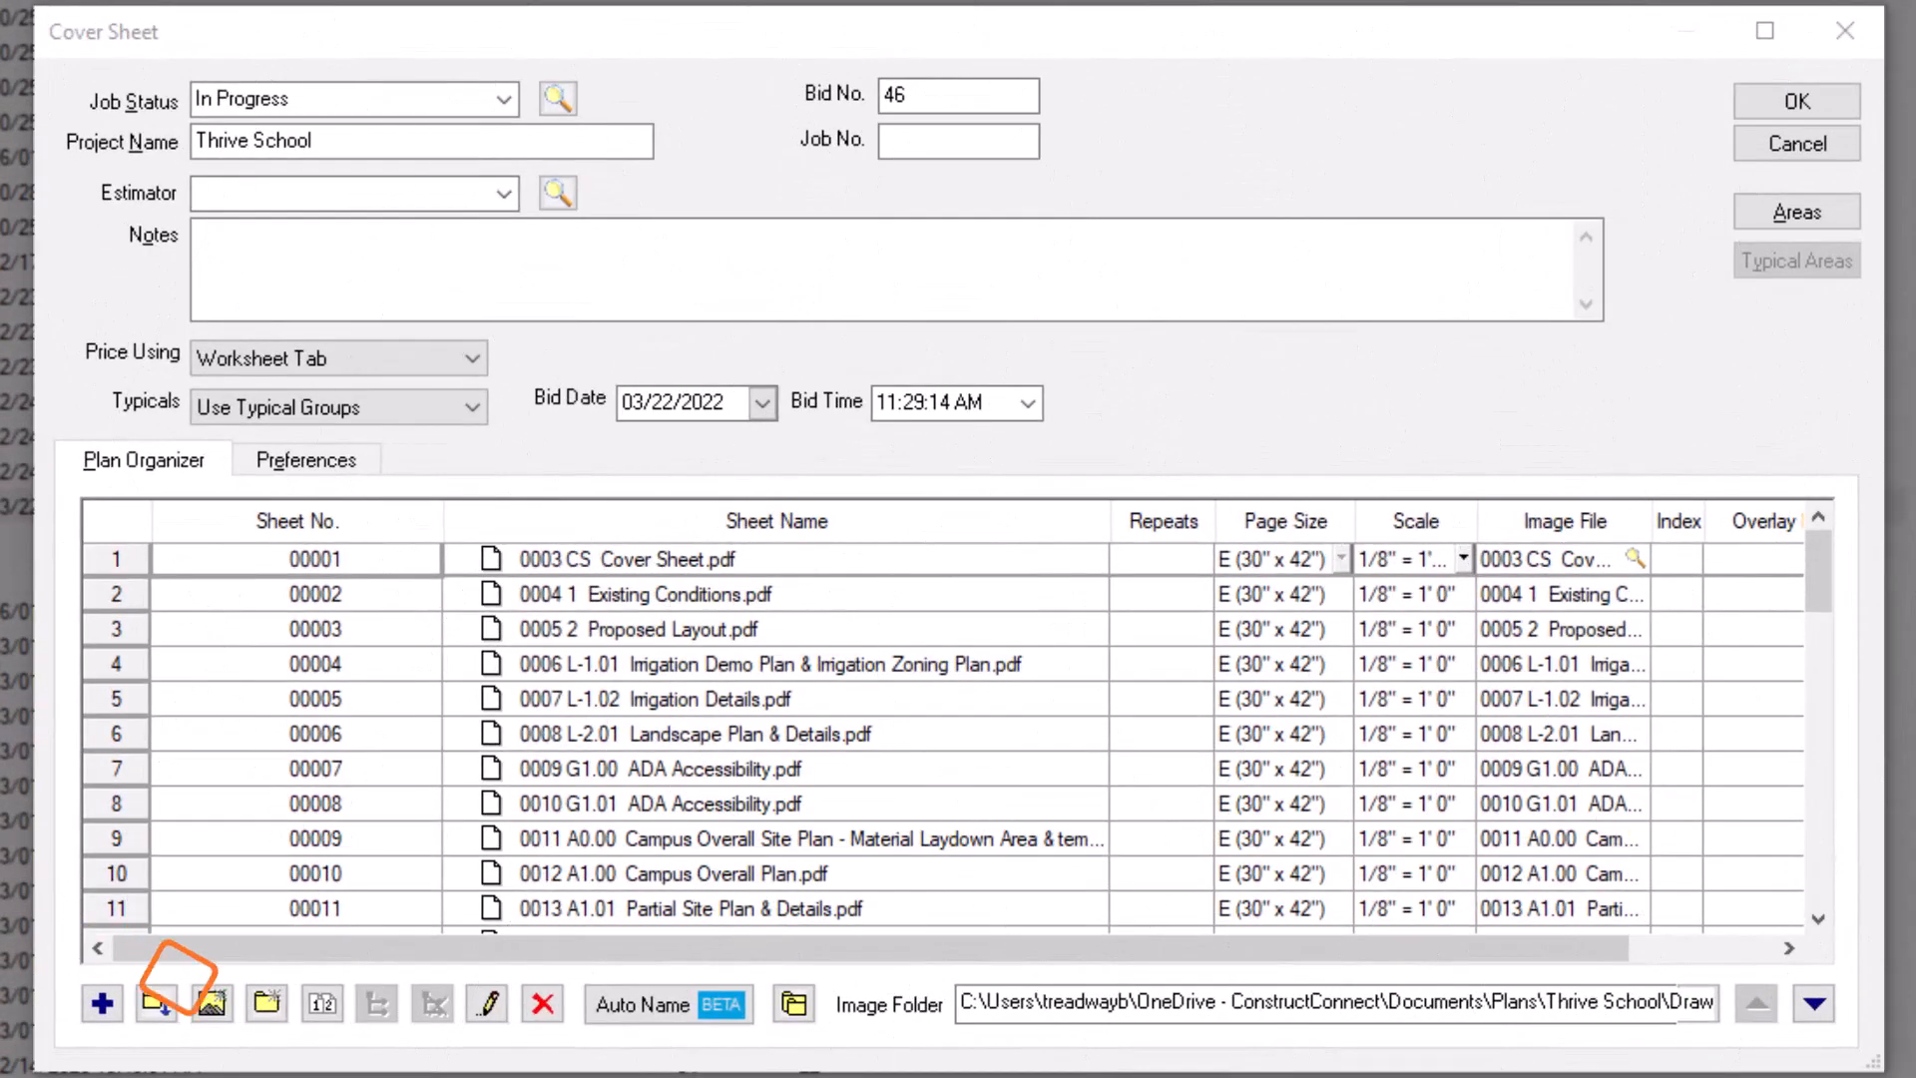
- Create Architectural, MEP and Structural Drawings folders, file sheets into them, and collapse all
left_click(264, 1004)
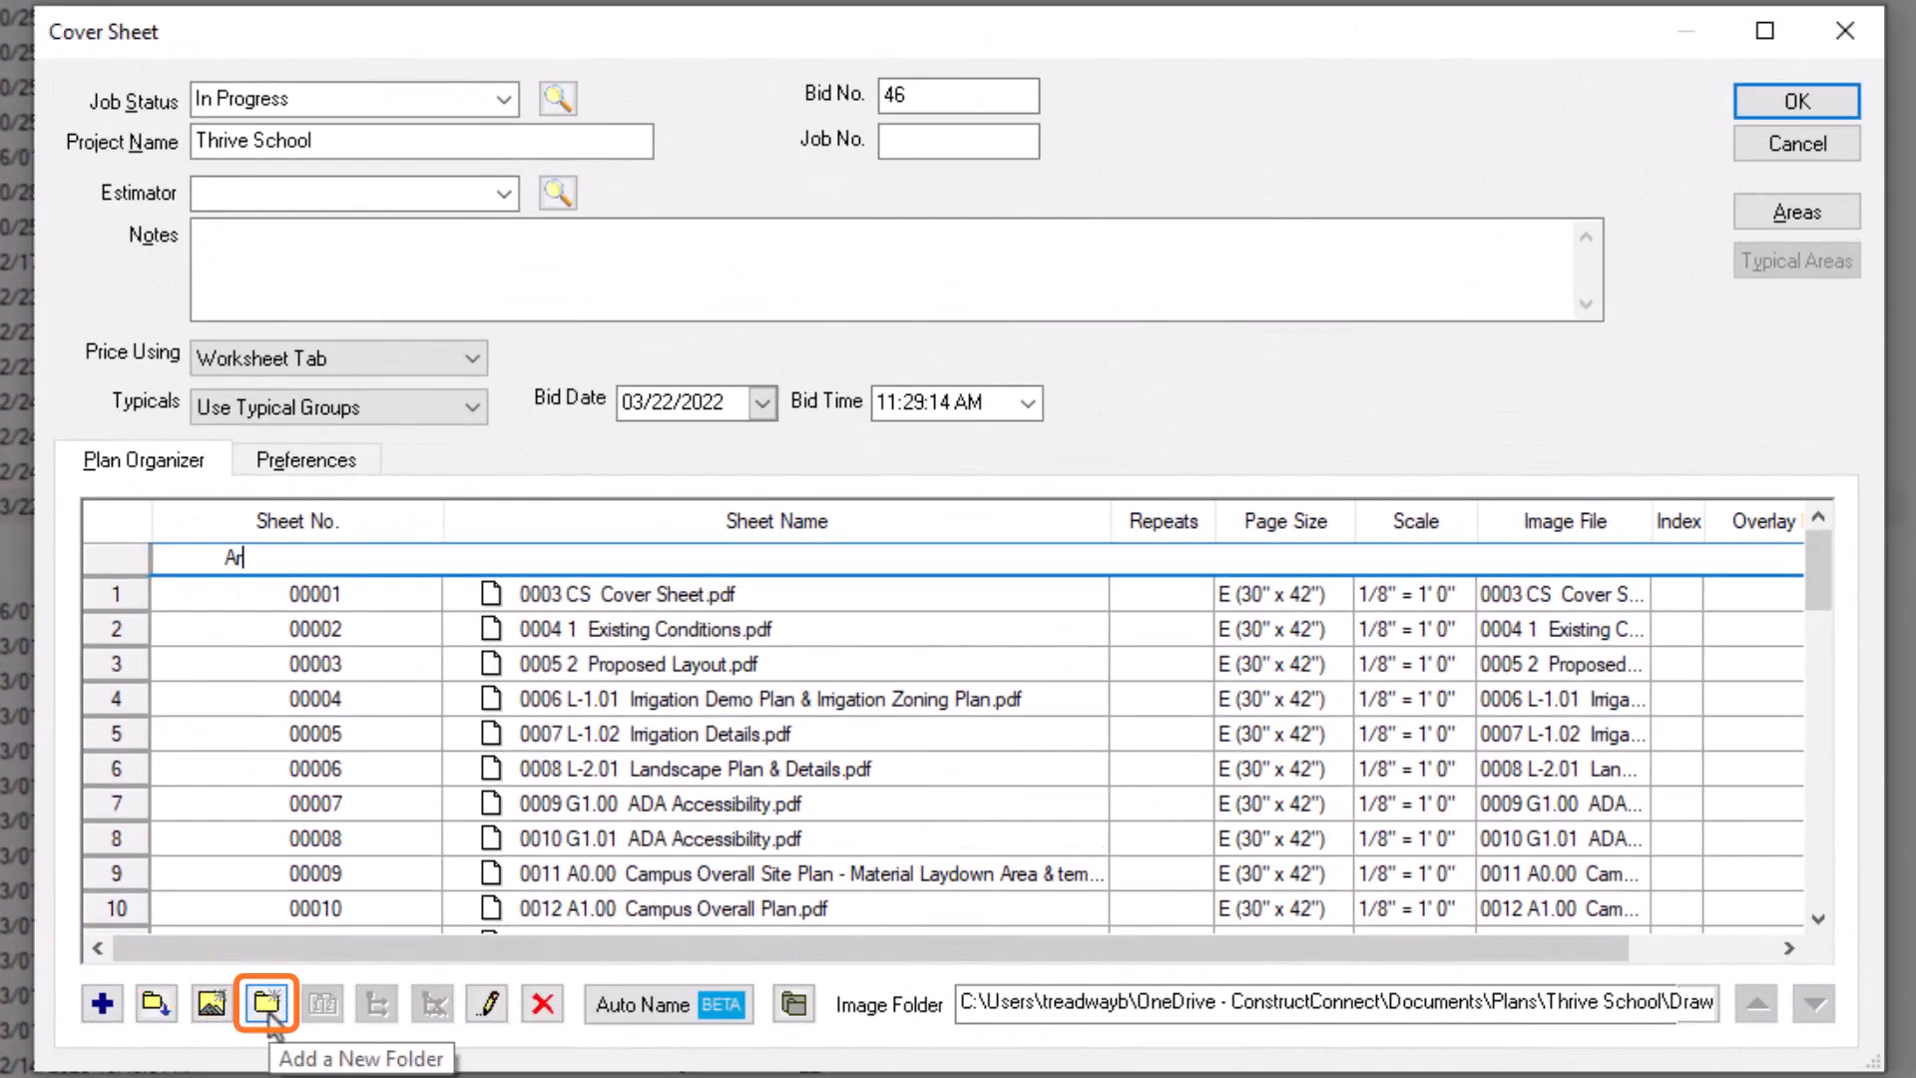
left_click(265, 1004)
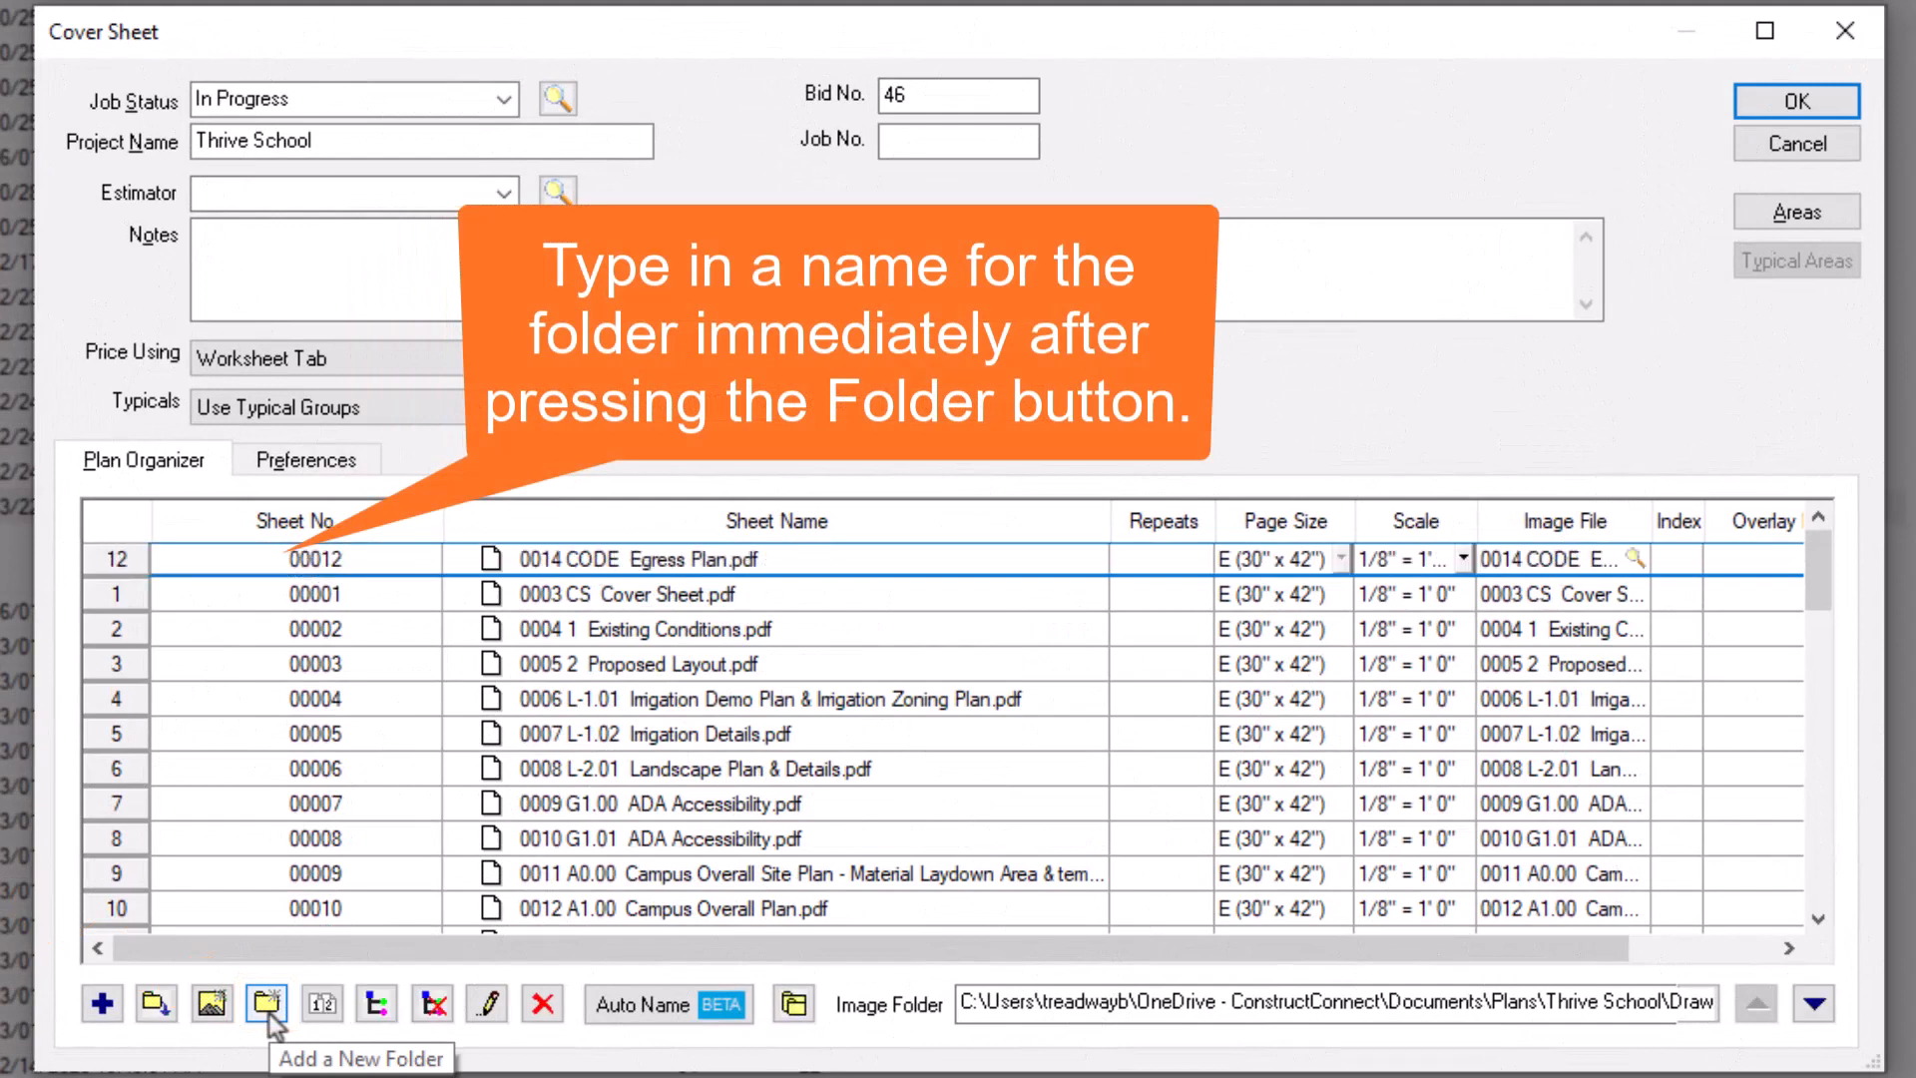
left_click(266, 1004)
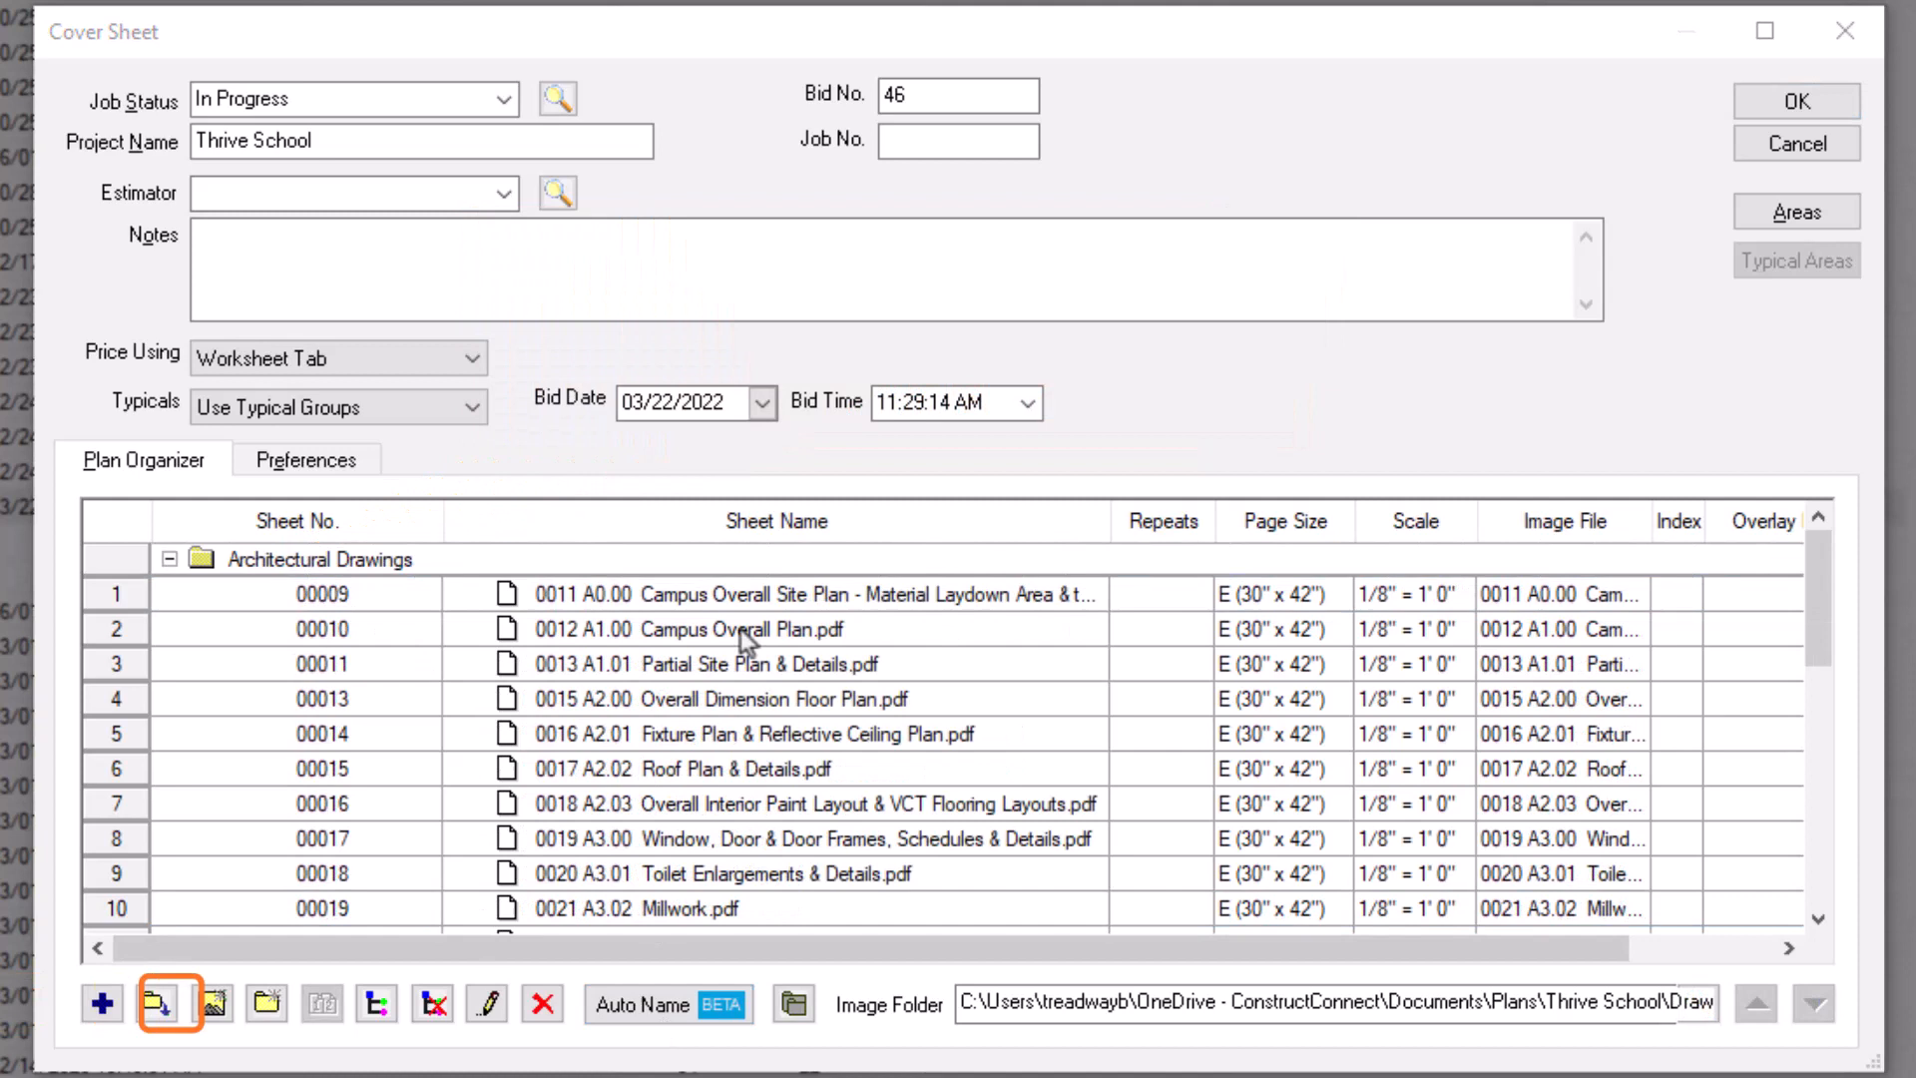
left_click(319, 1004)
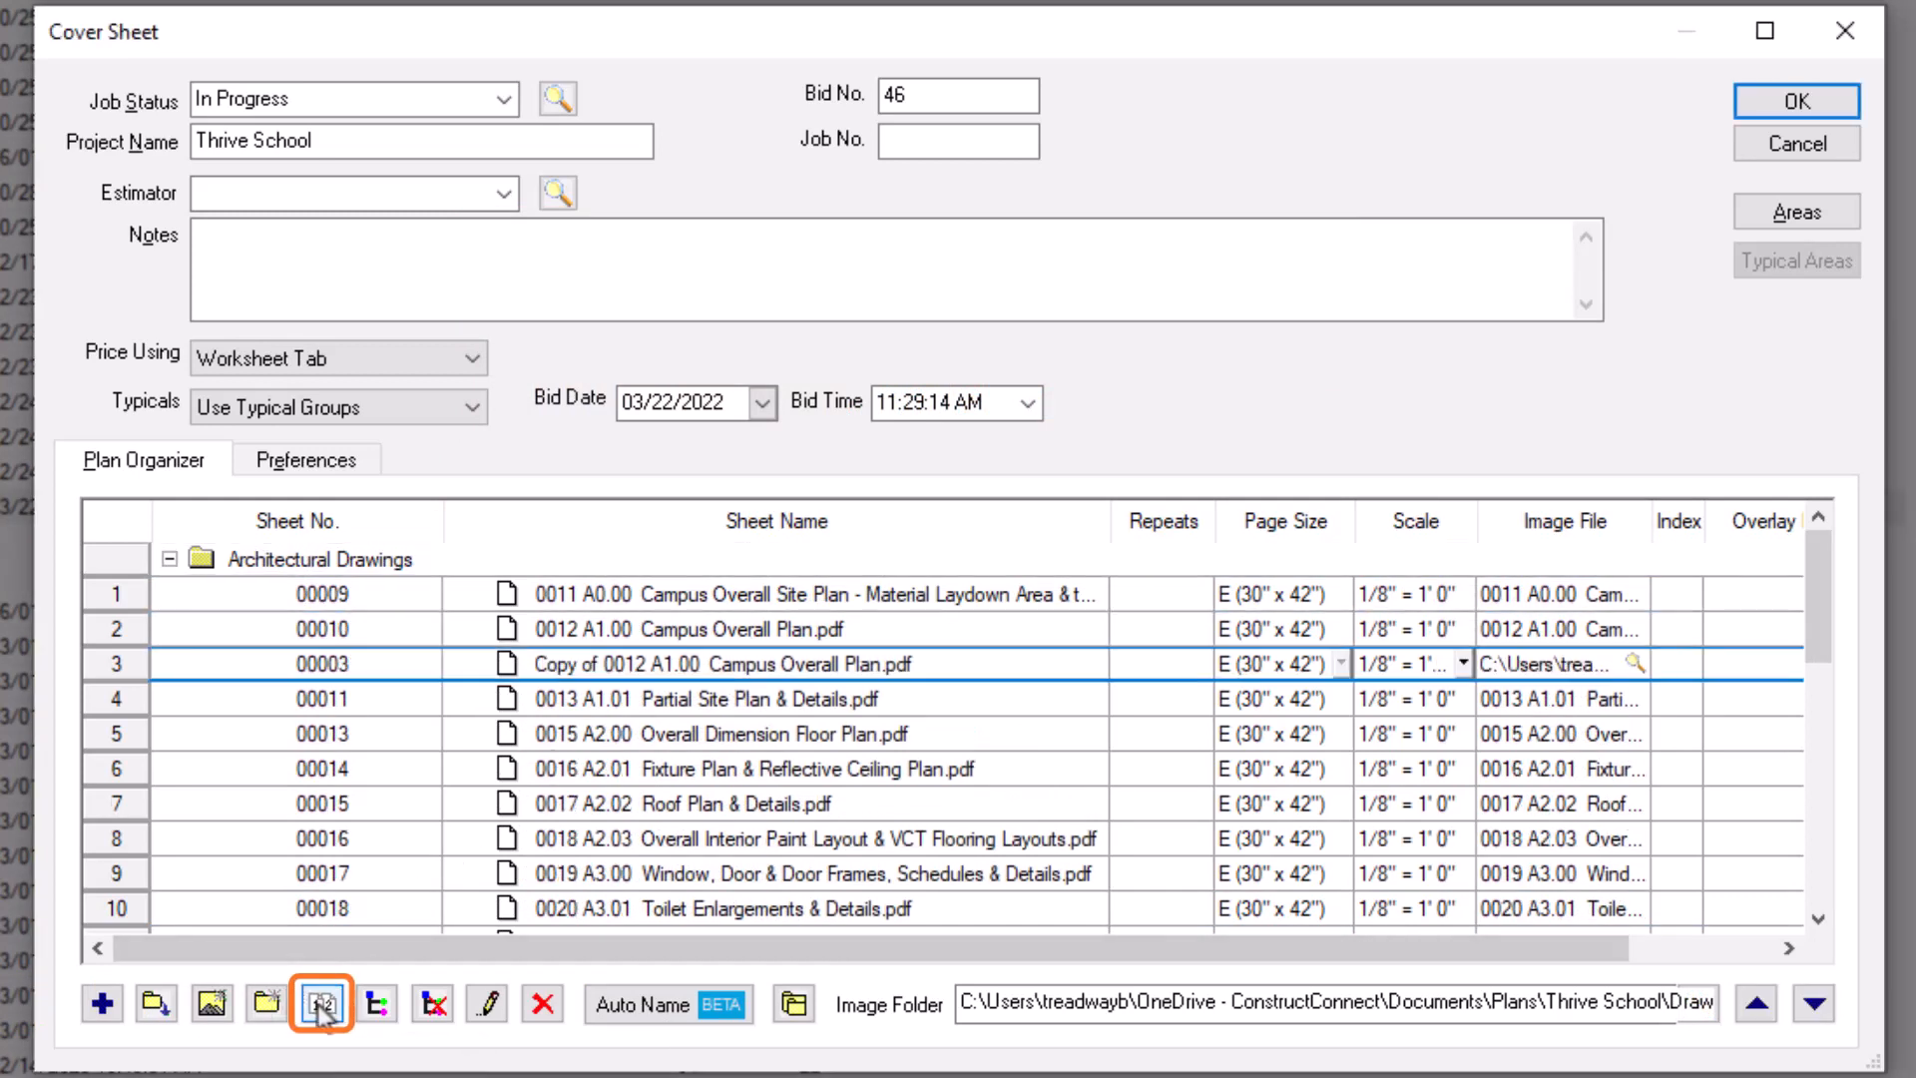
mouse_move(319, 1004)
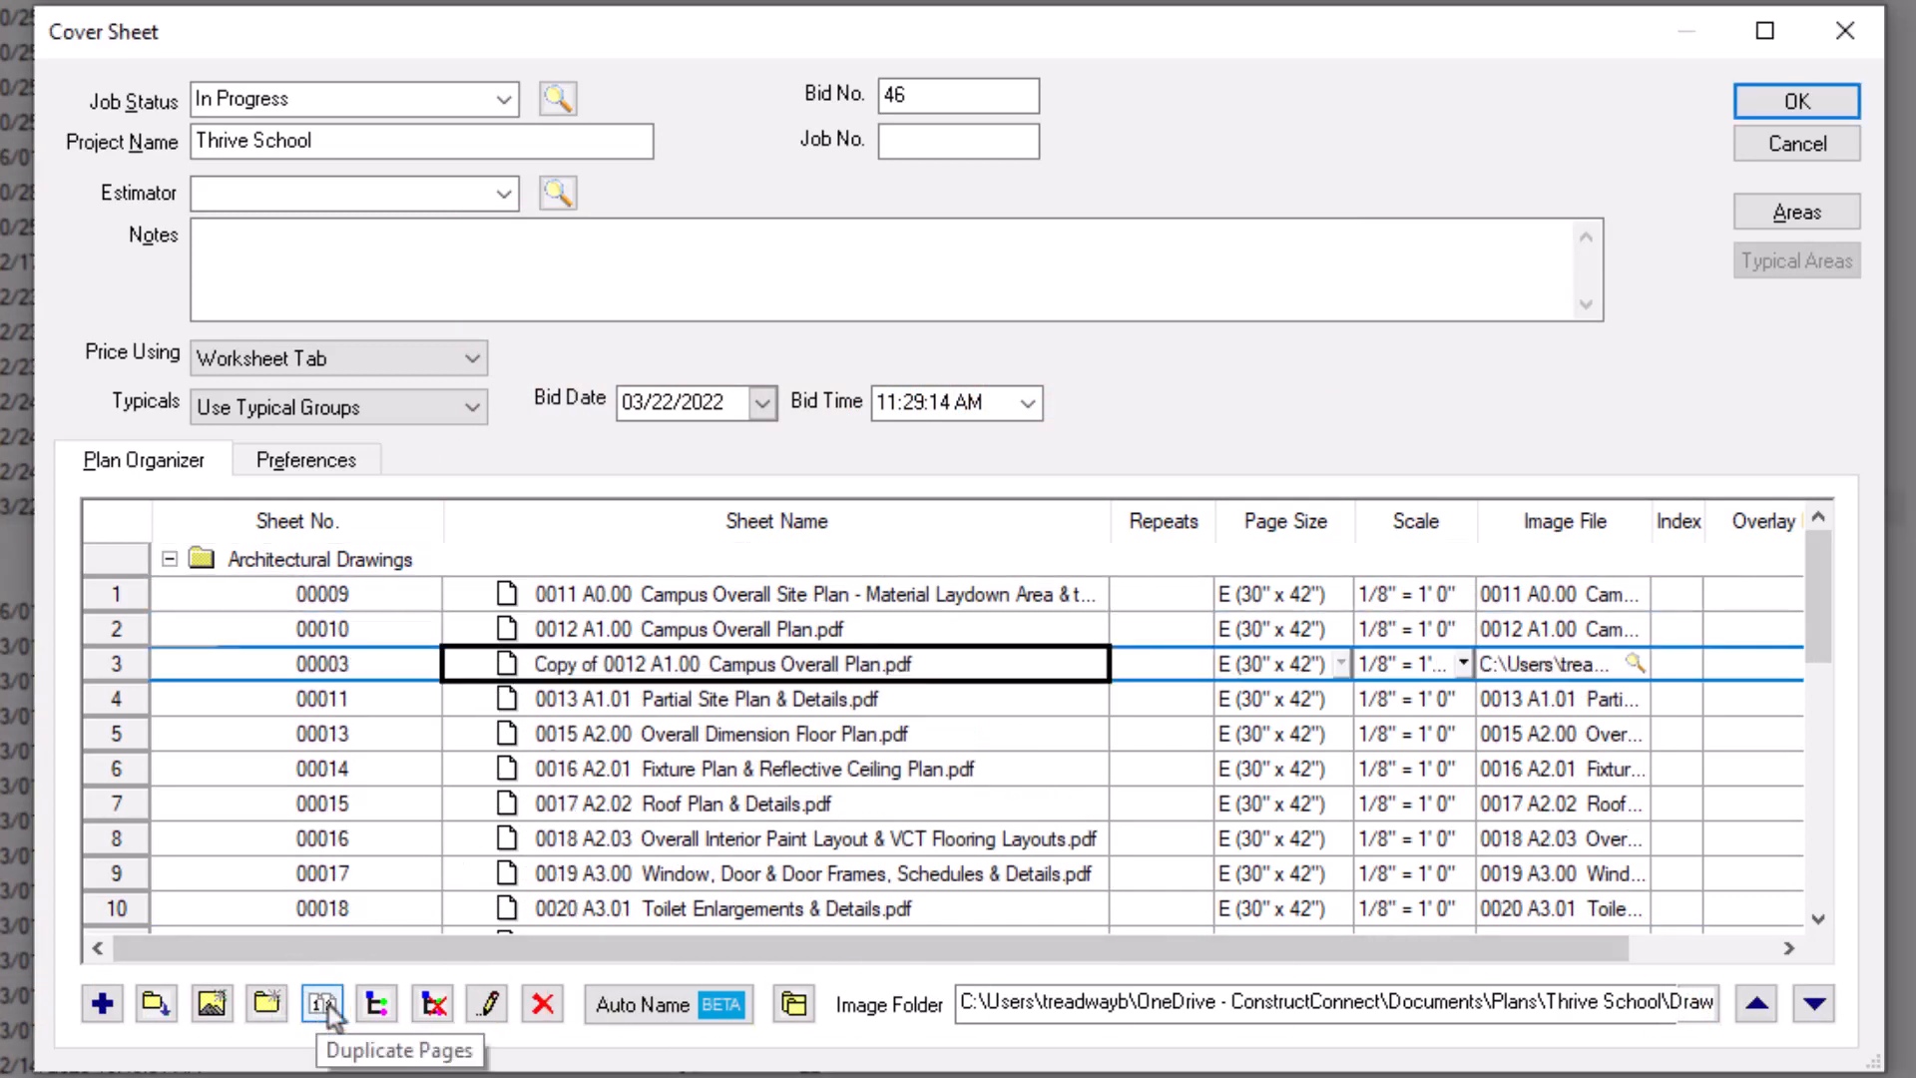
left_click(375, 1004)
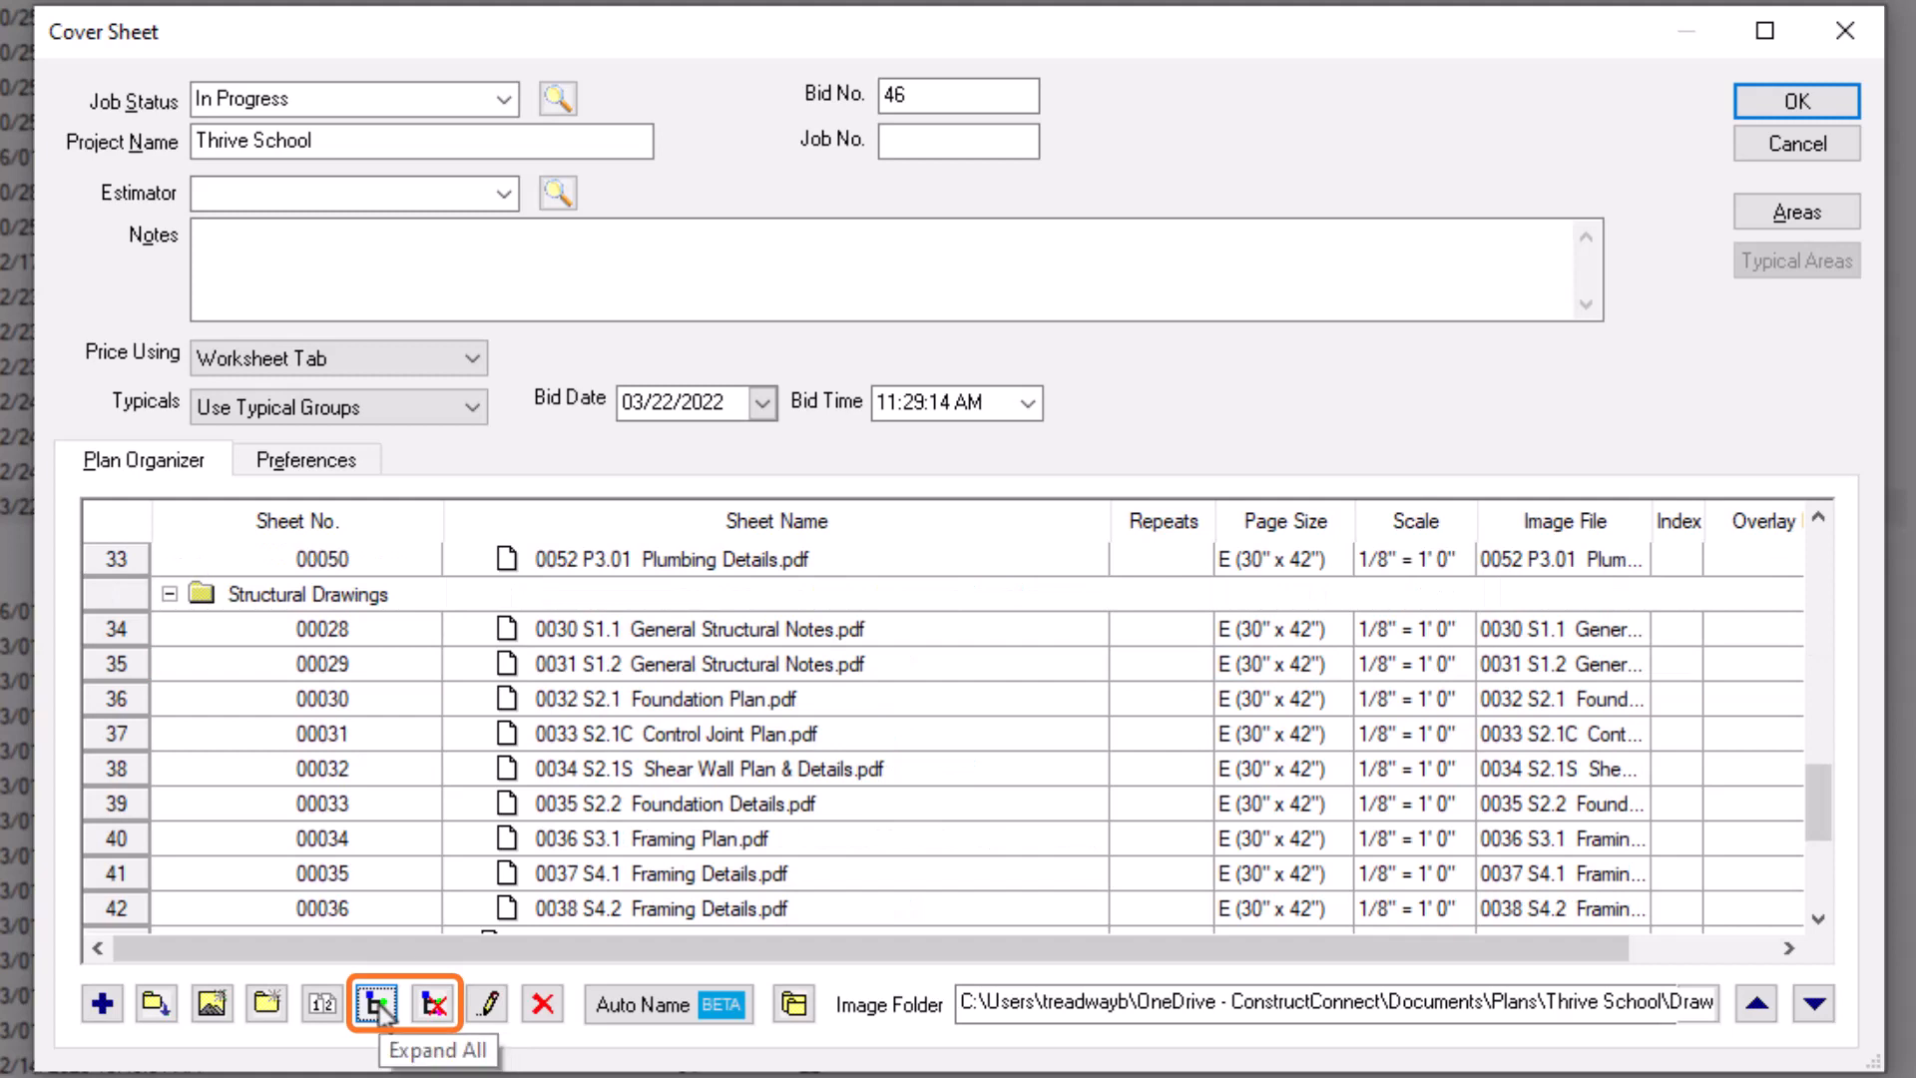
left_click(378, 1004)
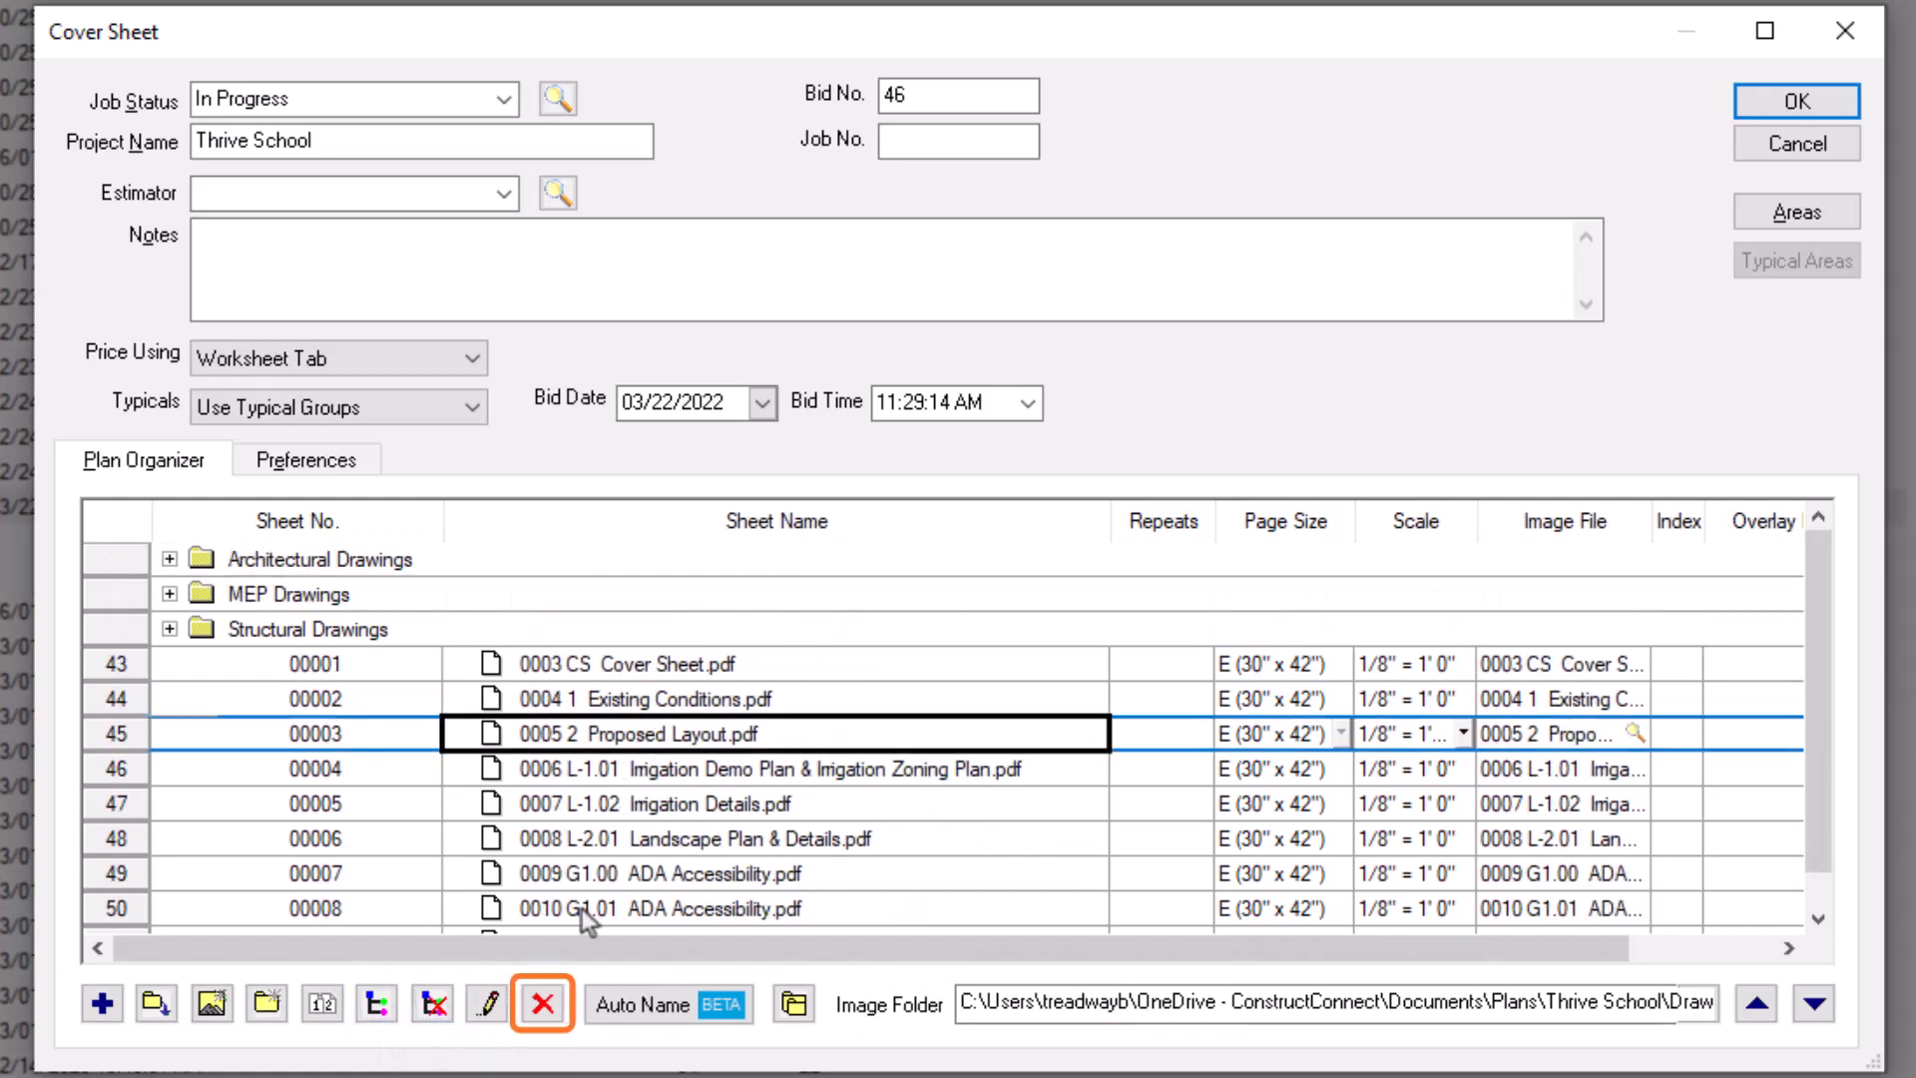
- Delete the 0005 2 Proposed Layout sheet from the plan organizer
left_click(541, 1004)
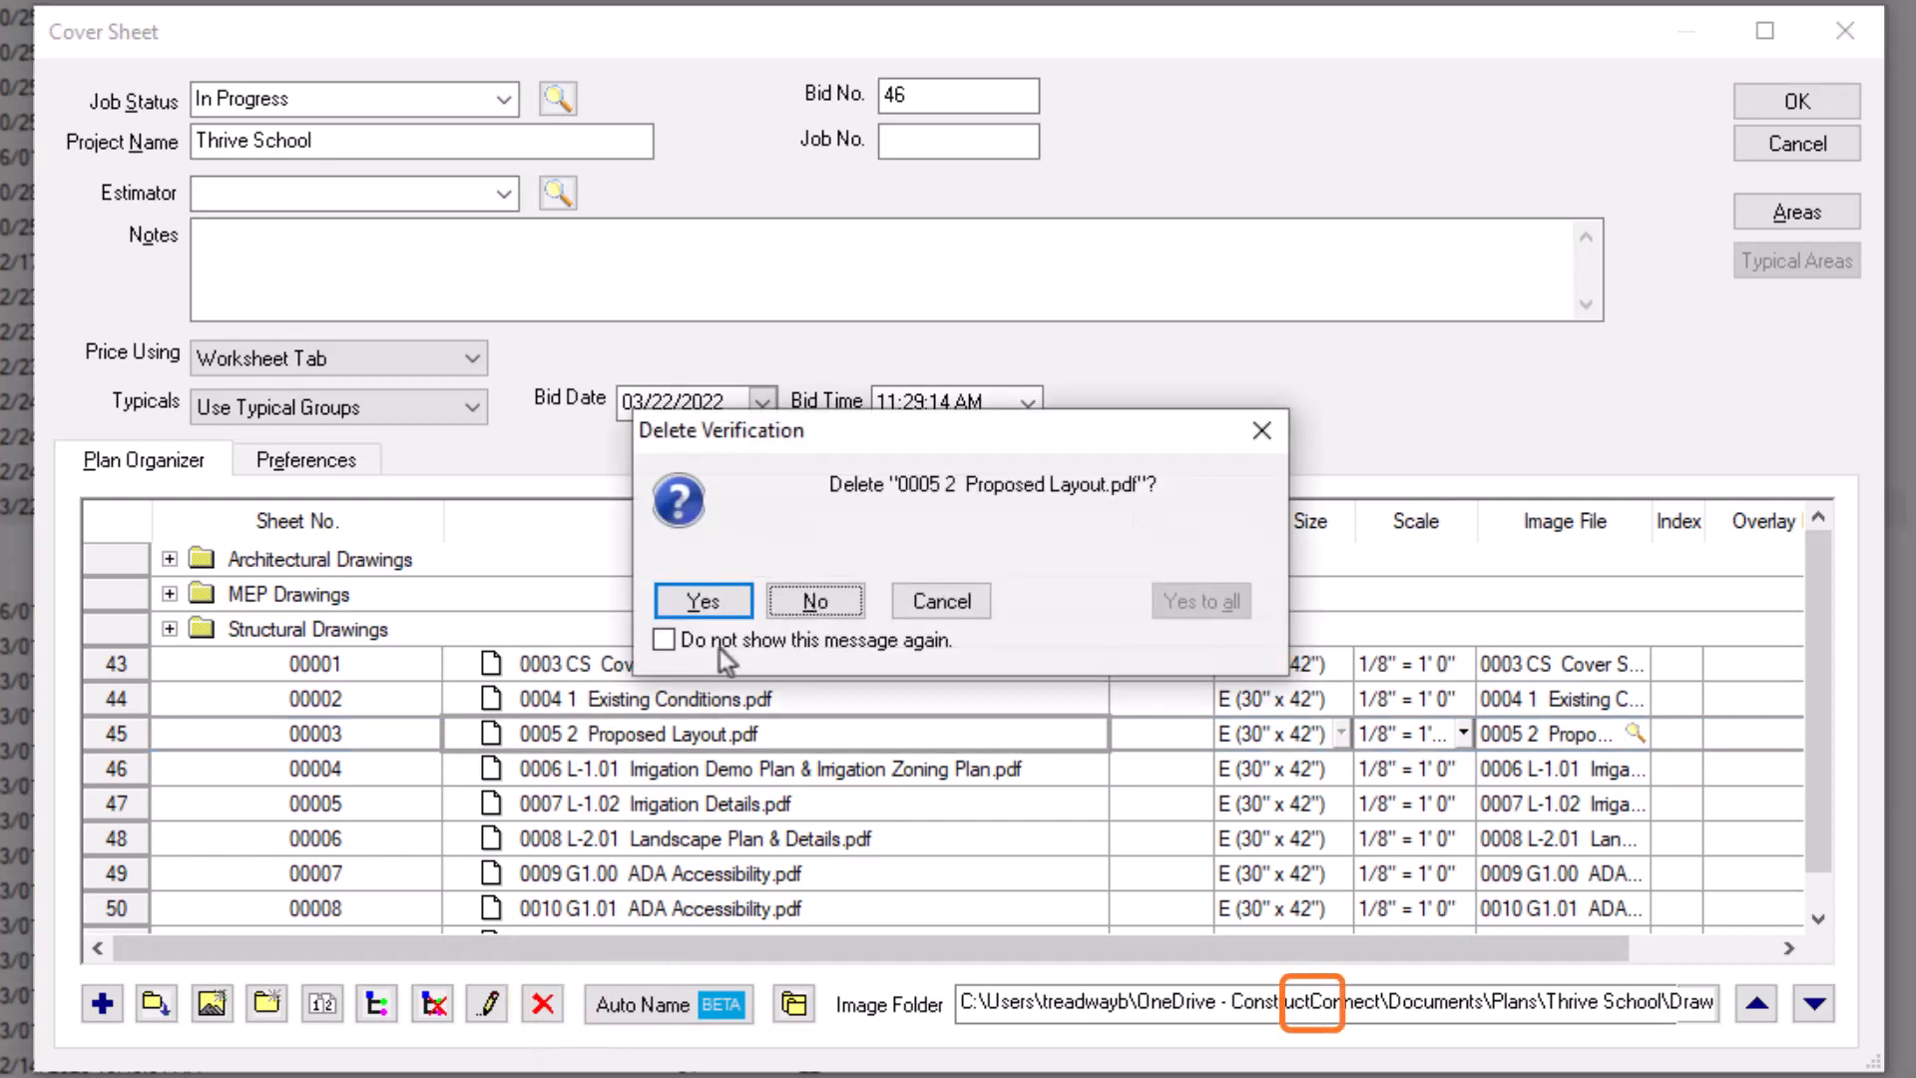
left_click(701, 600)
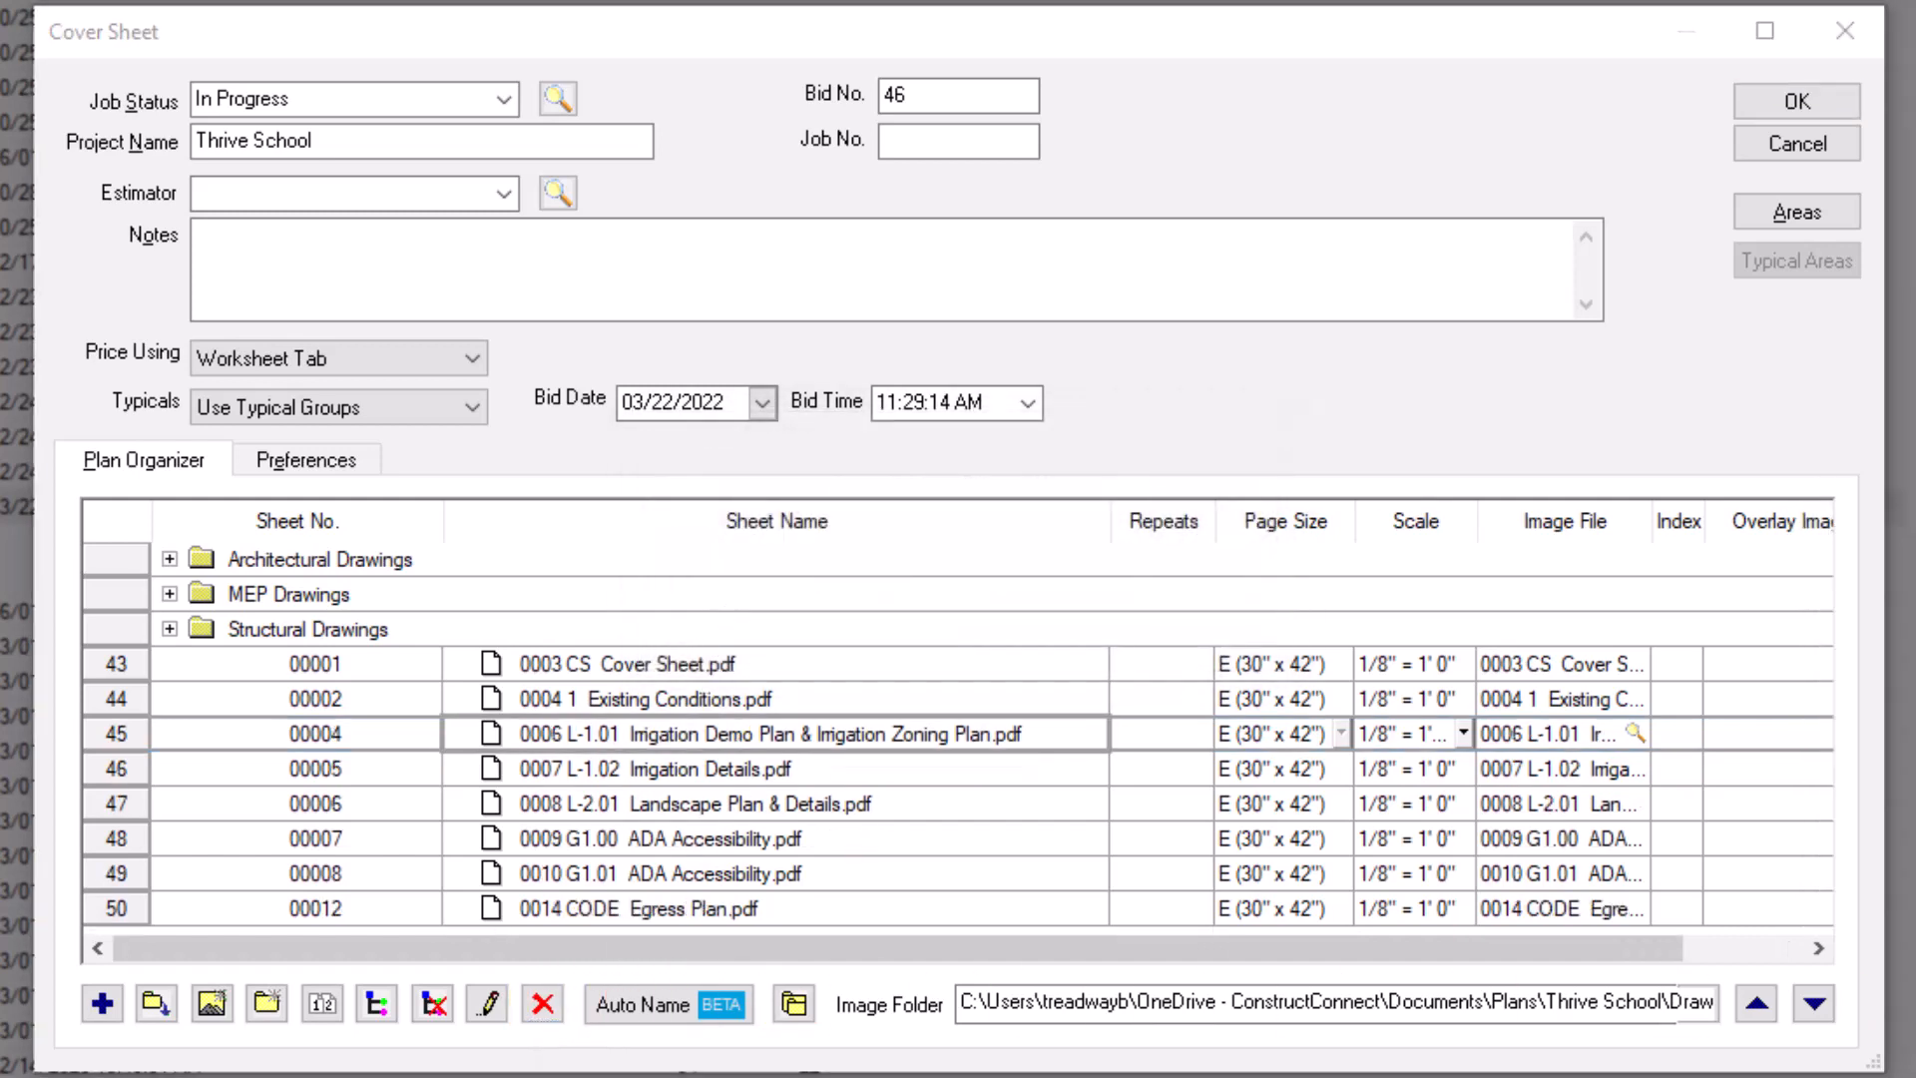
left_click(667, 1004)
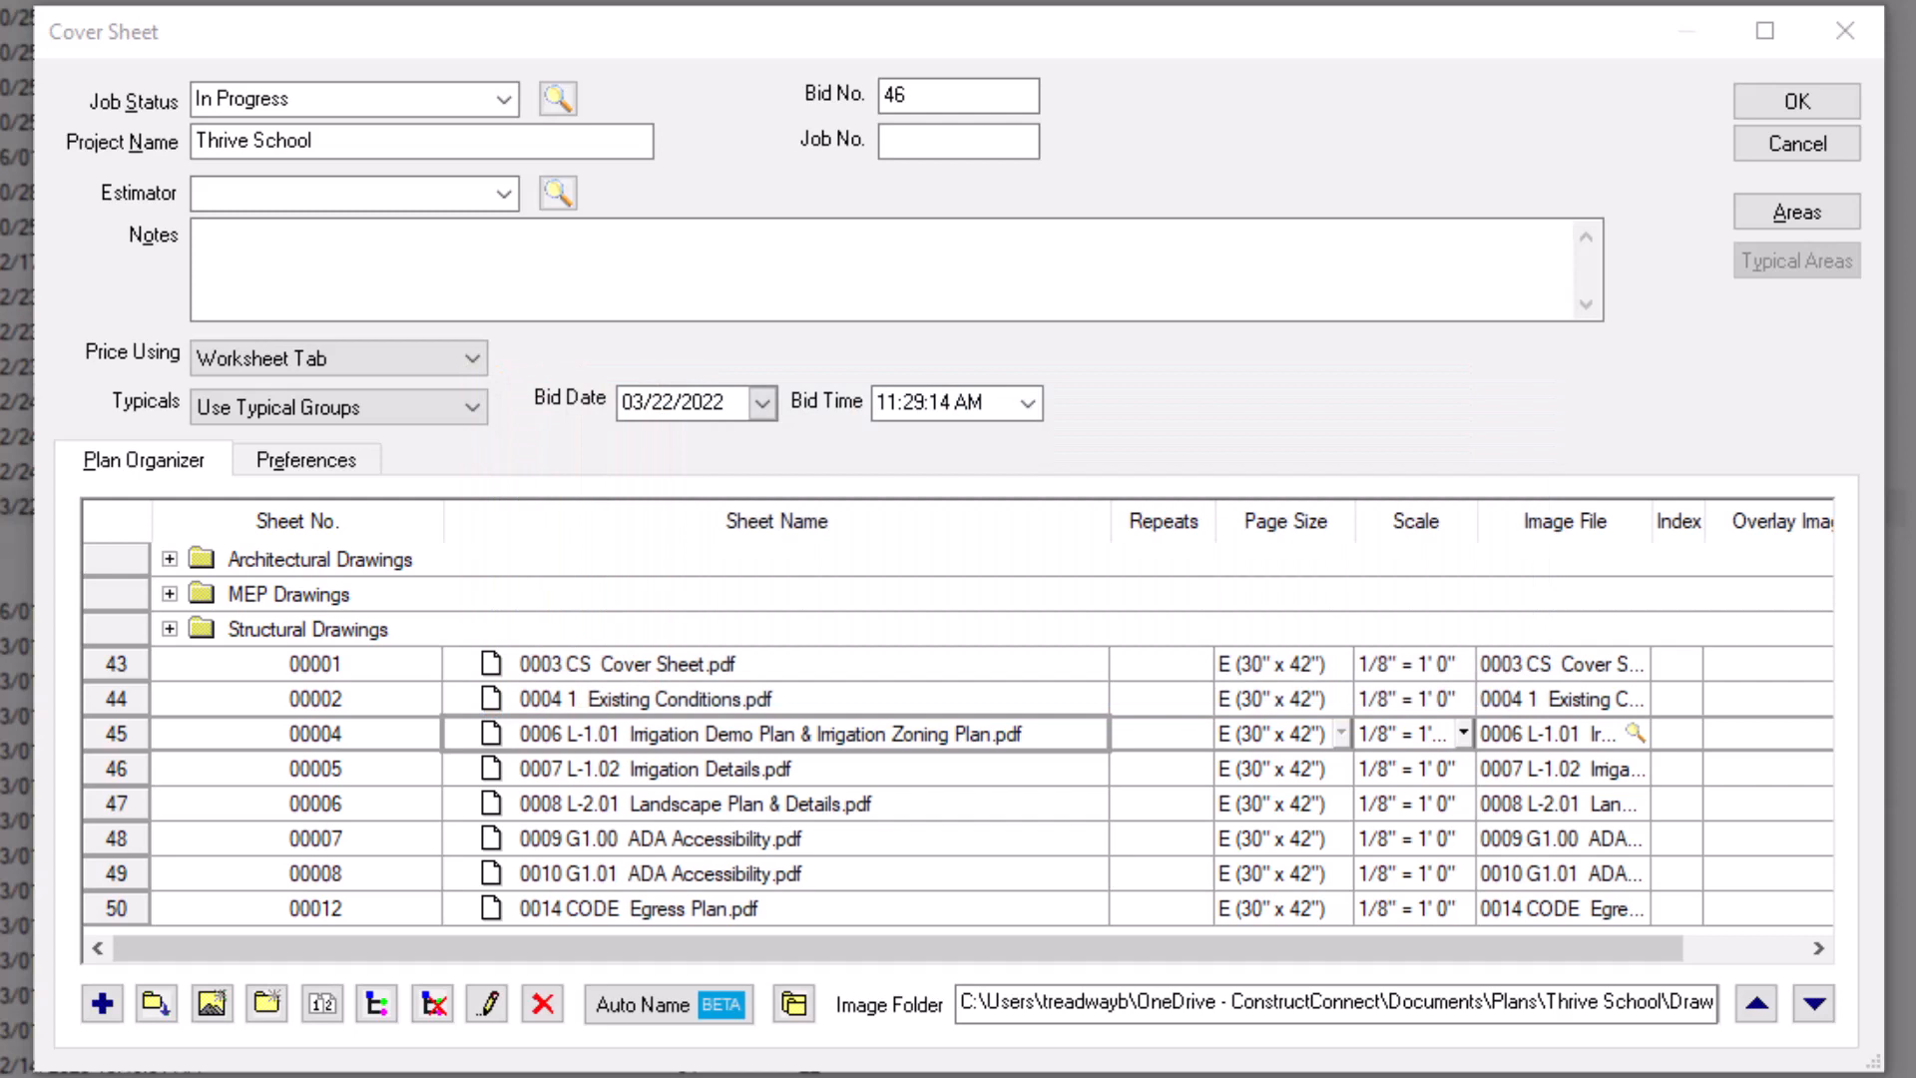
- Select the whole Image Folder path so it can be changed to break the image links
triple_click(1335, 1004)
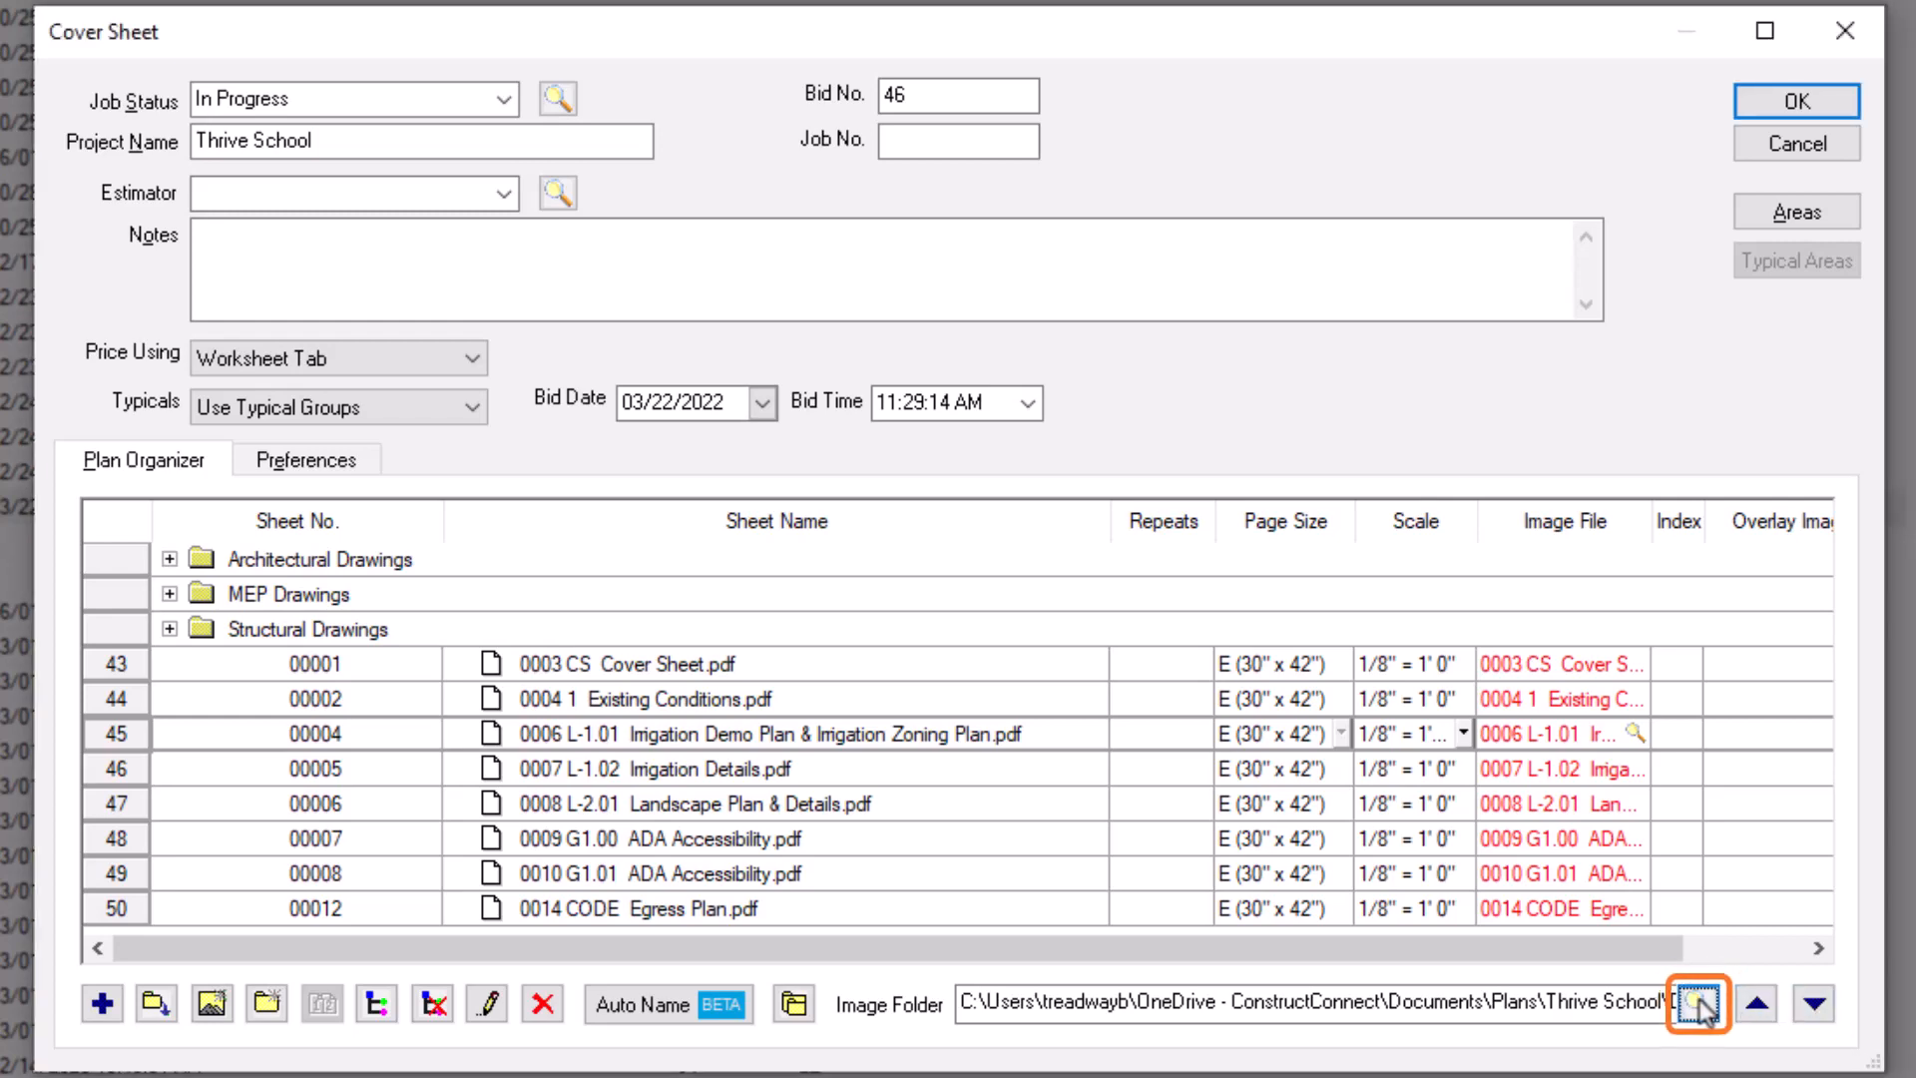
- Re-point the image folder to Plans > Thrive School > Drawings, relinking most sheets
left_click(1696, 1004)
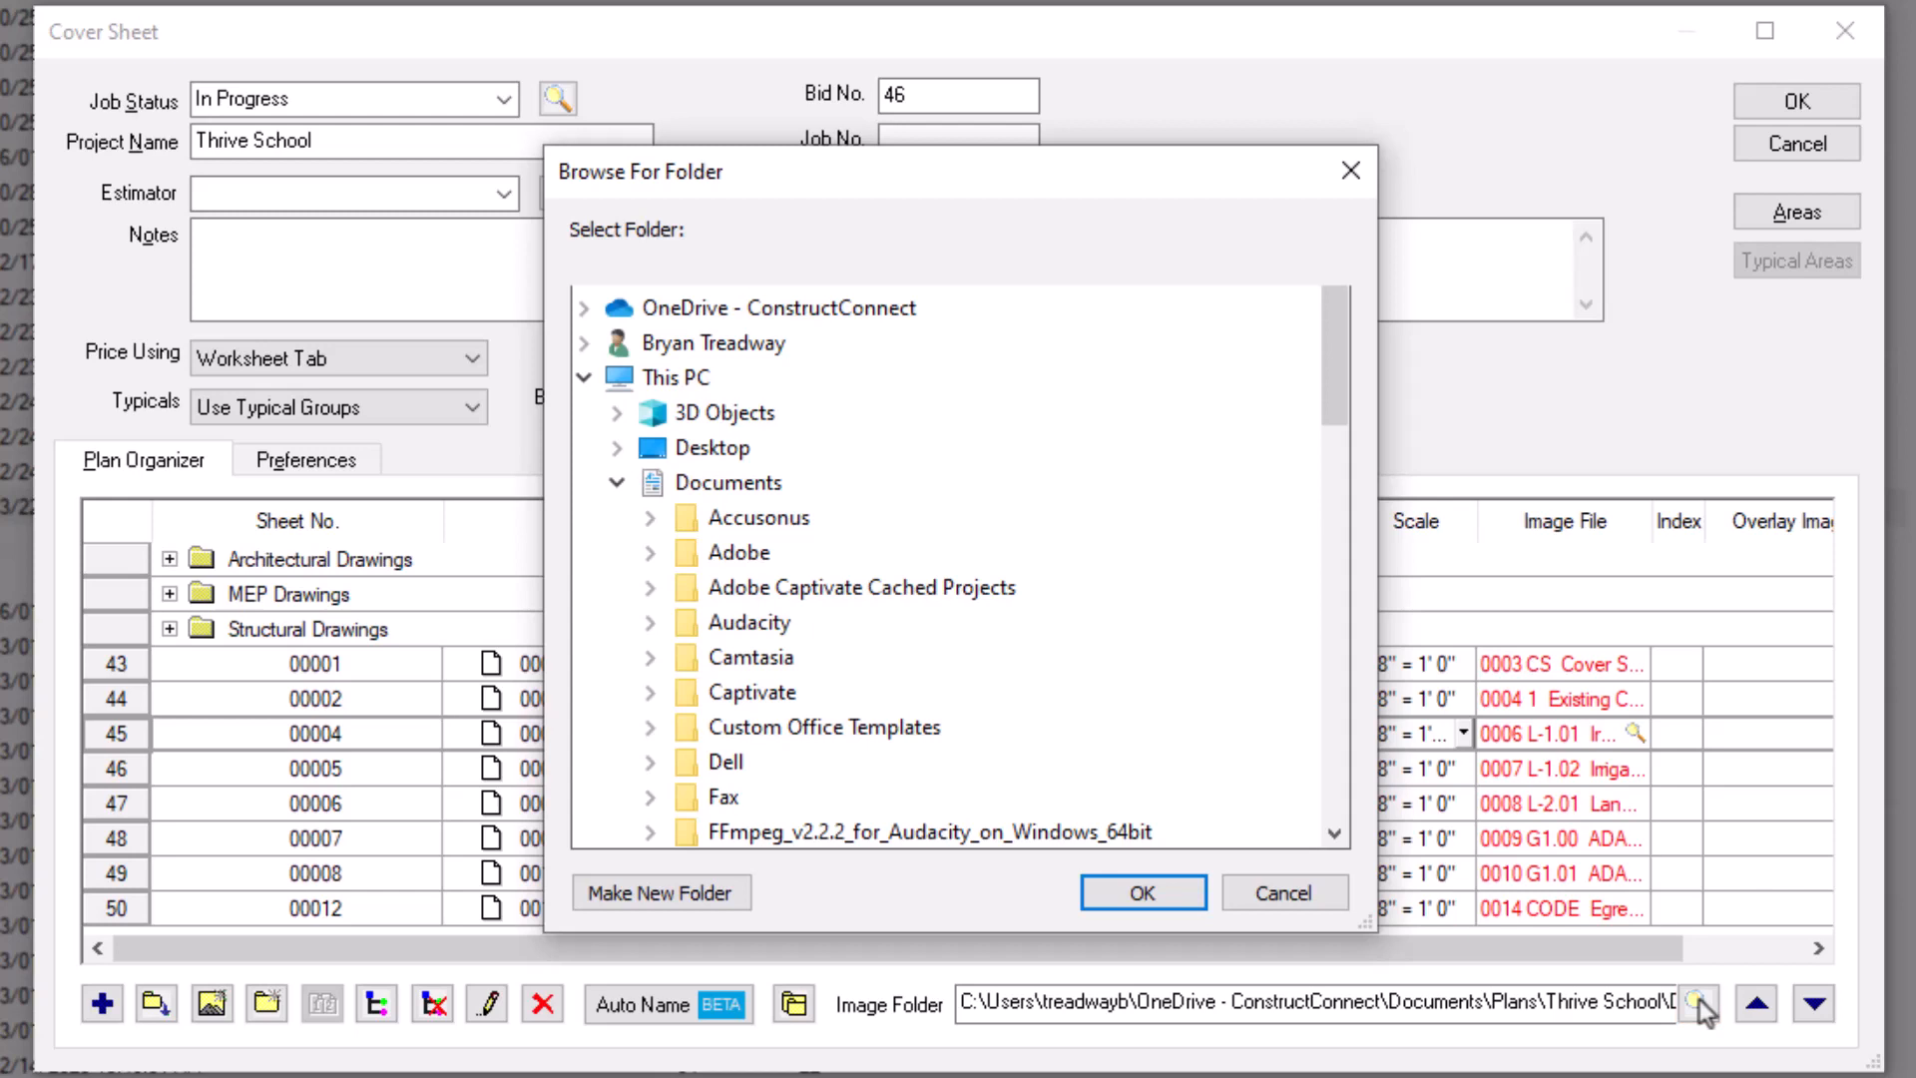
mouse_move(1199, 638)
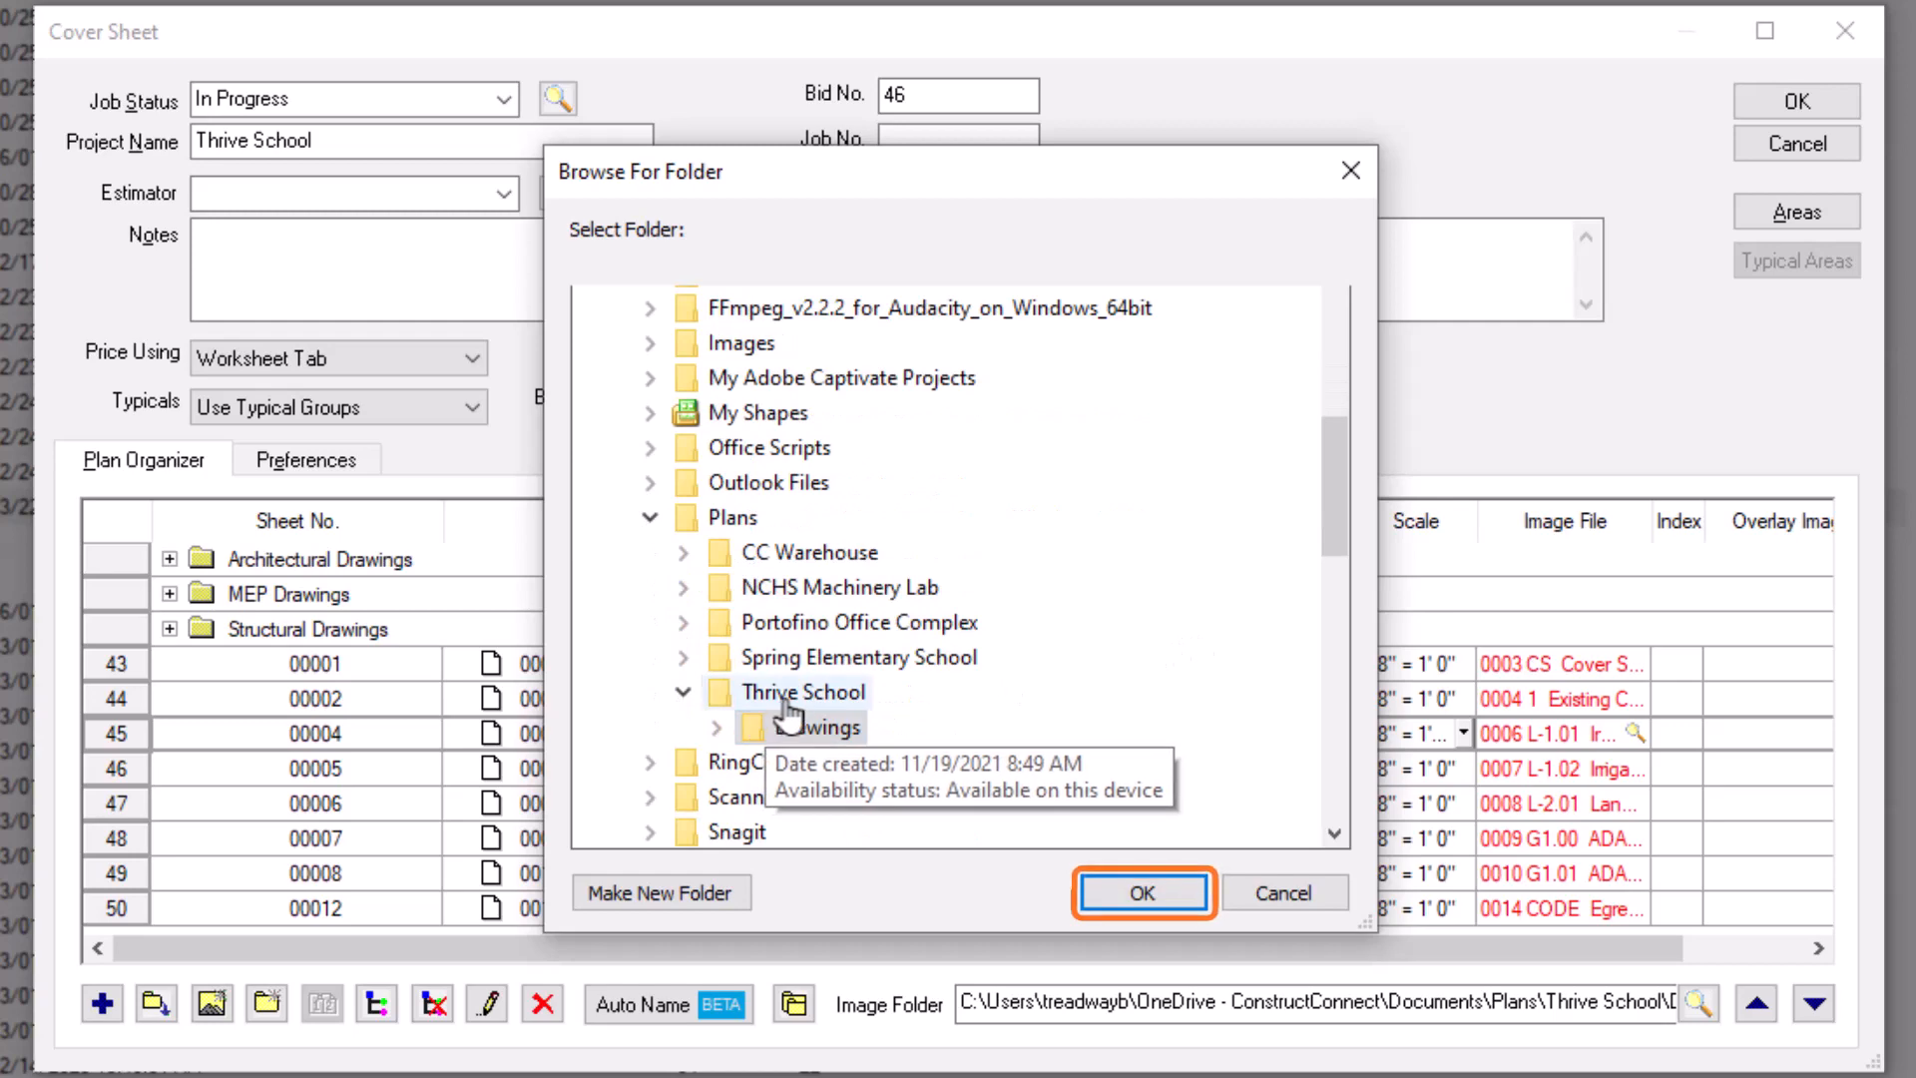
left_click(1141, 892)
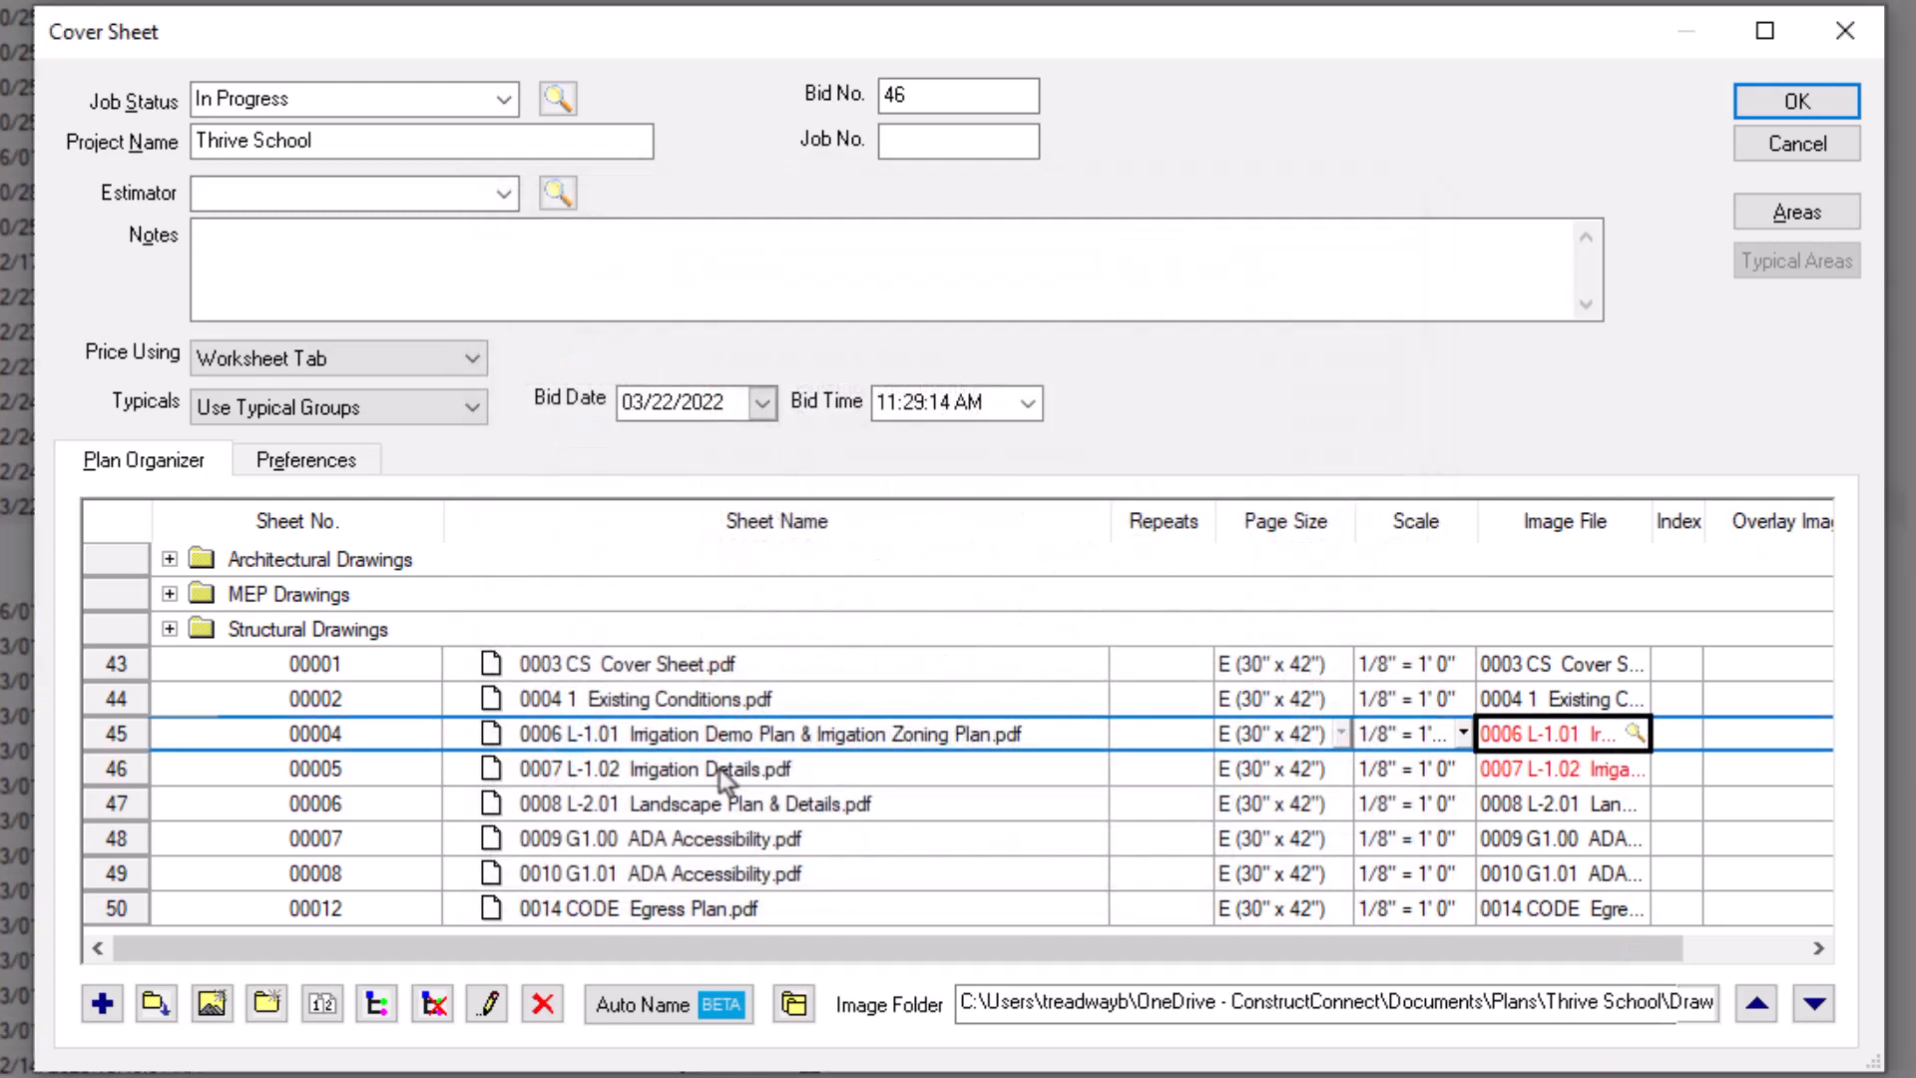
- Relink irrigation sheets 45 and 46 to the Thrive School Drawings folder
left_click(793, 1003)
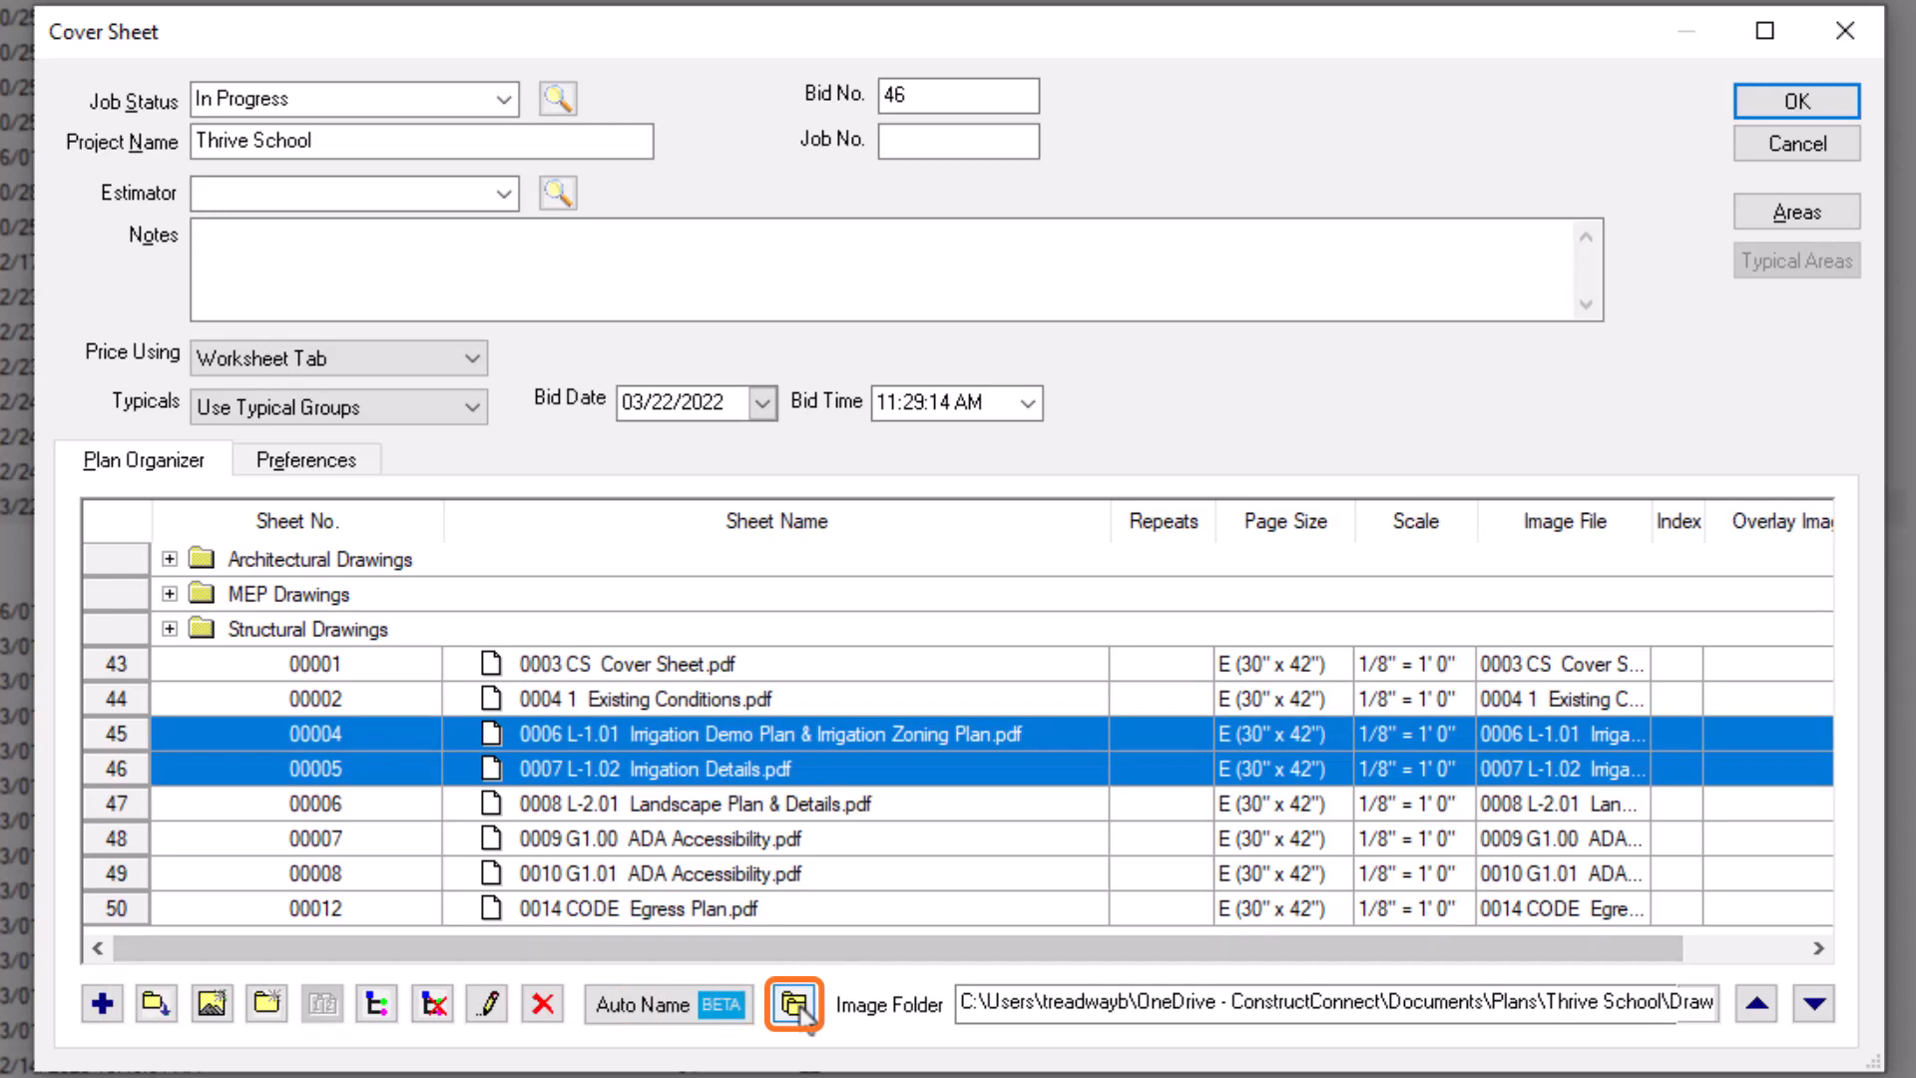
left_click(792, 1004)
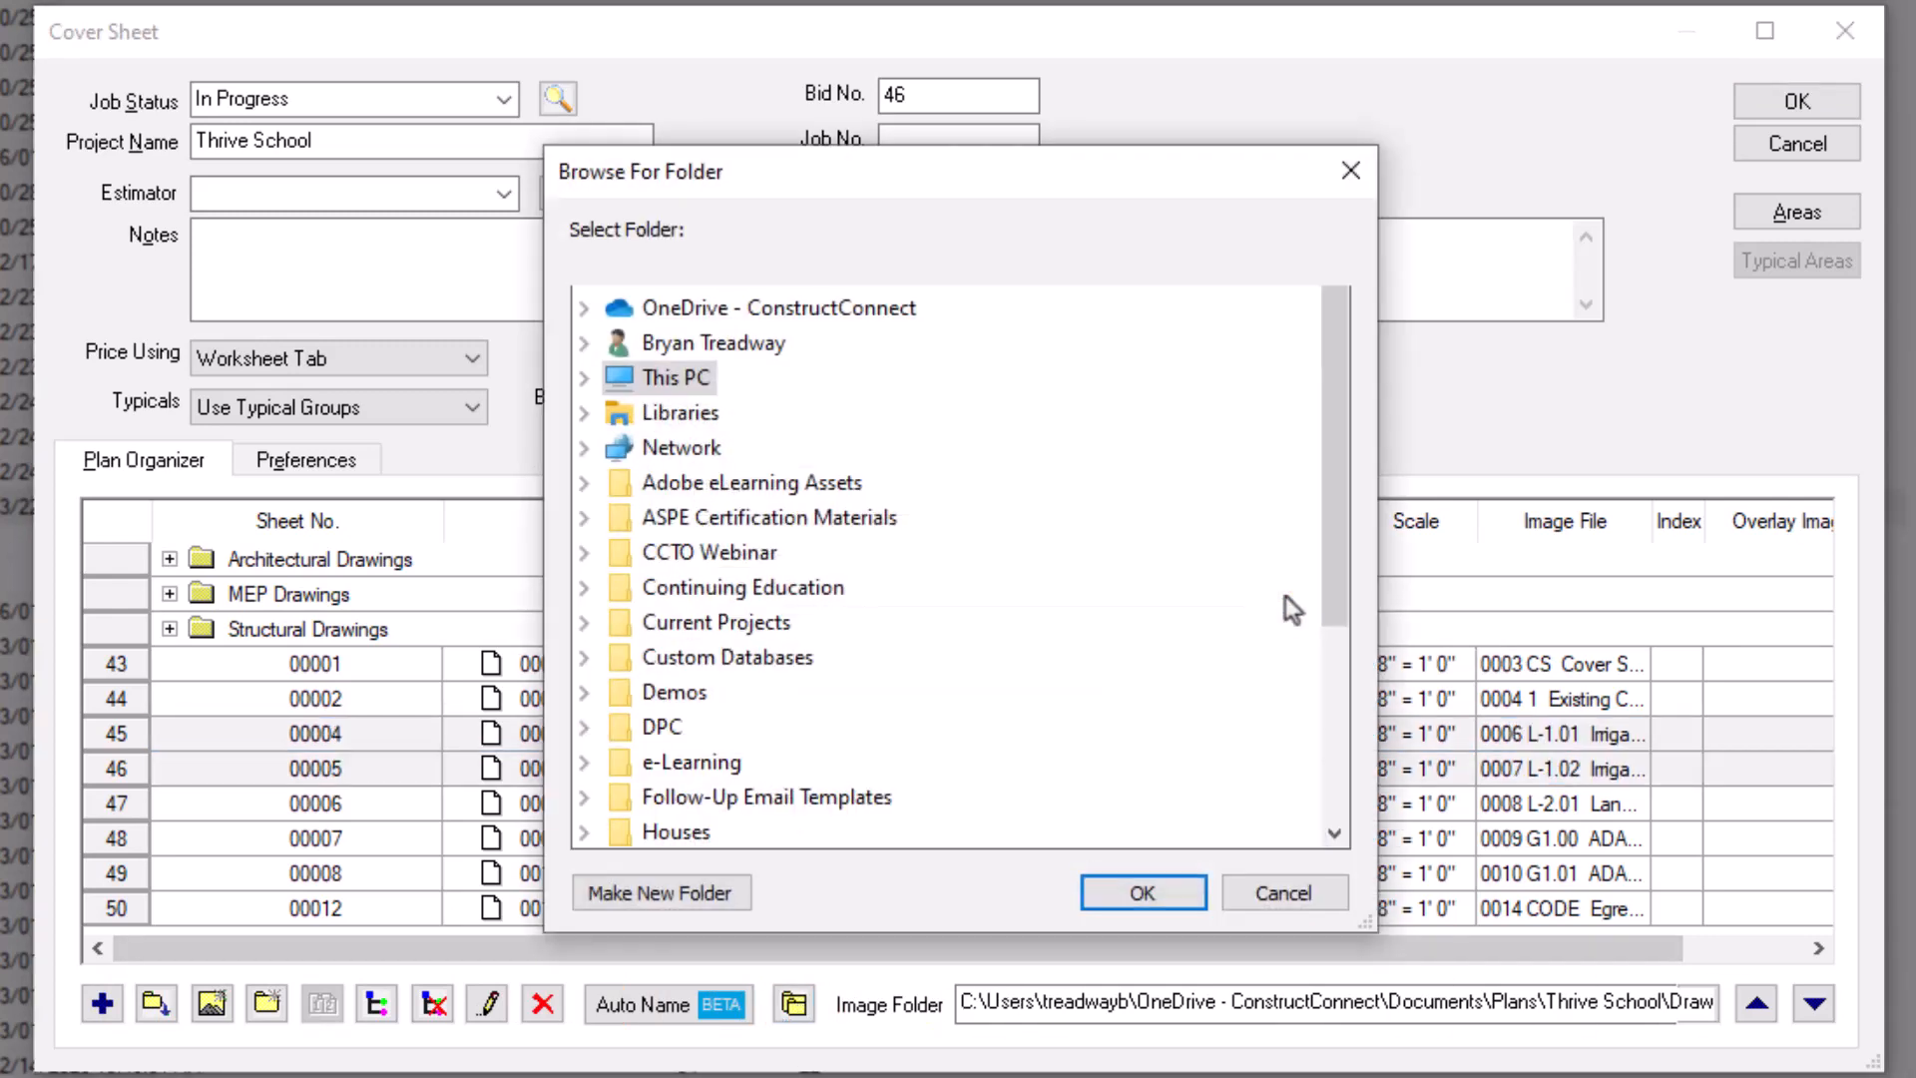
left_click(584, 378)
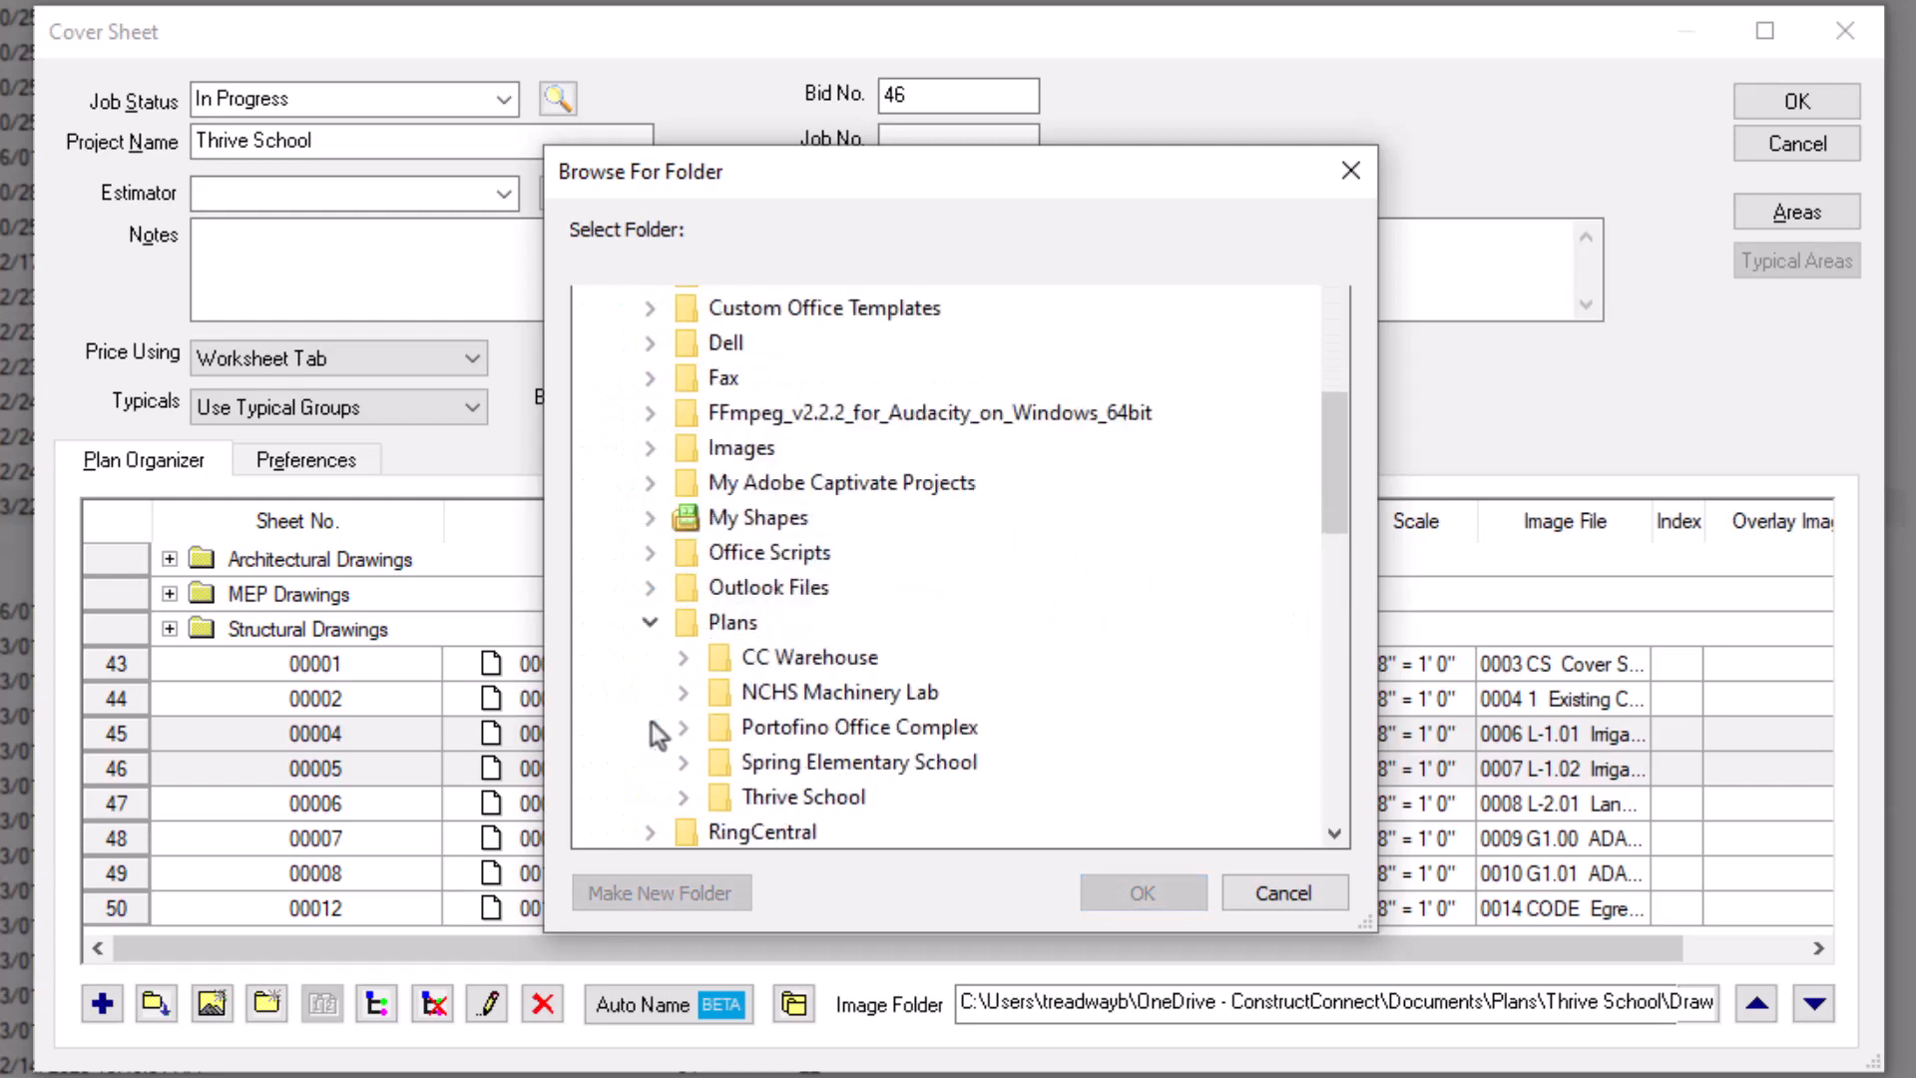
left_click(685, 797)
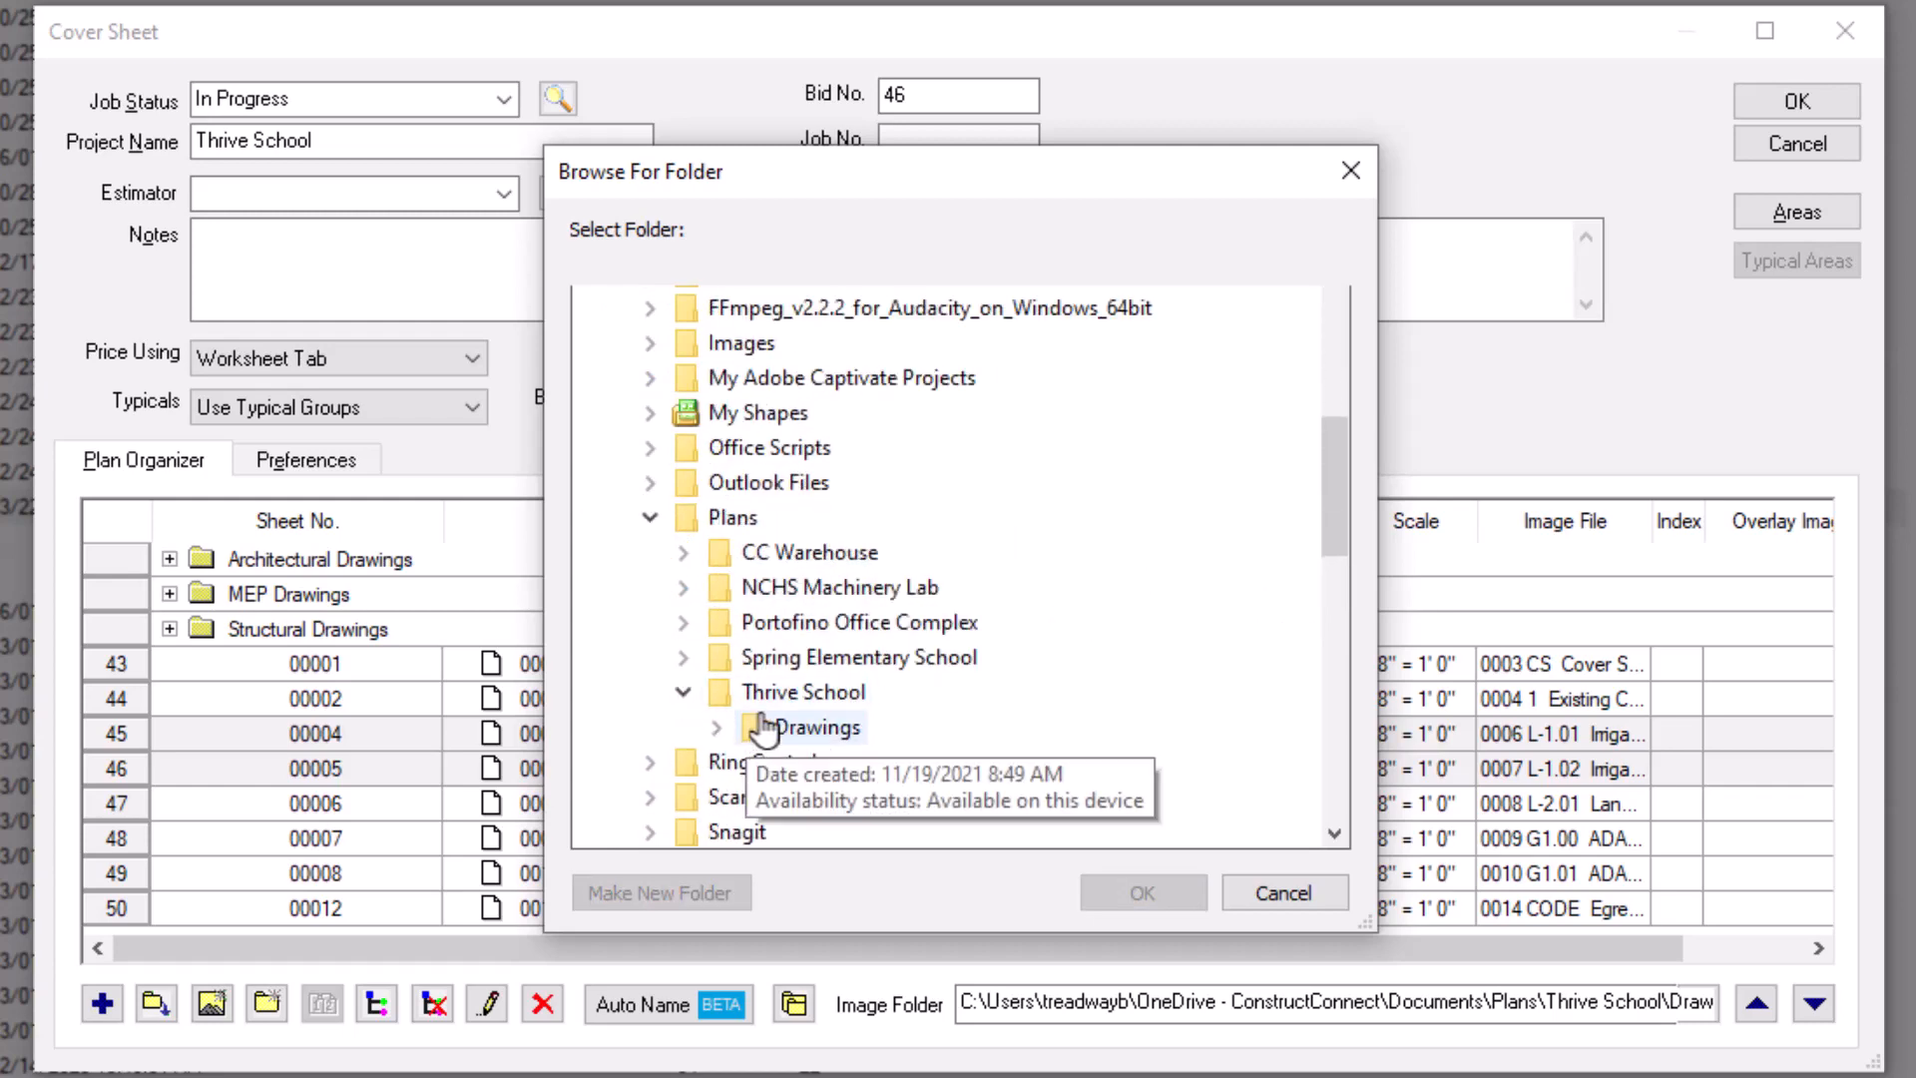
left_click(810, 726)
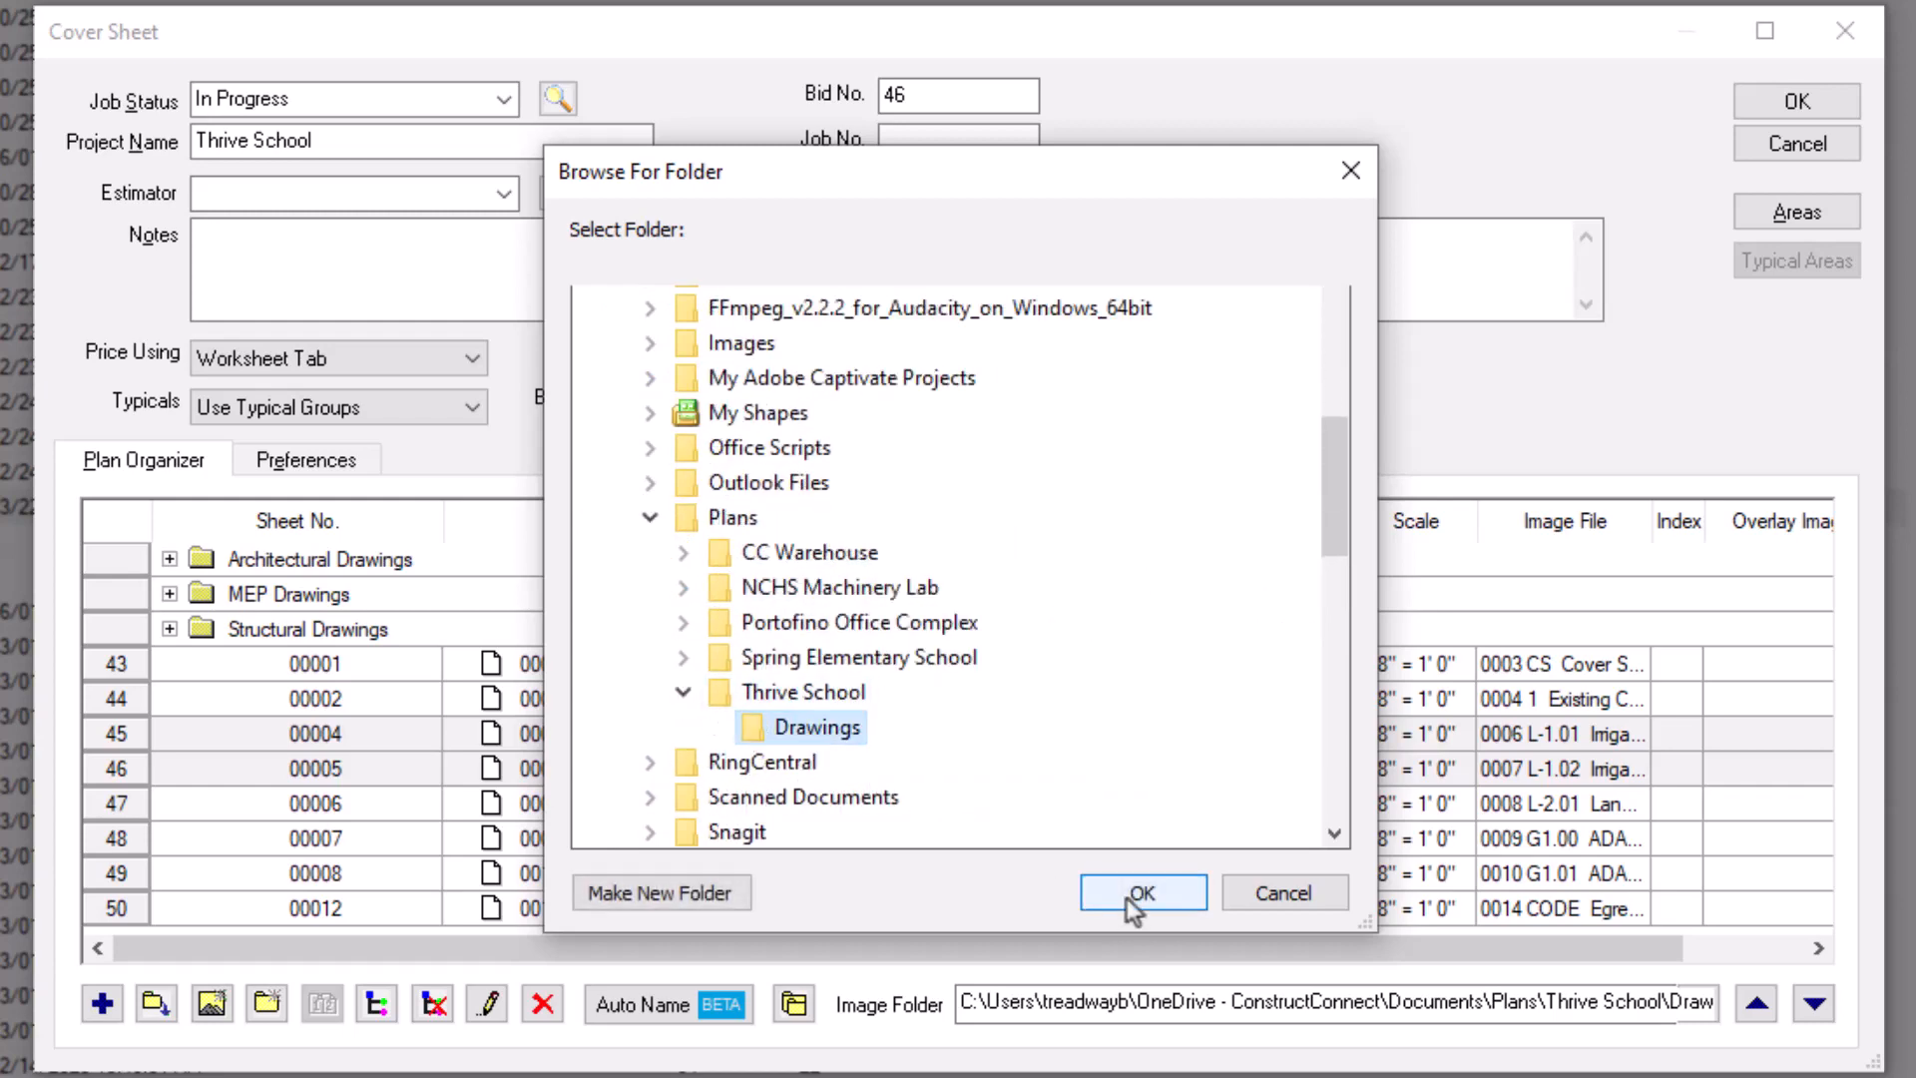
left_click(1140, 892)
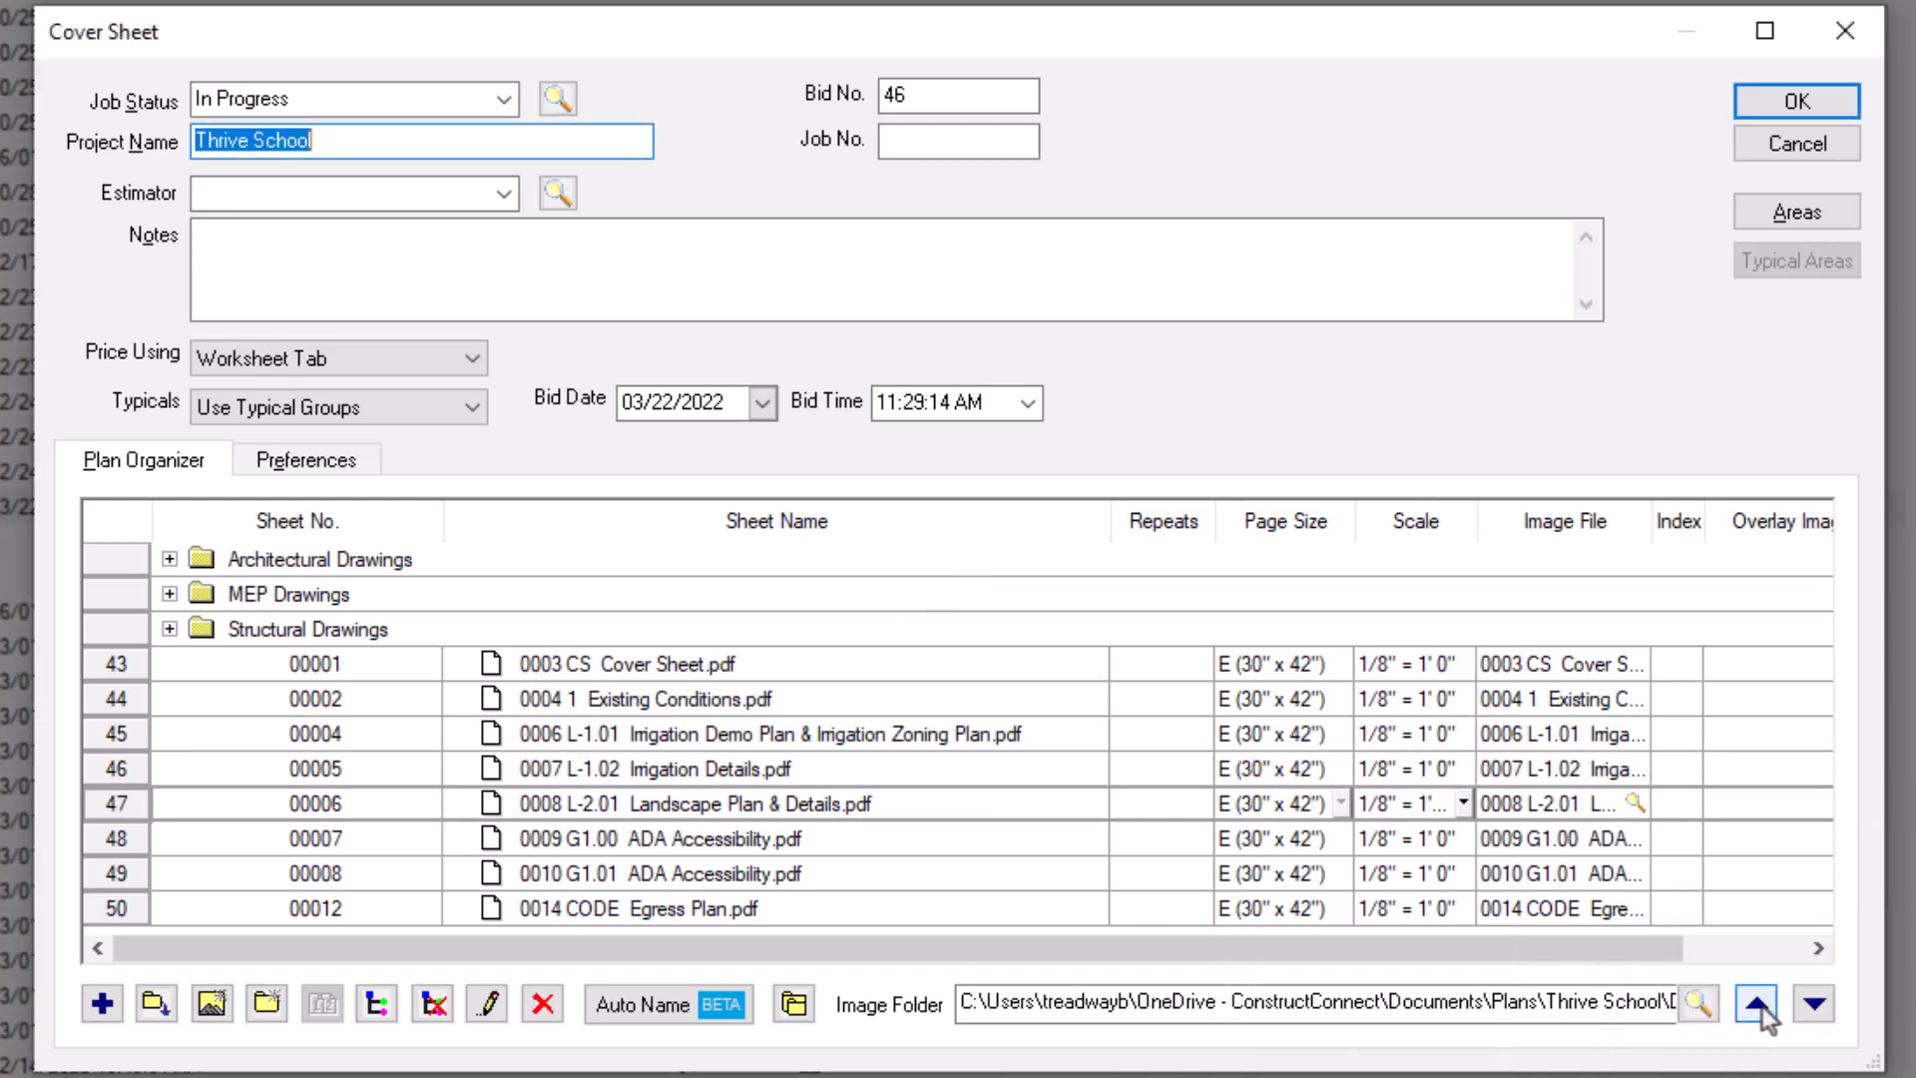
- Move the Landscape Plan row up and back to 47, check its scale list, and accept the Cover Sheet
left_click(1814, 1004)
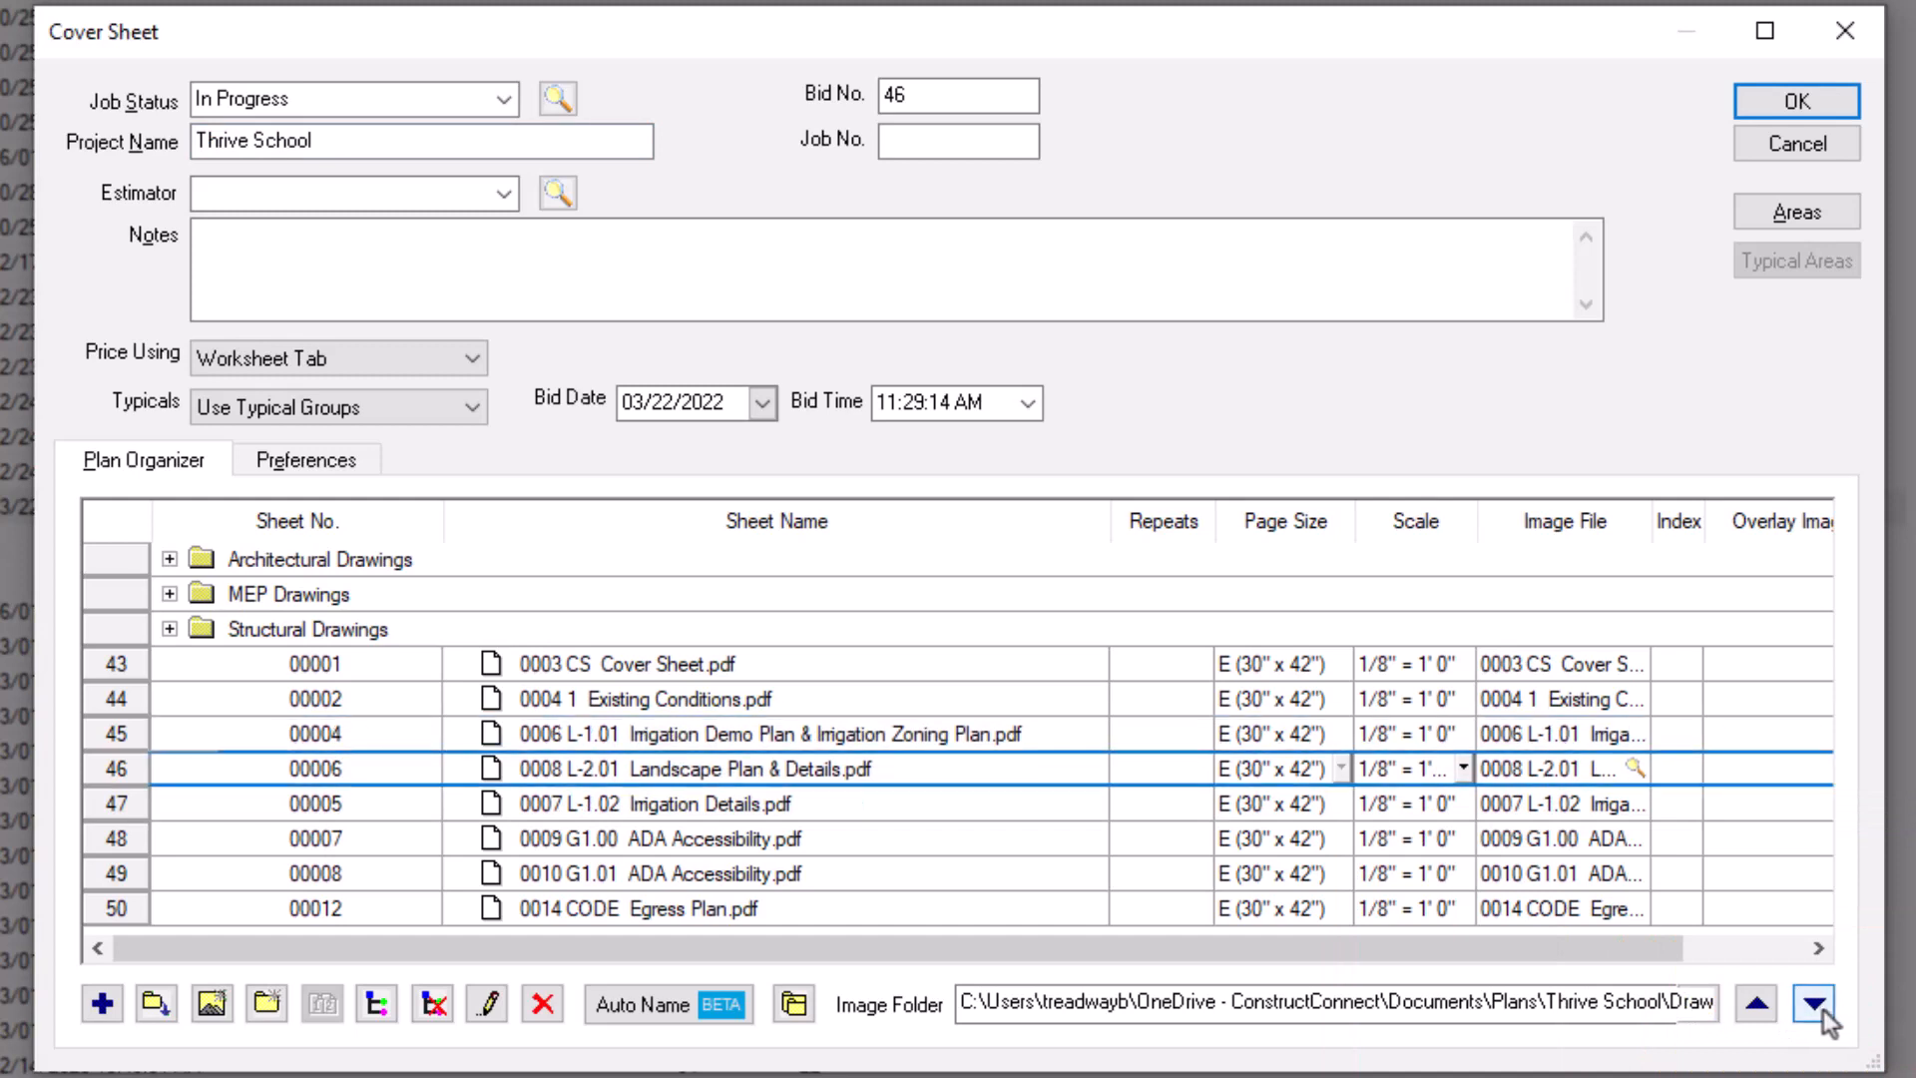
left_click(1814, 1004)
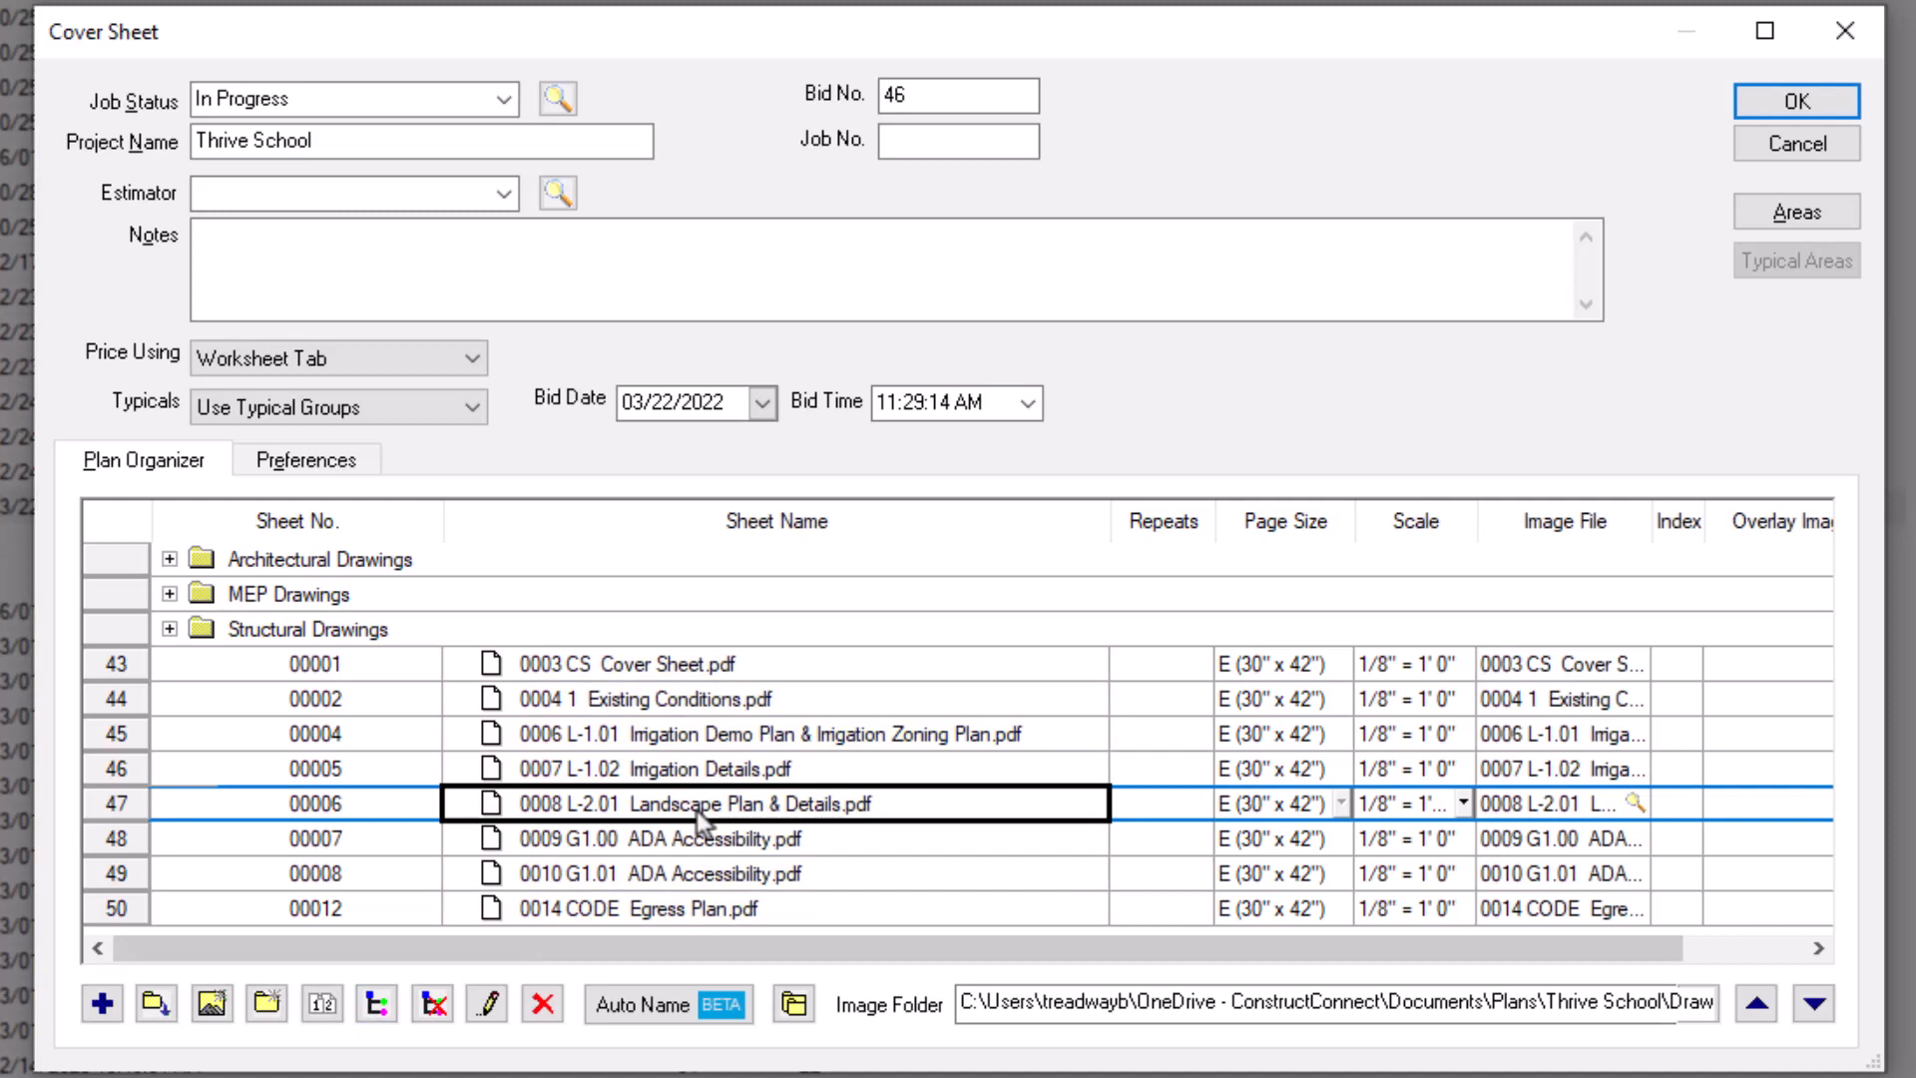
left_click(1415, 804)
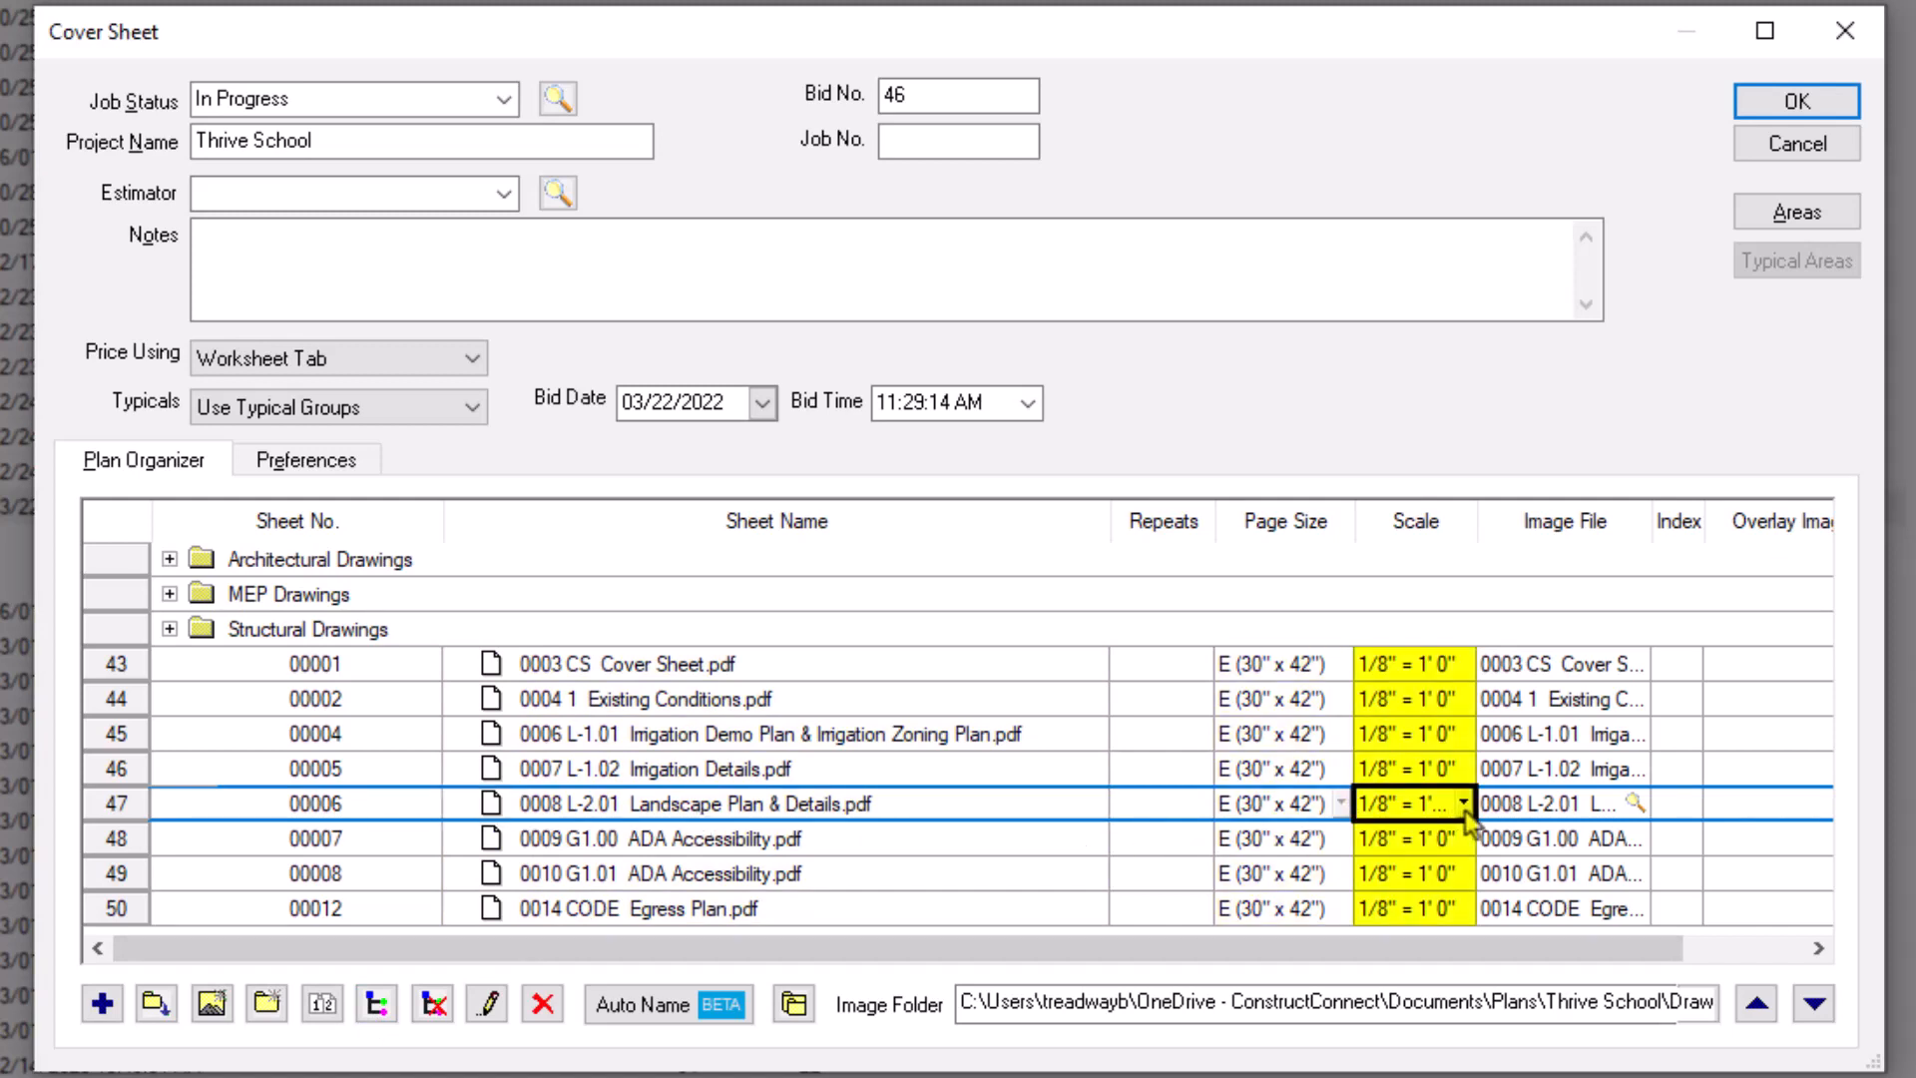
left_click(1462, 803)
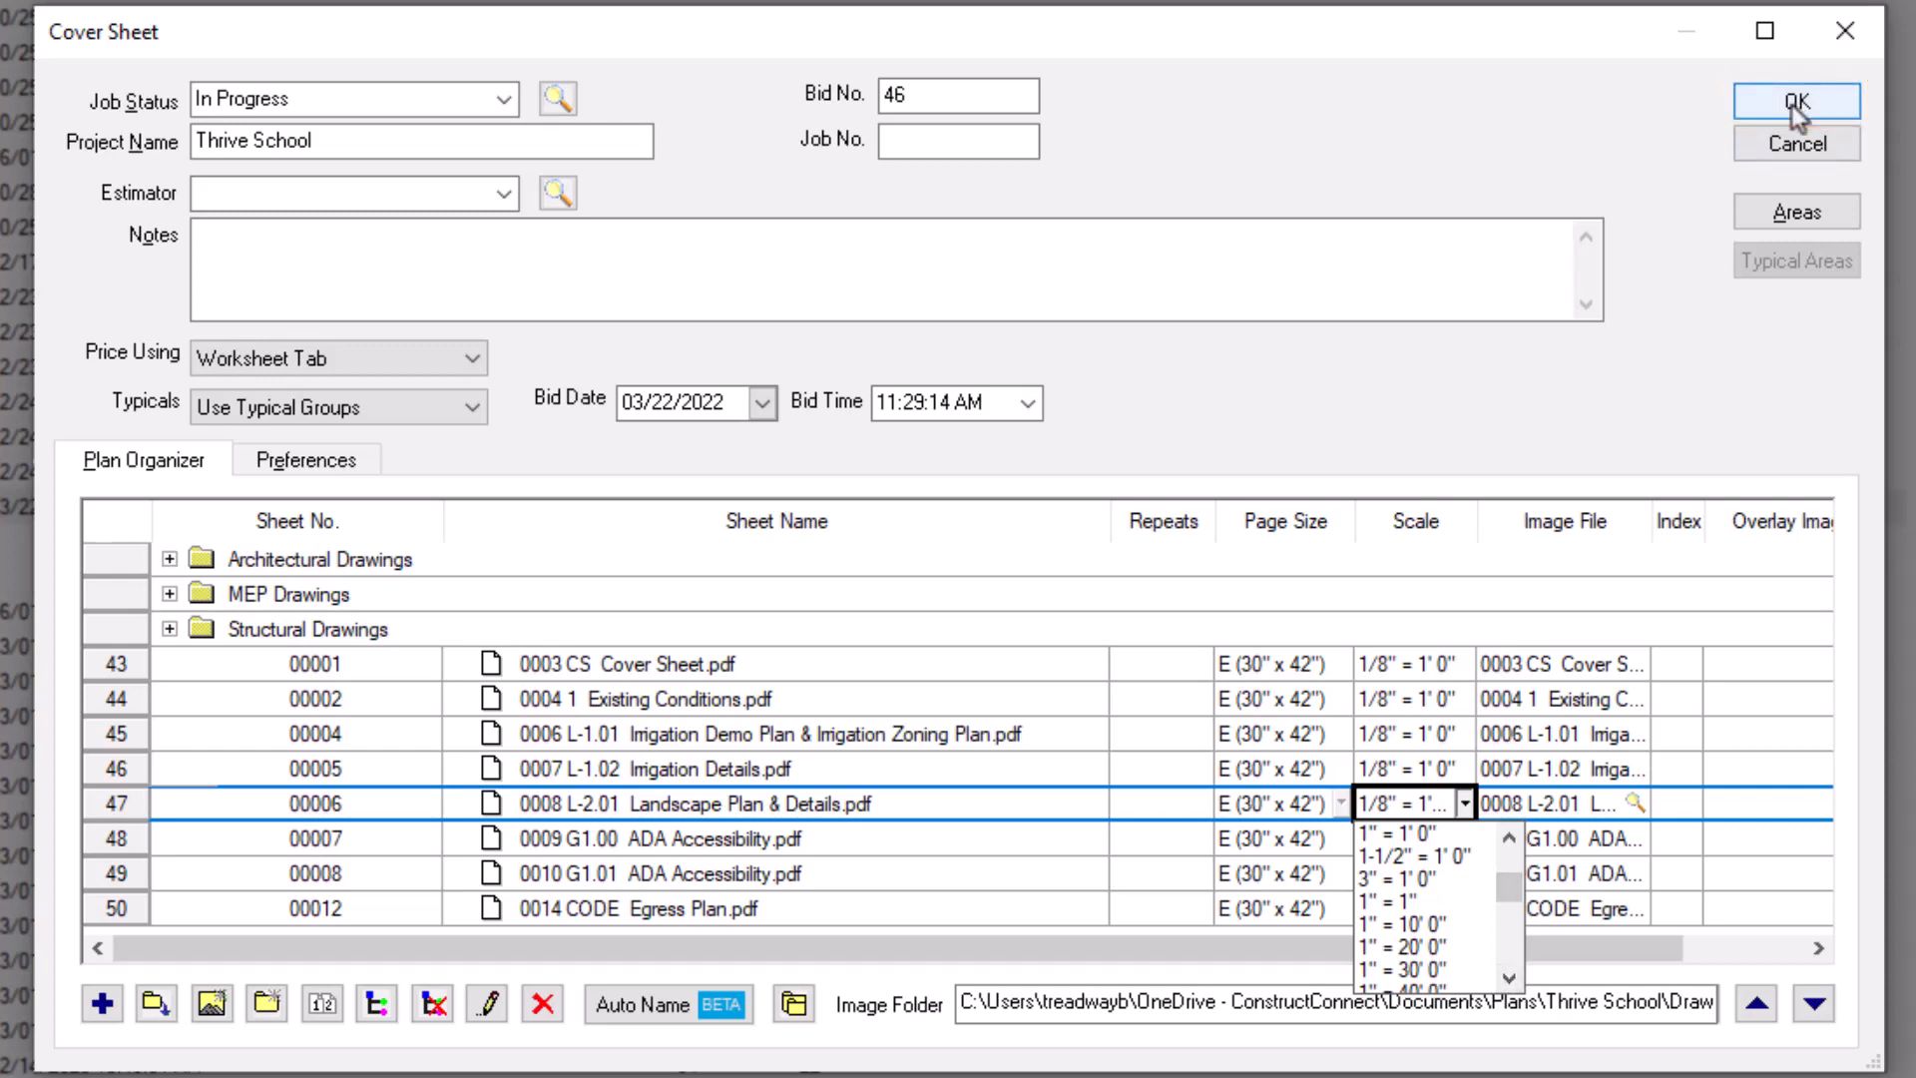
left_click(1794, 102)
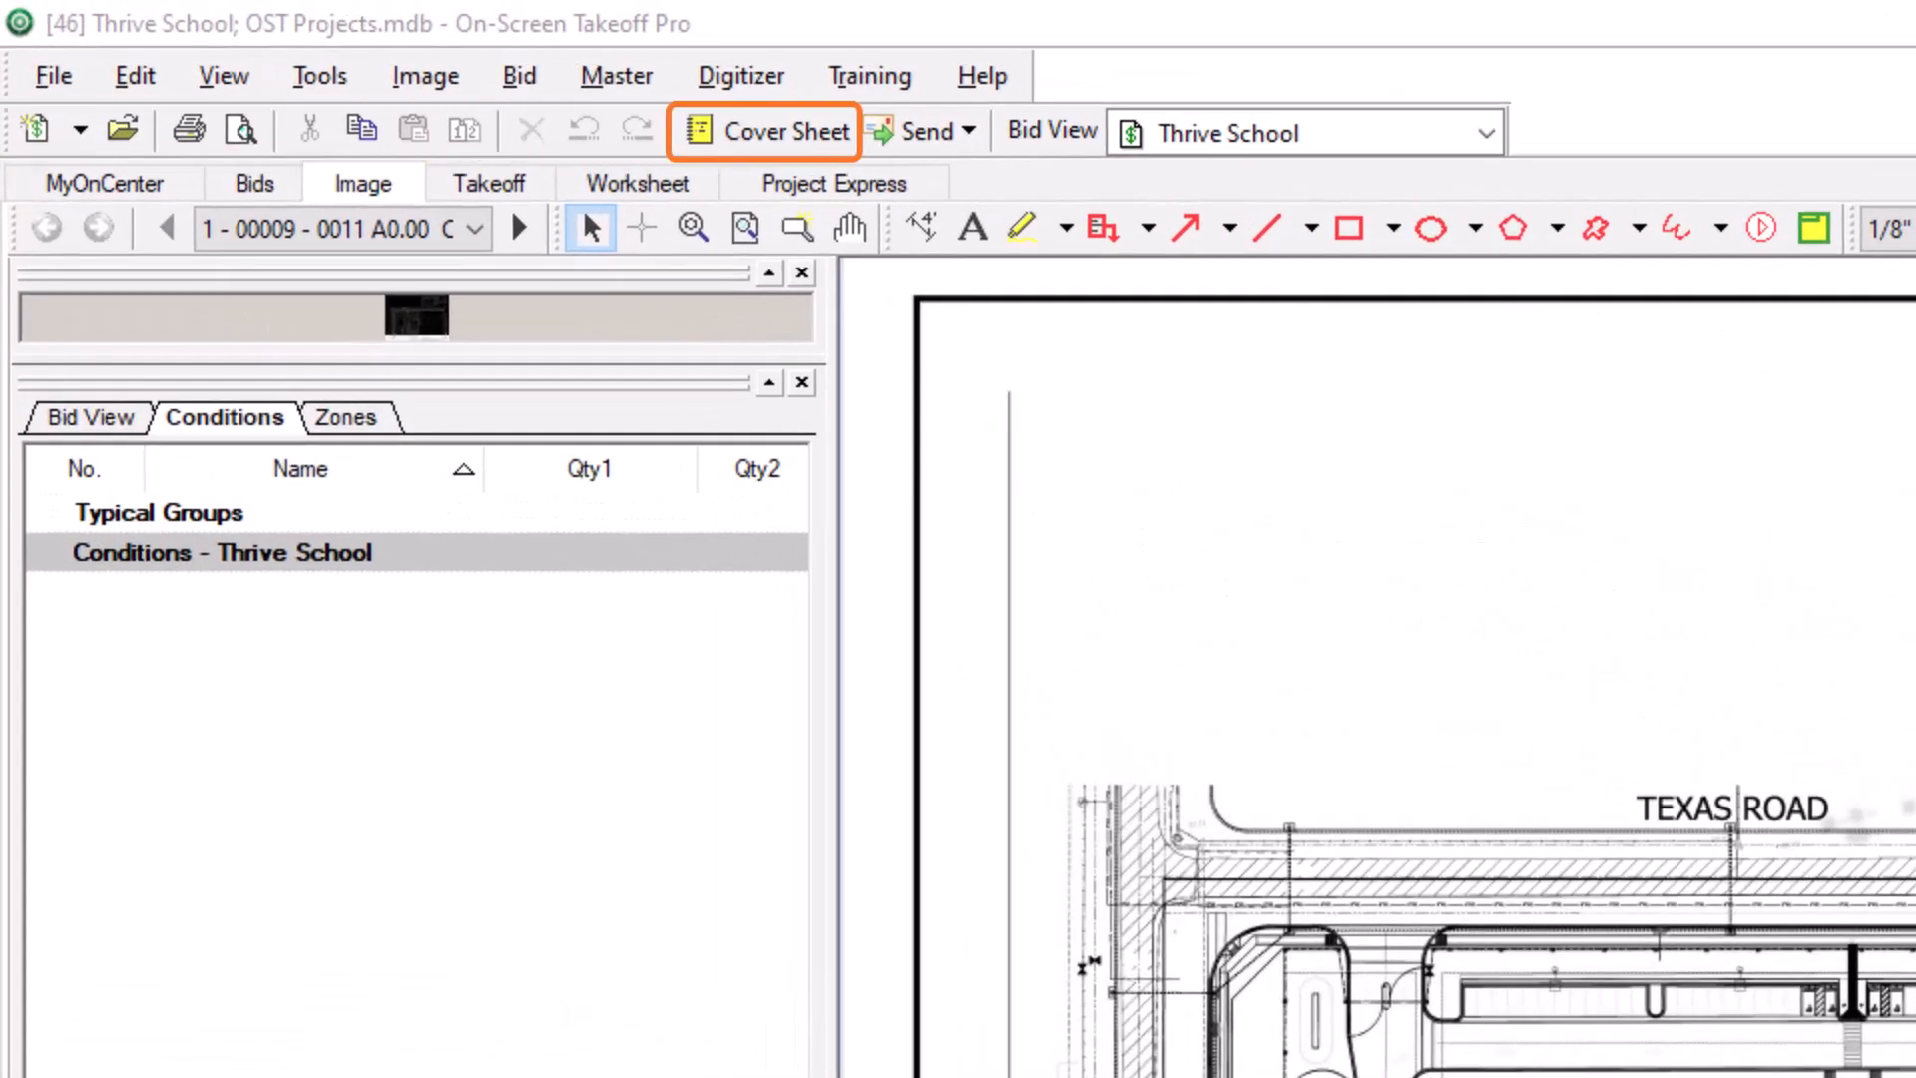
mouse_move(786, 172)
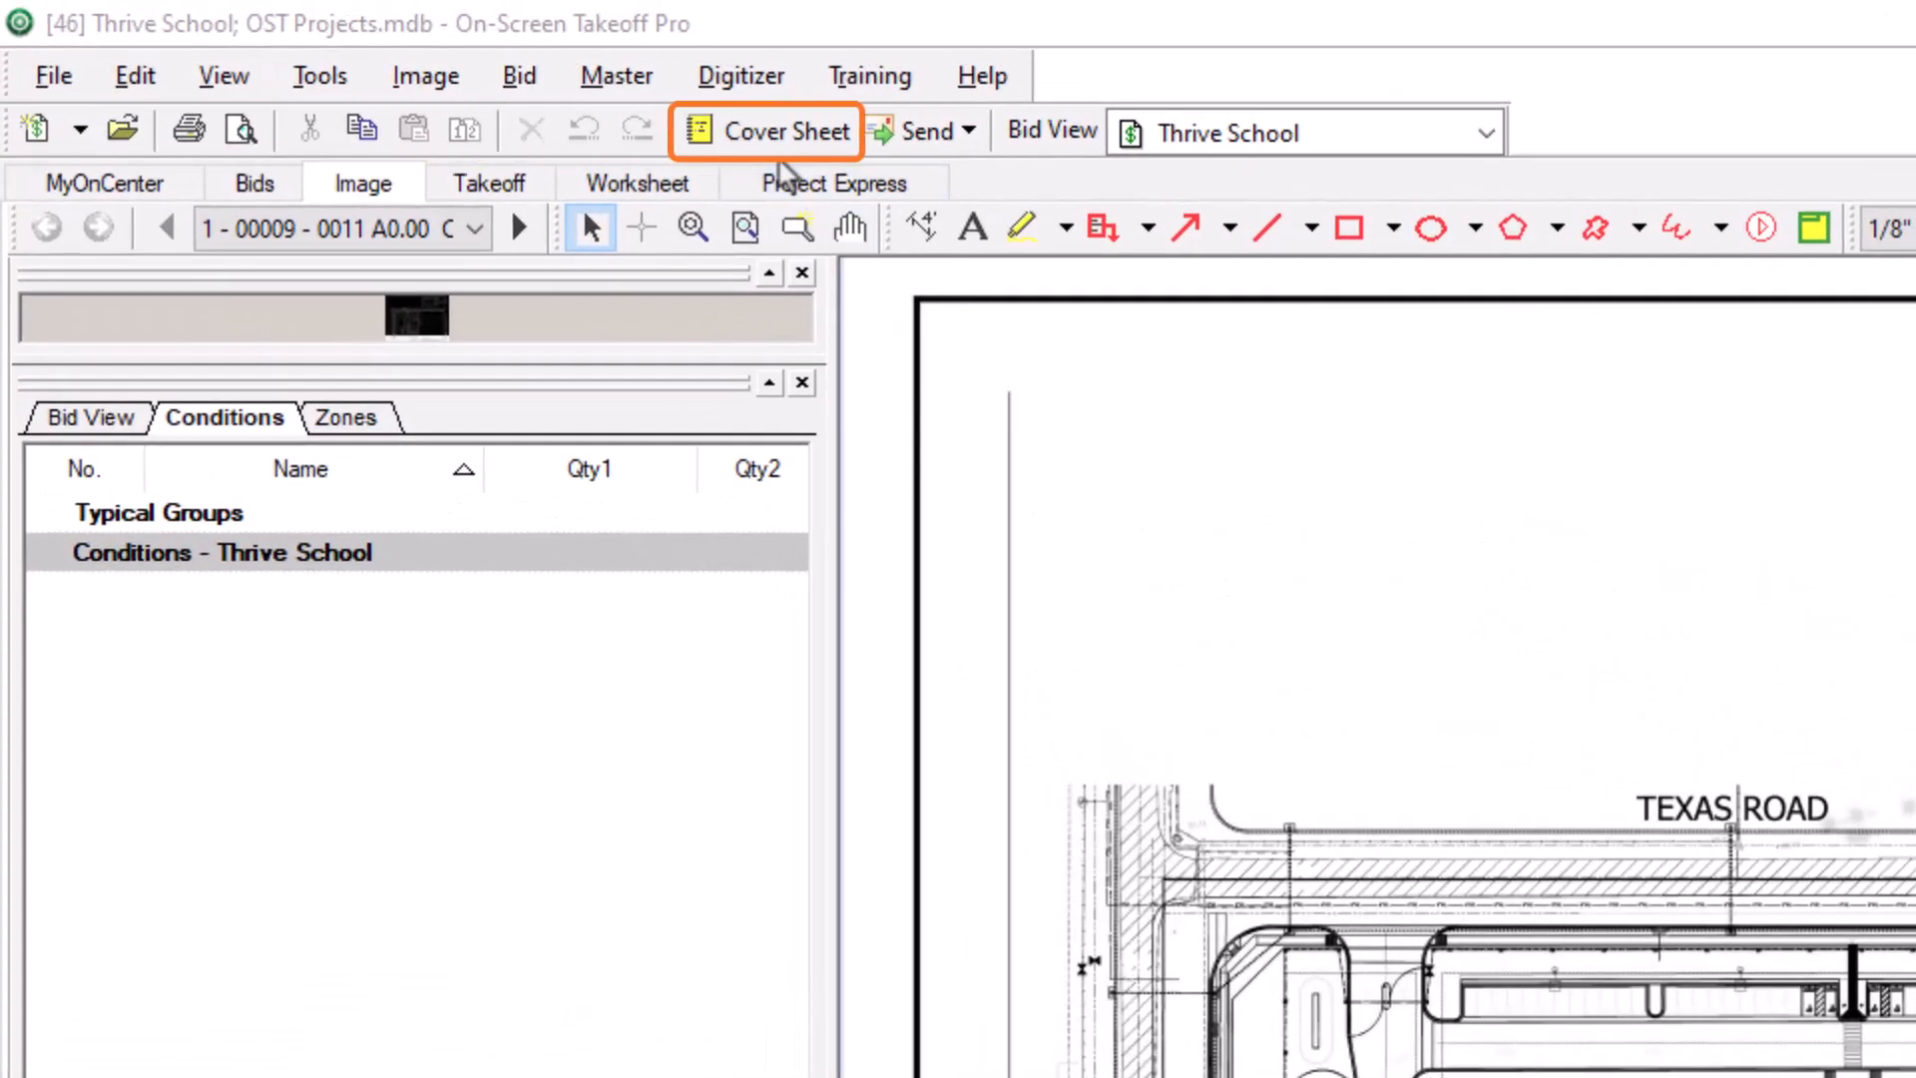
- Reopen the Cover Sheet dialog from the toolbar
left_click(785, 131)
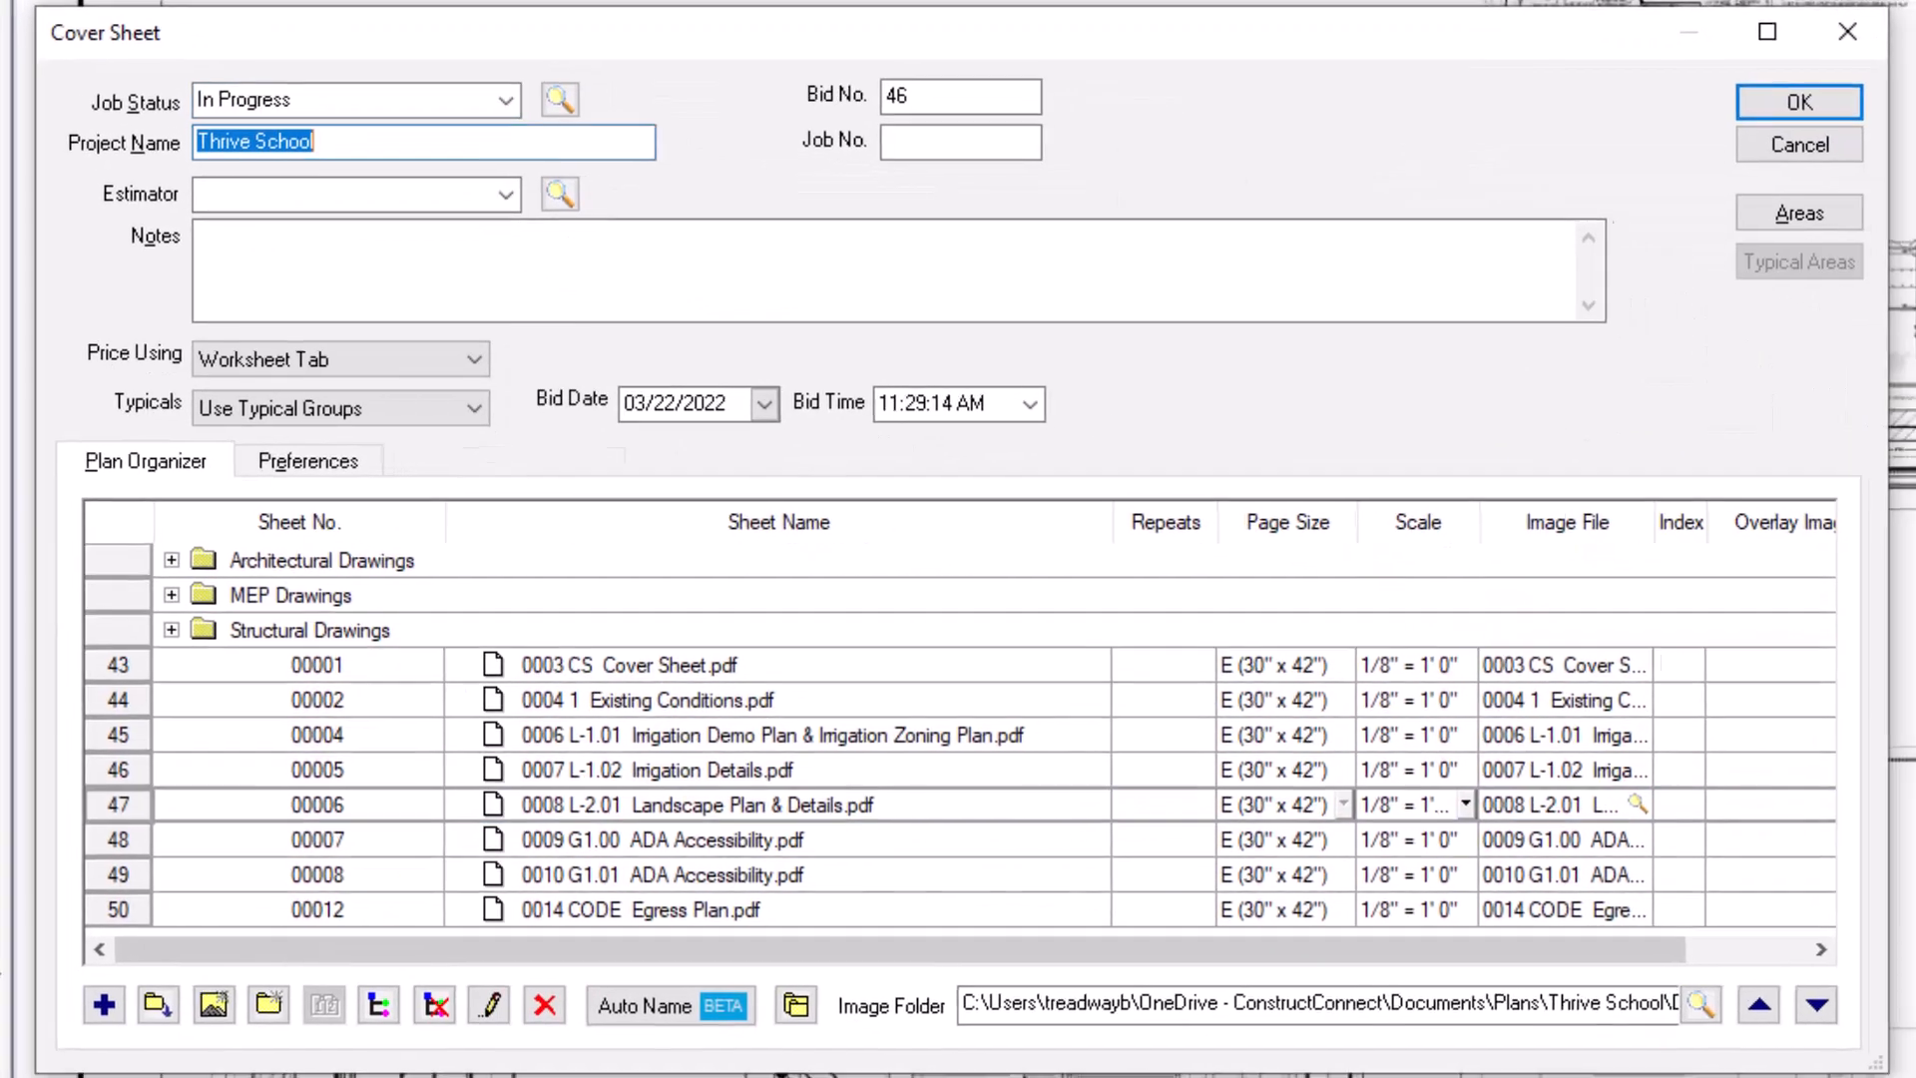